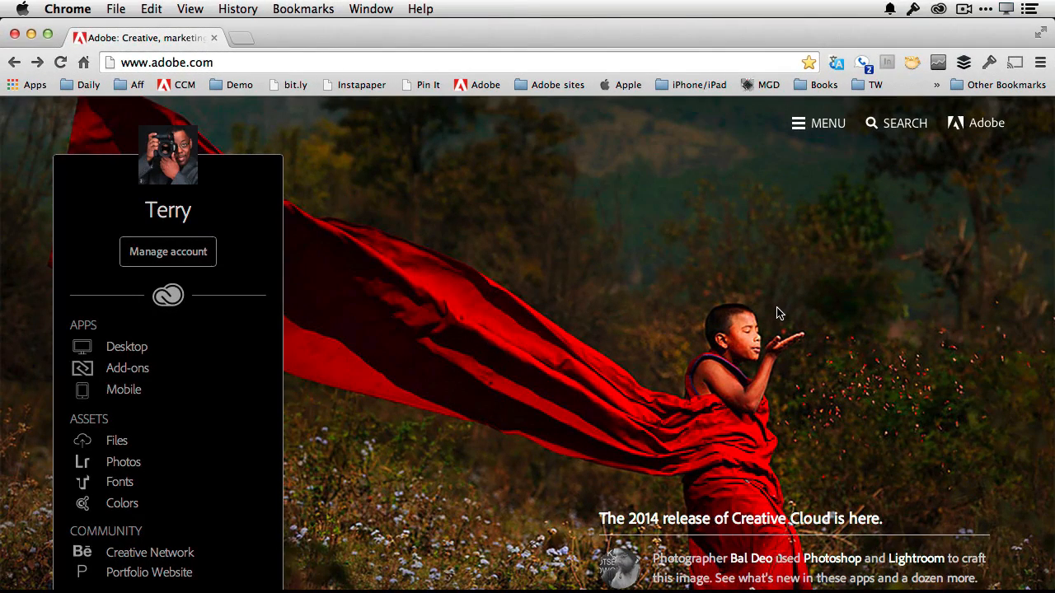
mouse_move(343, 344)
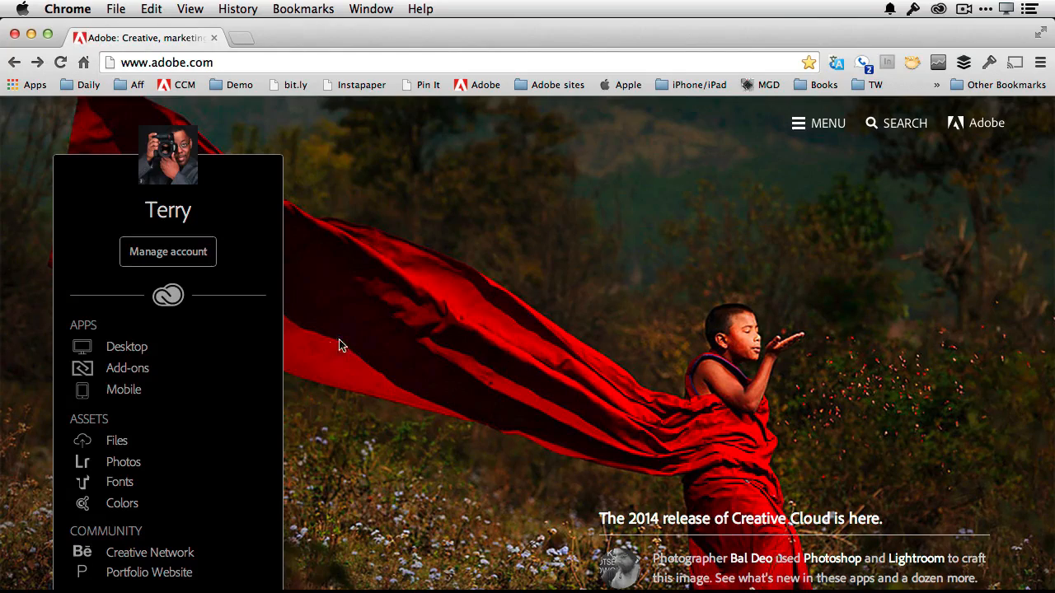
mouse_move(1049, 405)
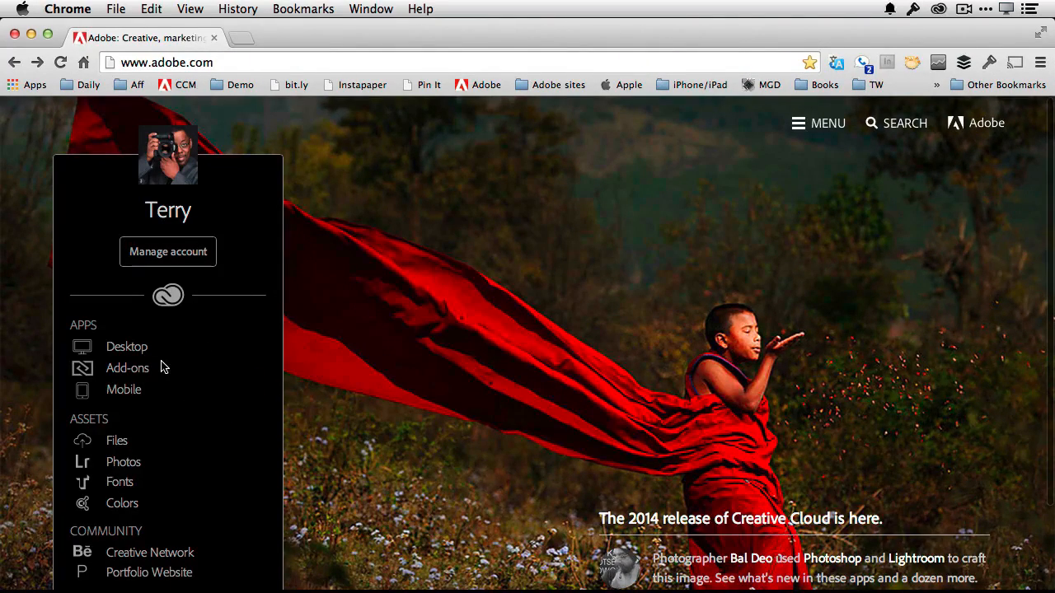
mouse_move(127, 347)
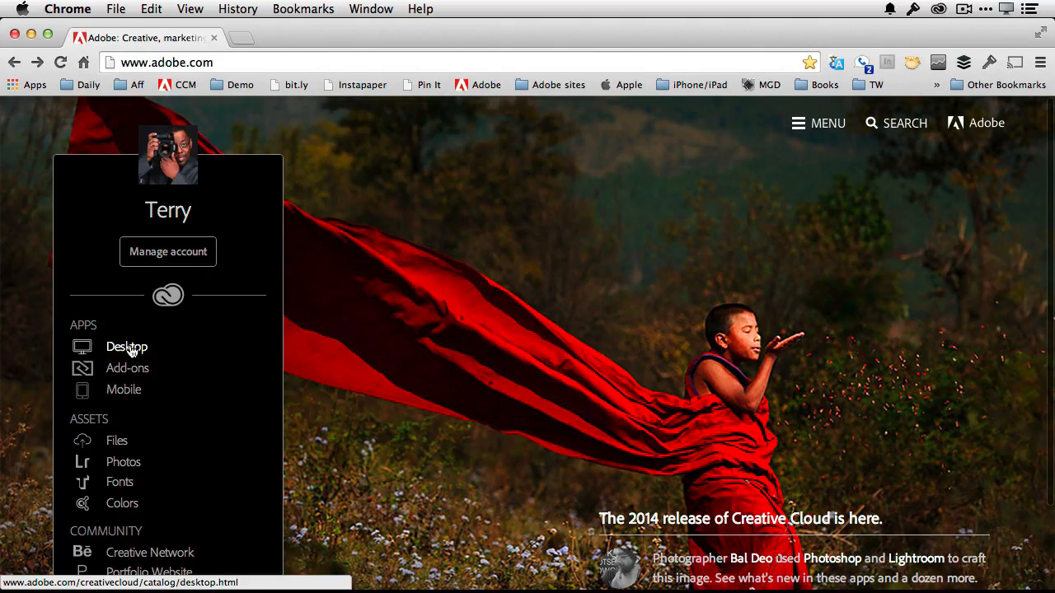
mouse_move(129, 353)
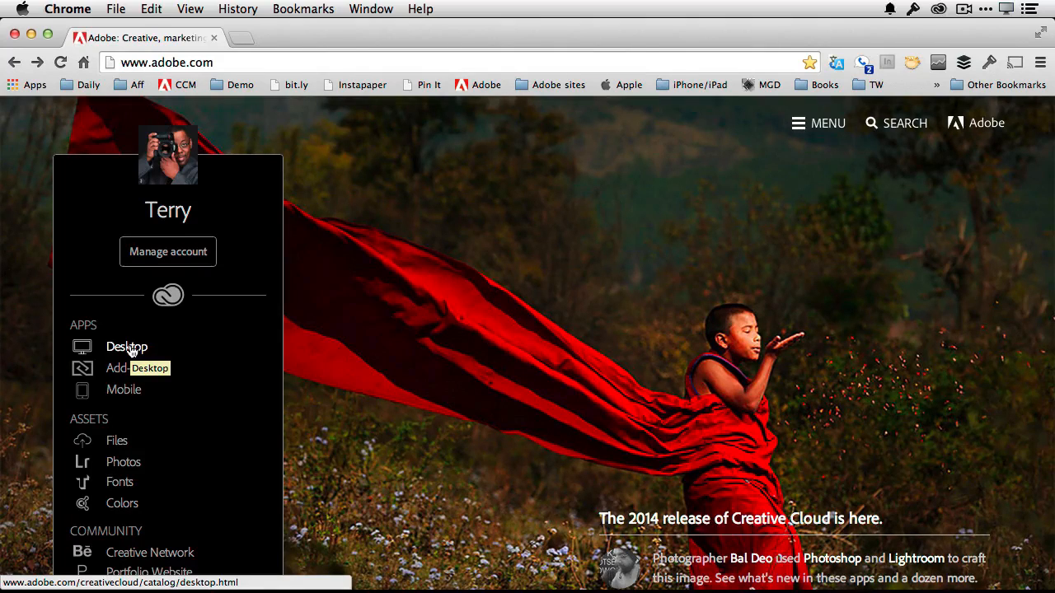
Browse the Desktop Apps catalog down to InDesign, Premiere Pro, After Effects, Dreamweaver, Muse and Flash Professional.
left_click(126, 347)
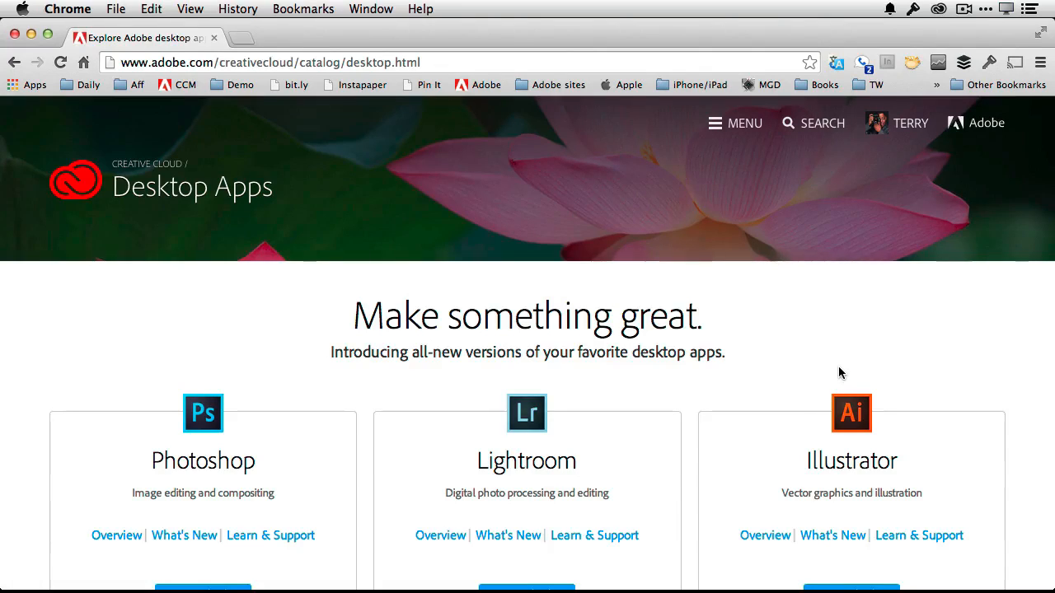
mouse_move(873, 332)
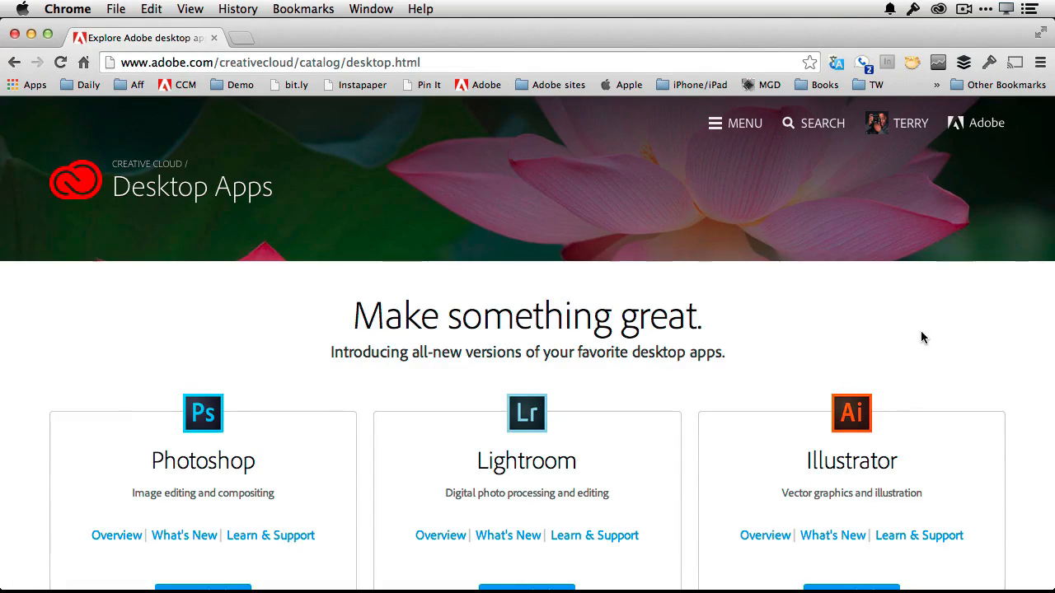
mouse_move(915, 366)
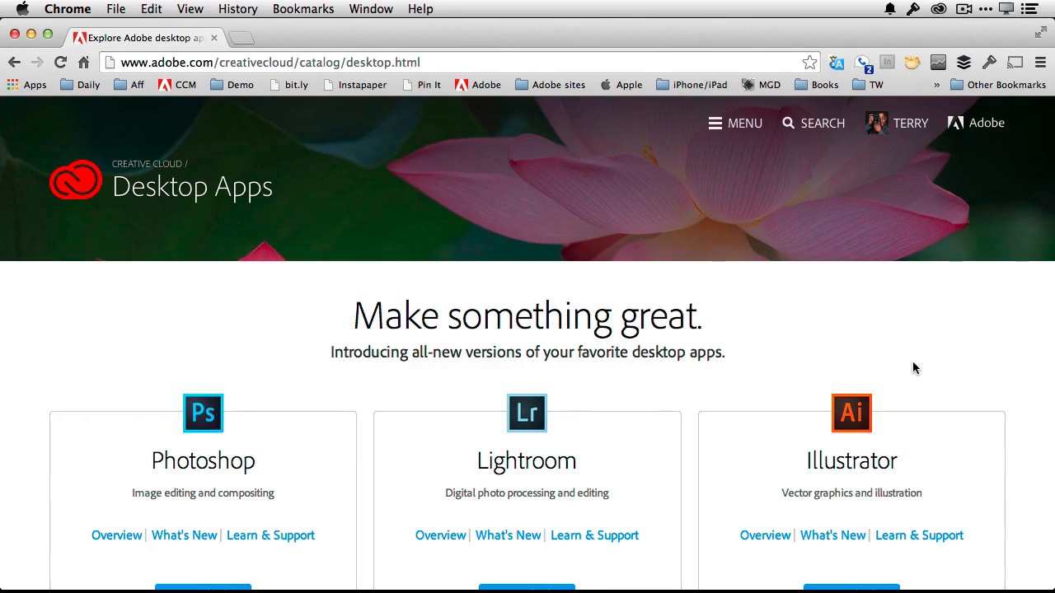
scroll("down", 3)
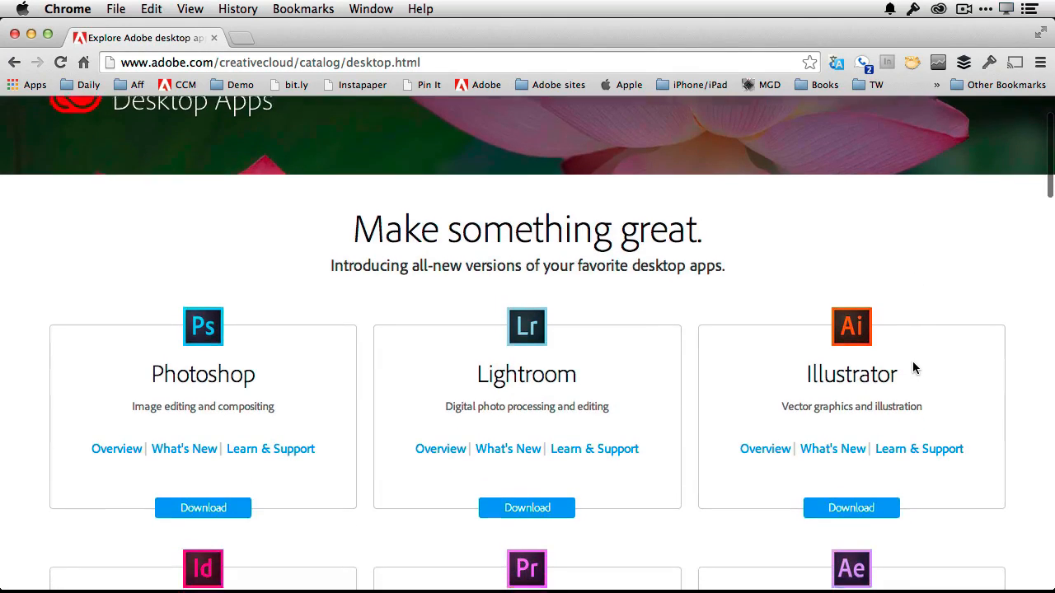
scroll("down", 3)
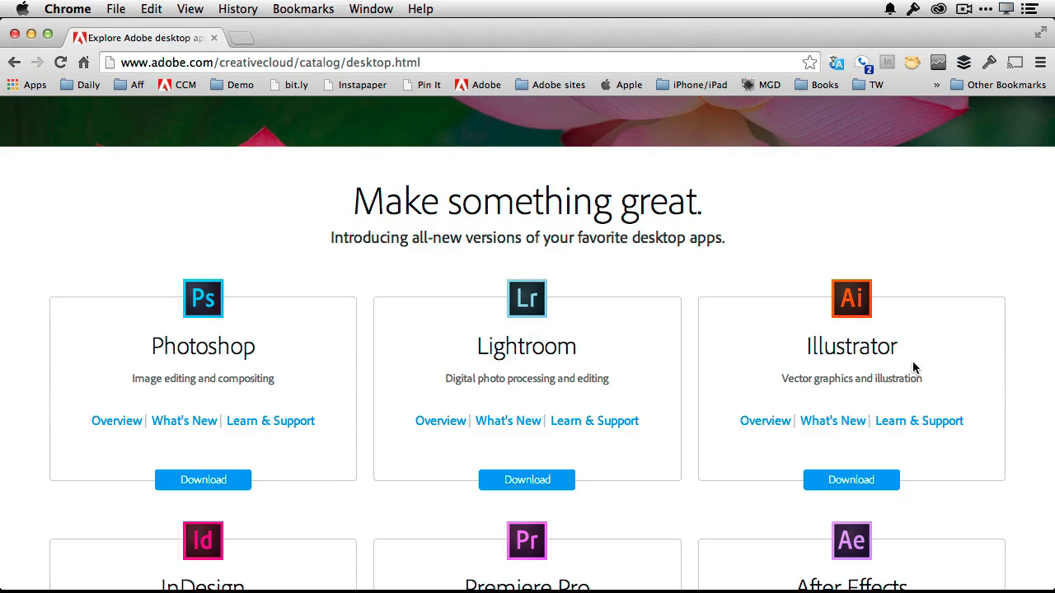
scroll("down", 3)
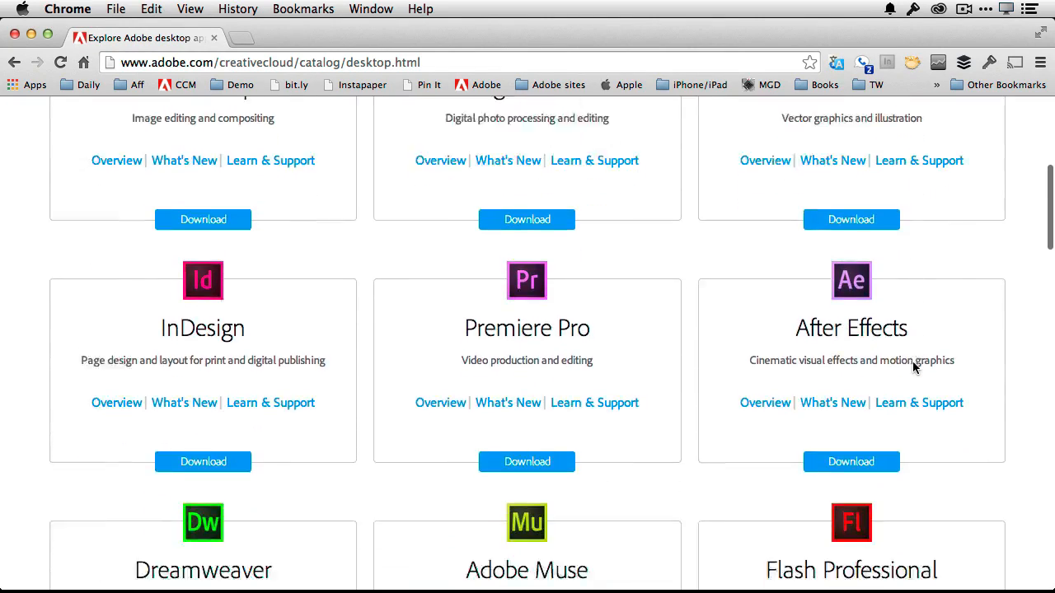
scroll("down", 3)
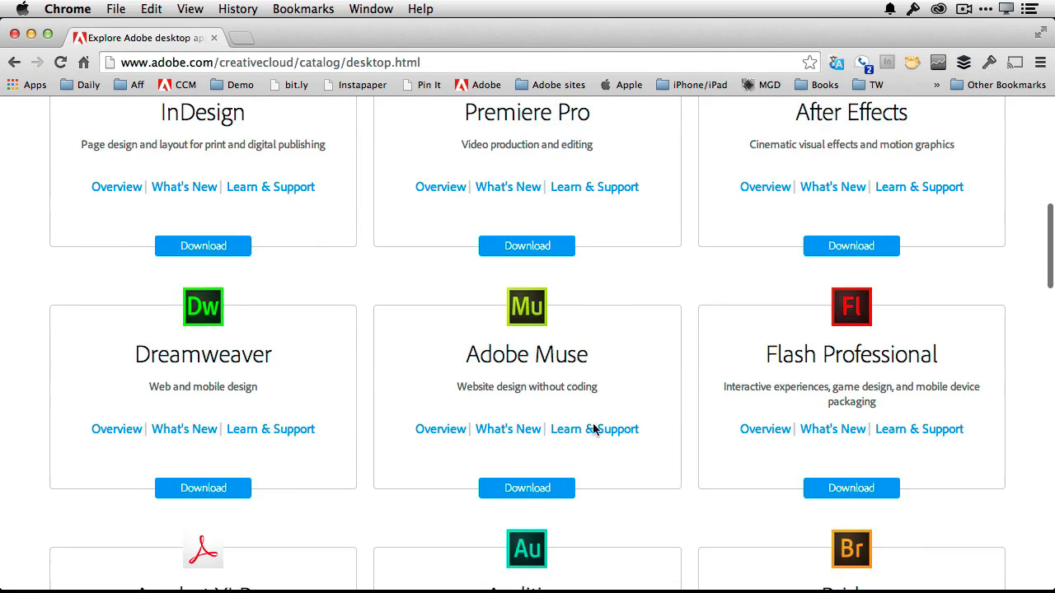
mouse_move(204, 489)
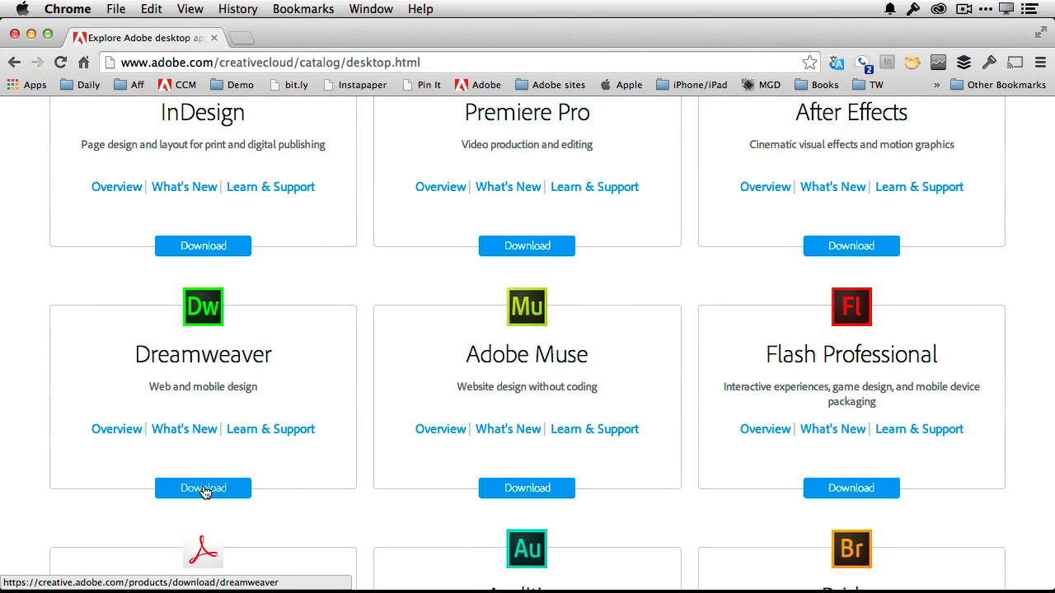
Download Dreamweaver, entering the password to authorise Creative Cloud's system changes.
left_click(203, 487)
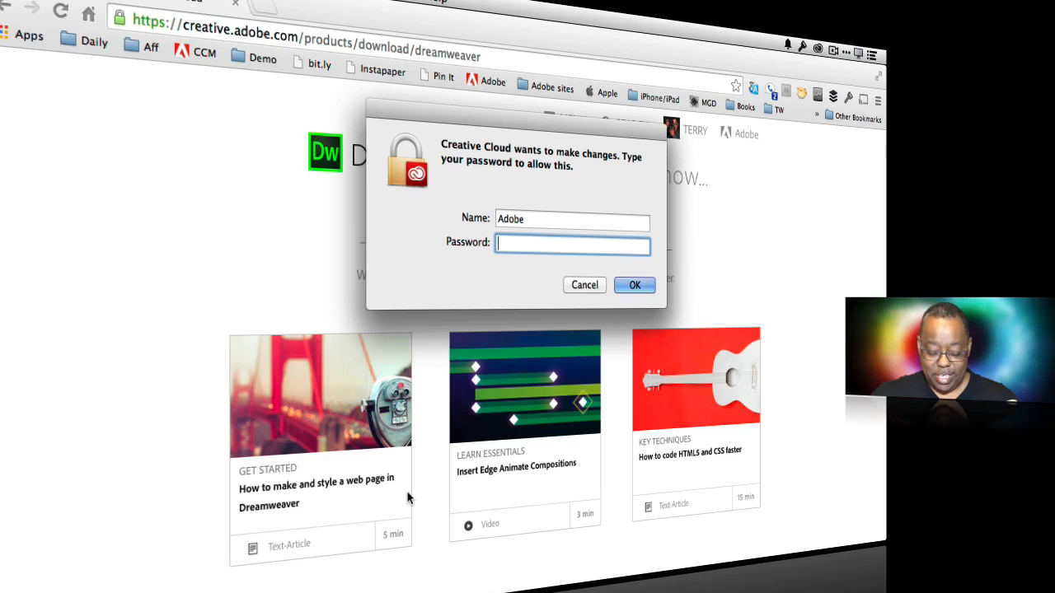
type("••")
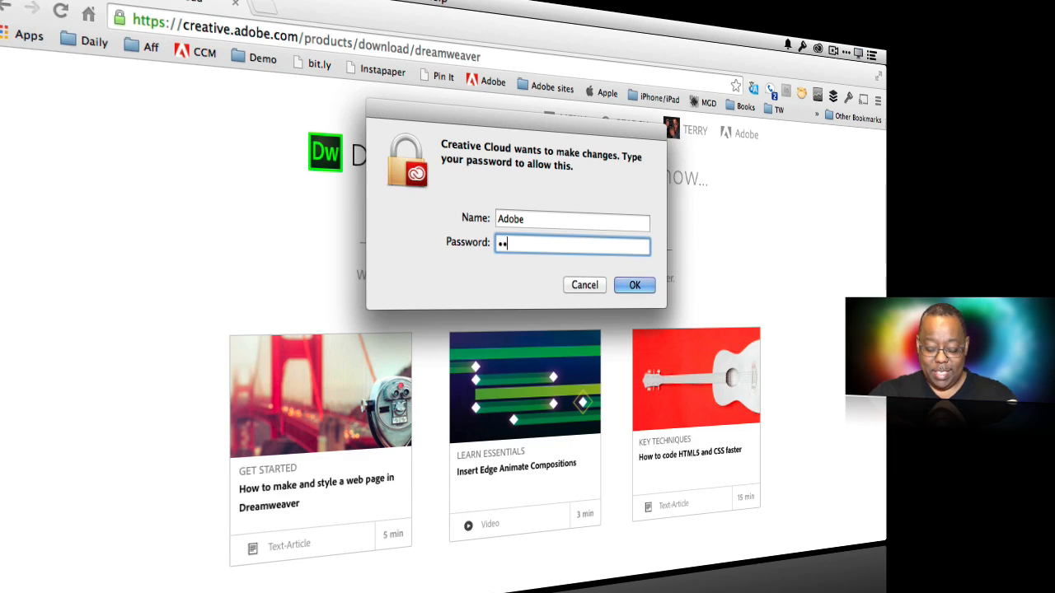
left_click(634, 284)
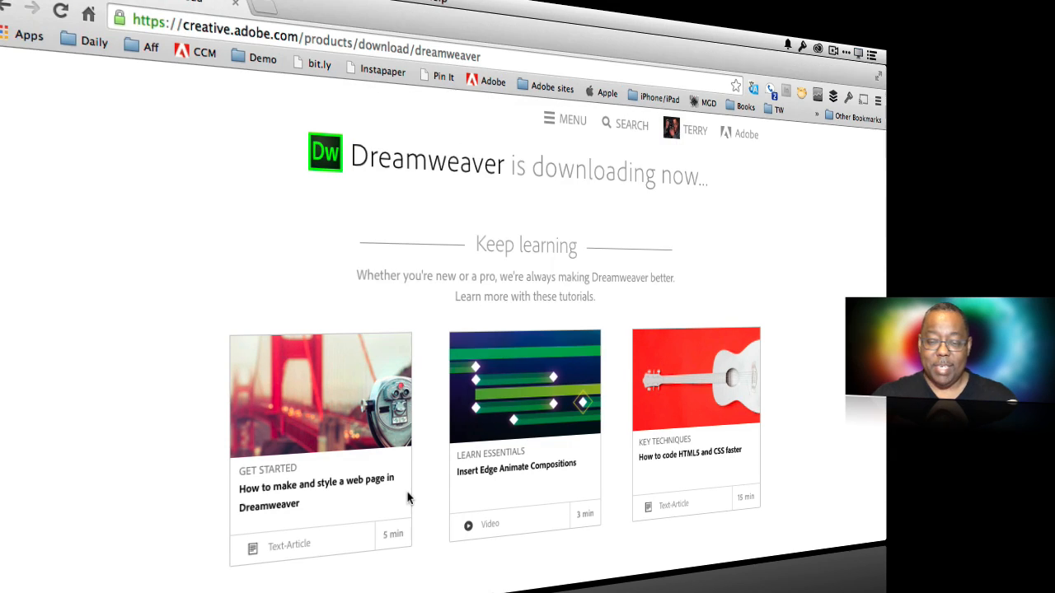
mouse_move(535, 482)
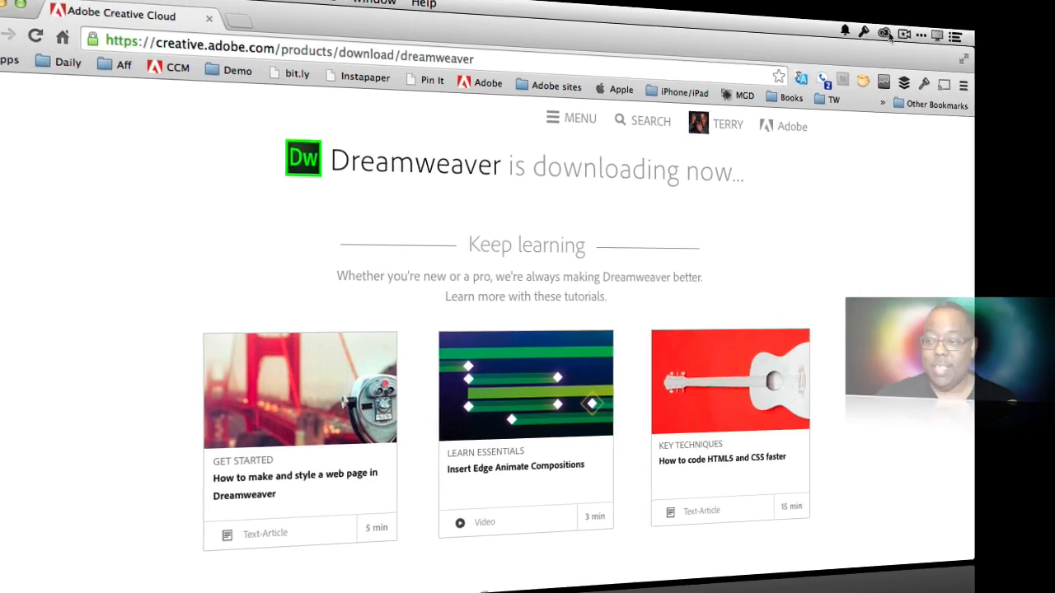
Check Dreamweaver CC (2014) install progress from the menu bar icon, then reopen Creative Cloud on its Home feed.
left_click(884, 30)
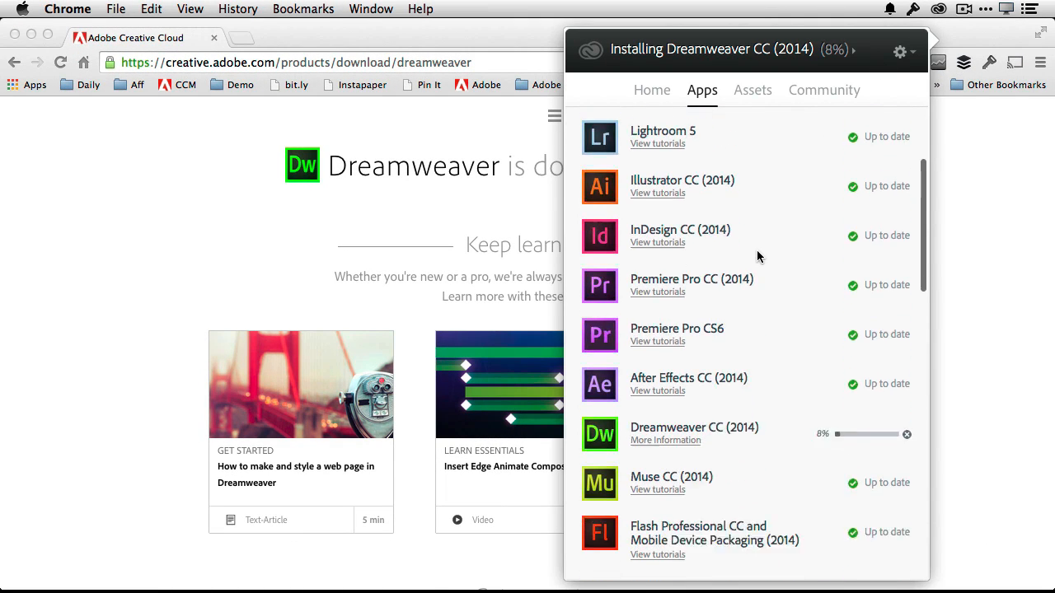
scroll("down", 3)
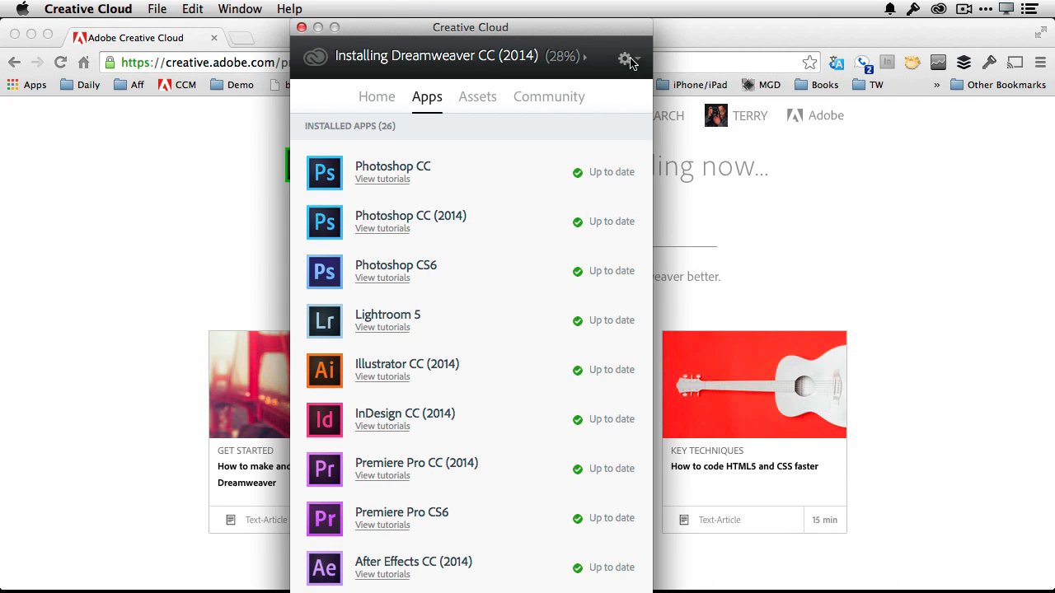
left_click(624, 56)
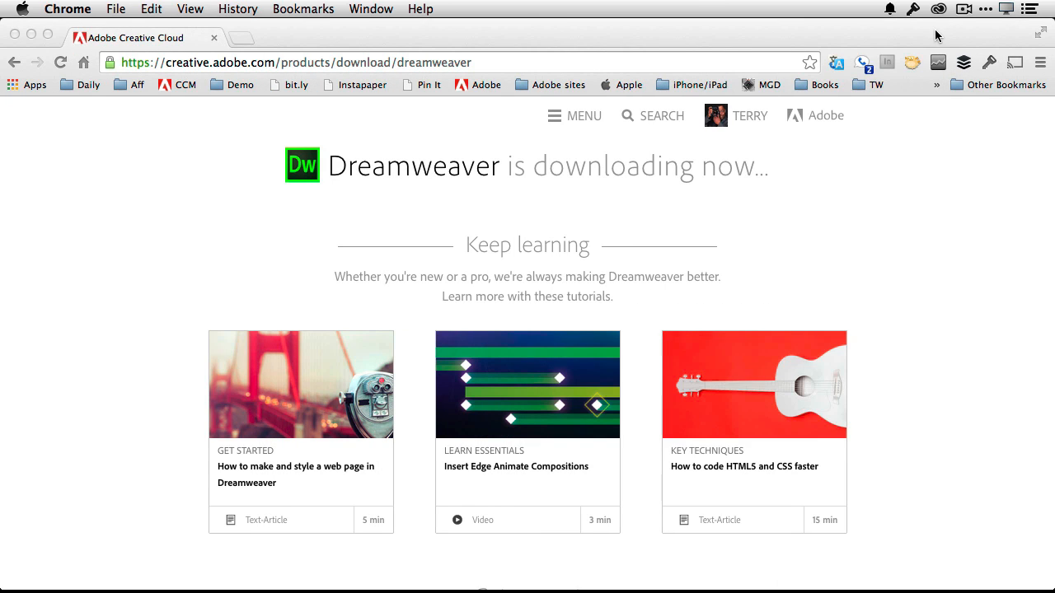
left_click(913, 11)
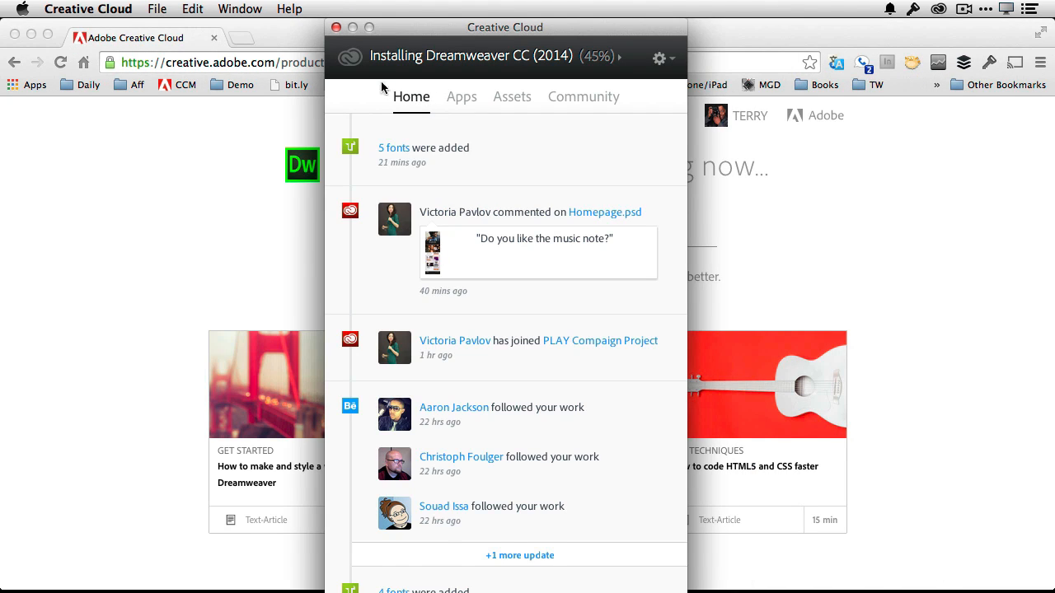
left_click(87, 8)
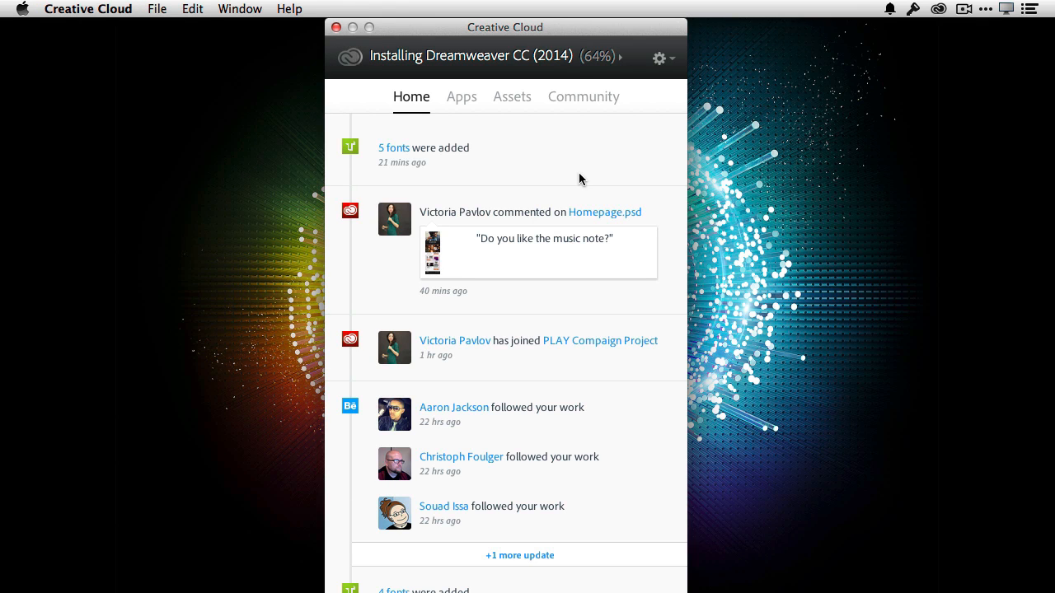
mouse_move(557, 169)
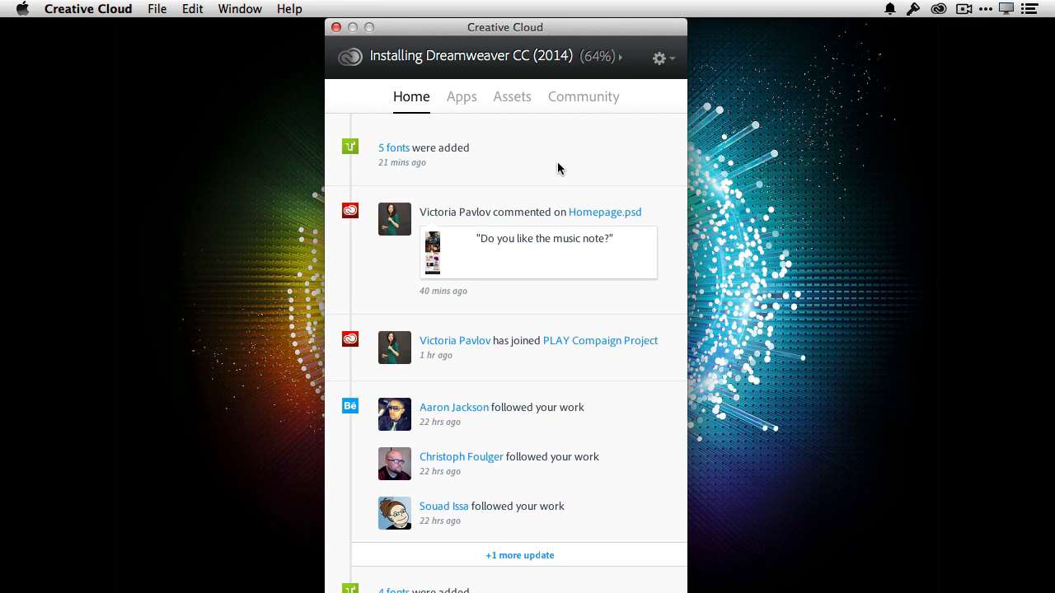
mouse_move(483, 163)
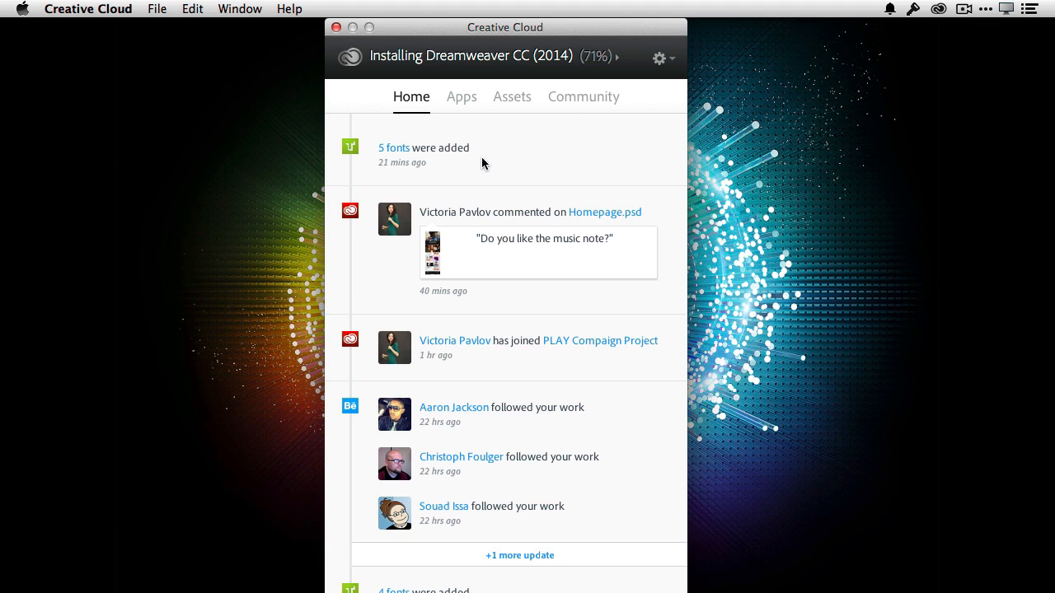
mouse_move(488, 180)
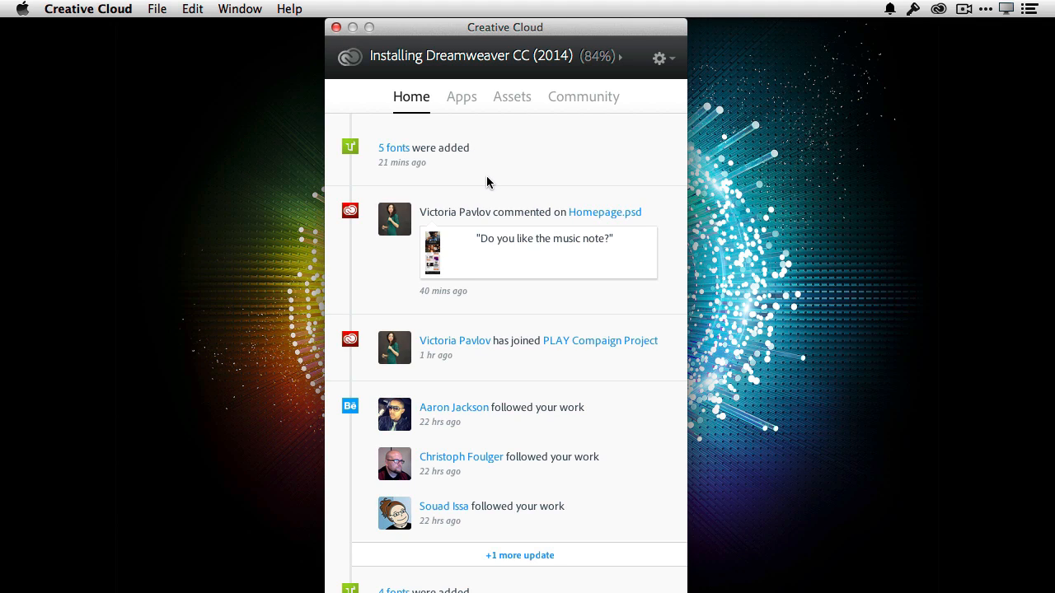
scroll("down", 3)
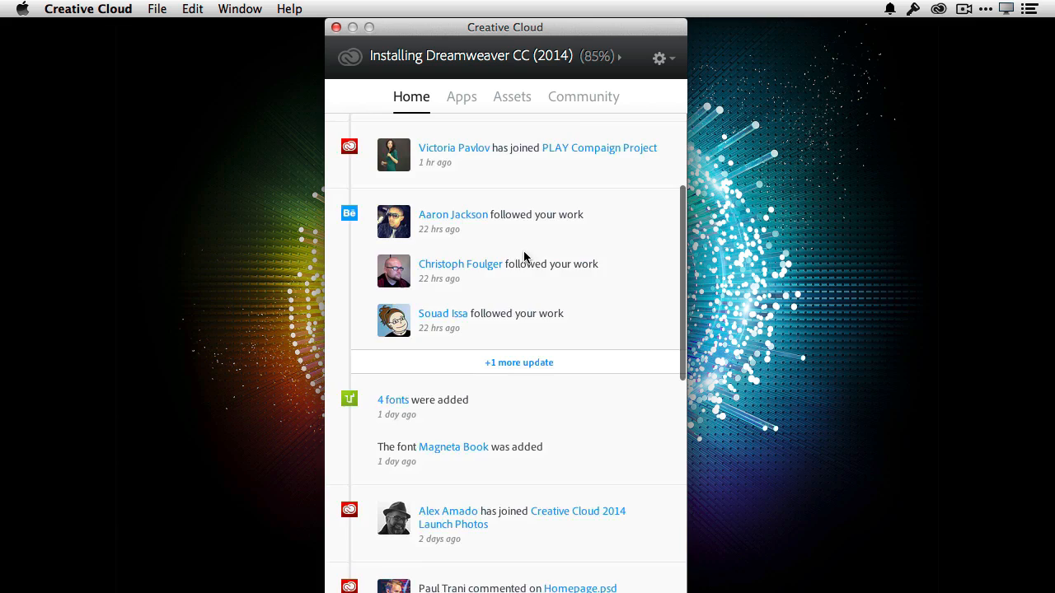
scroll("down", 3)
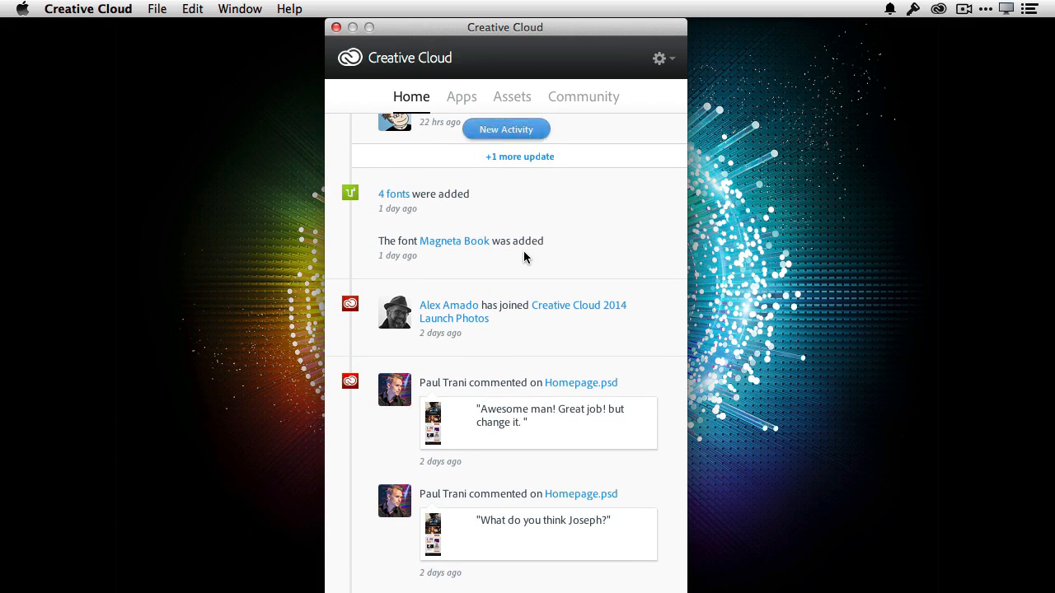
scroll("down", 3)
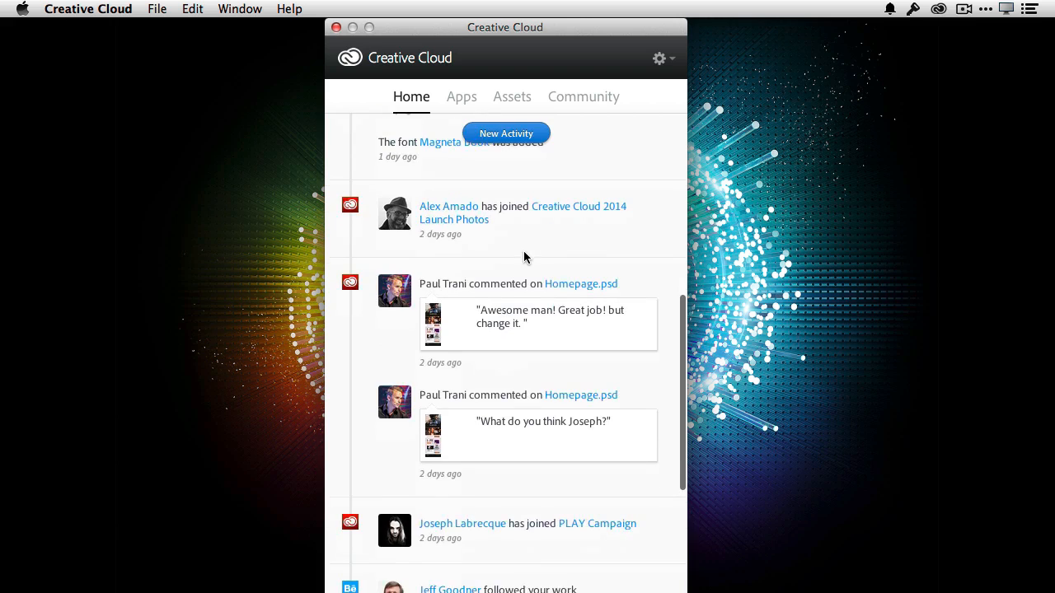
scroll("down", 3)
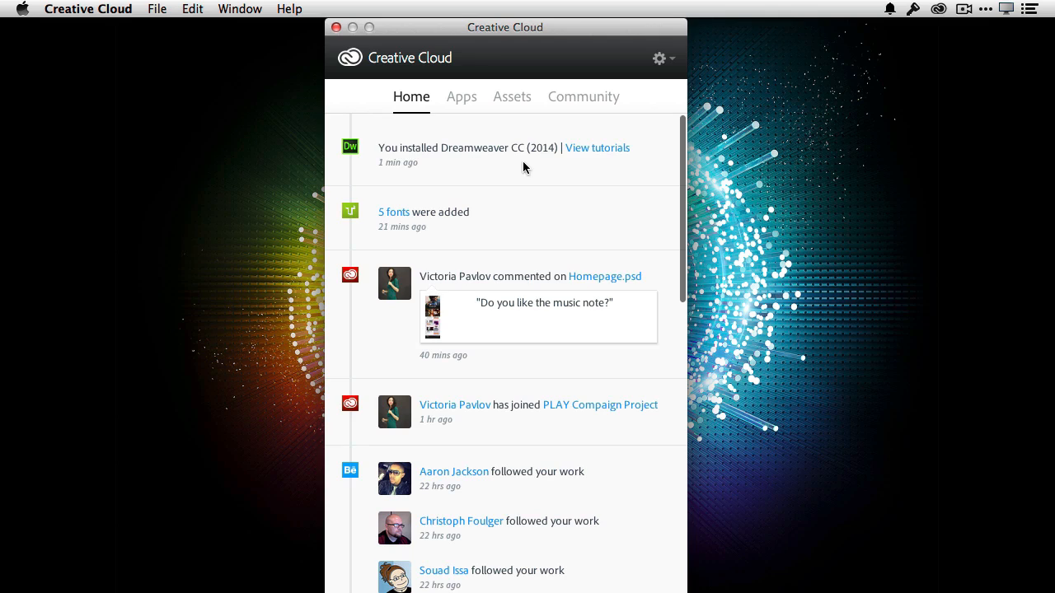
mouse_move(566, 165)
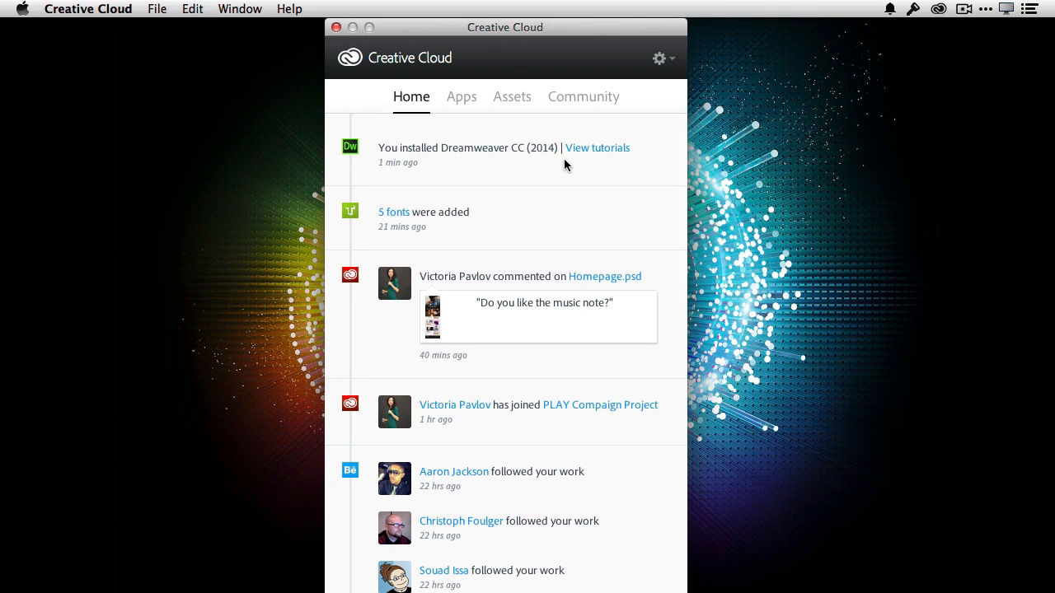
mouse_move(596, 156)
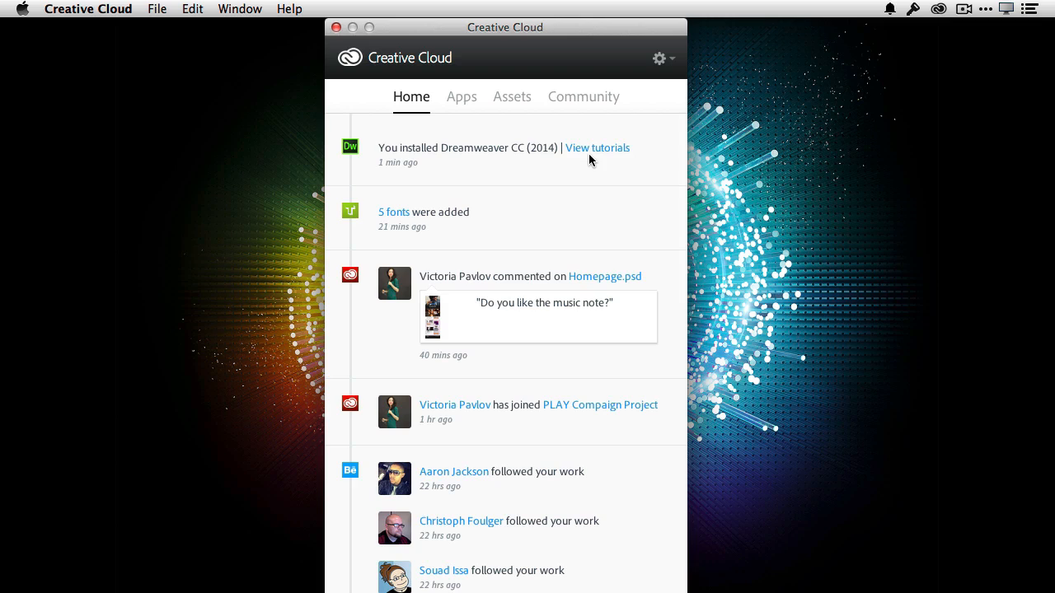
mouse_move(576, 159)
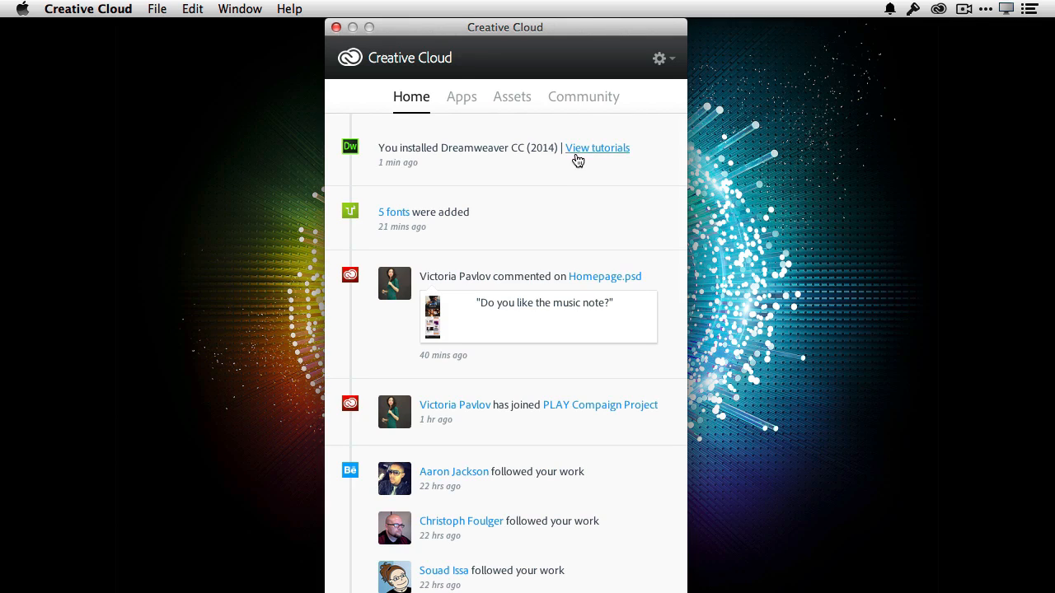
mouse_move(548, 194)
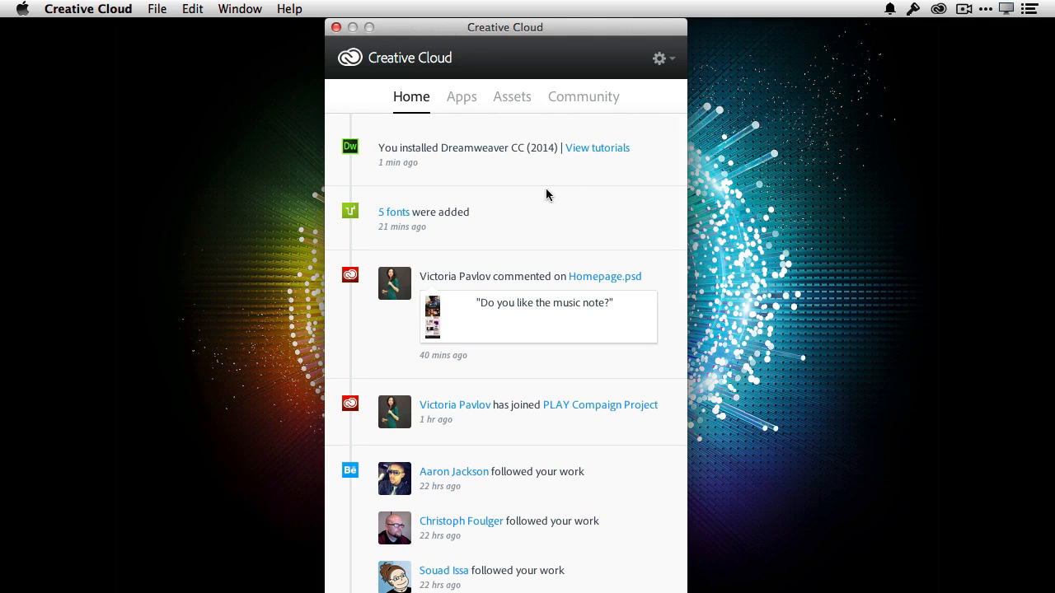
mouse_move(461, 101)
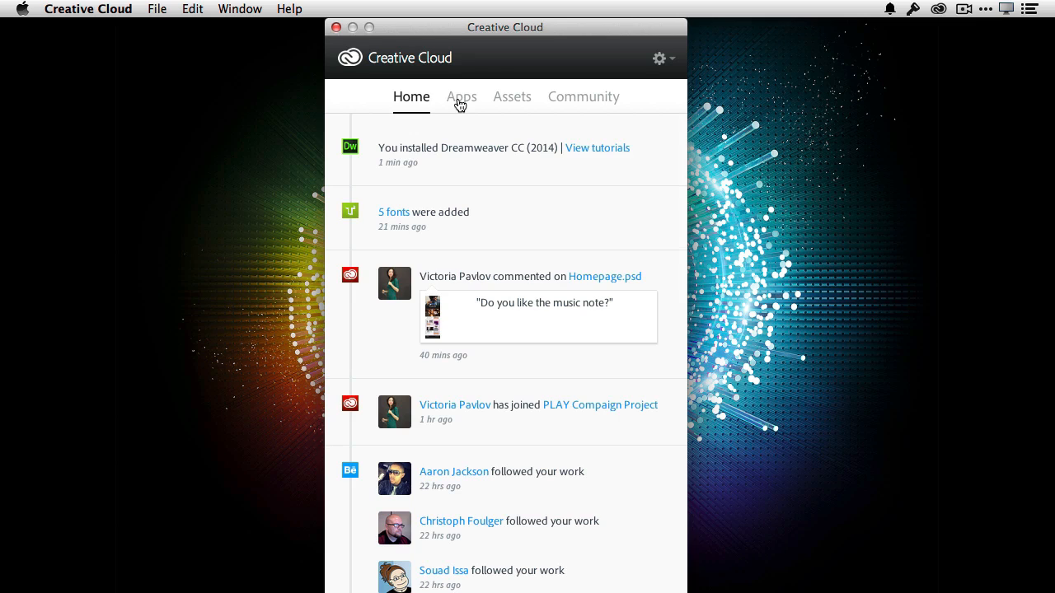
Show the Apps list of 26 installed, up-to-date apps such as Photoshop, Lightroom and Illustrator.
left_click(461, 96)
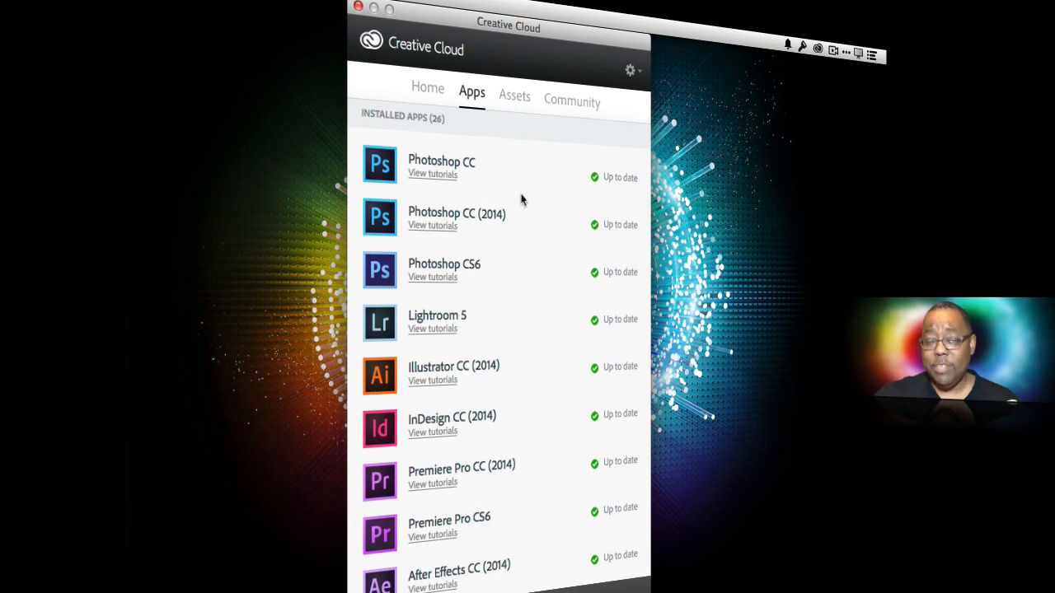
mouse_move(522, 200)
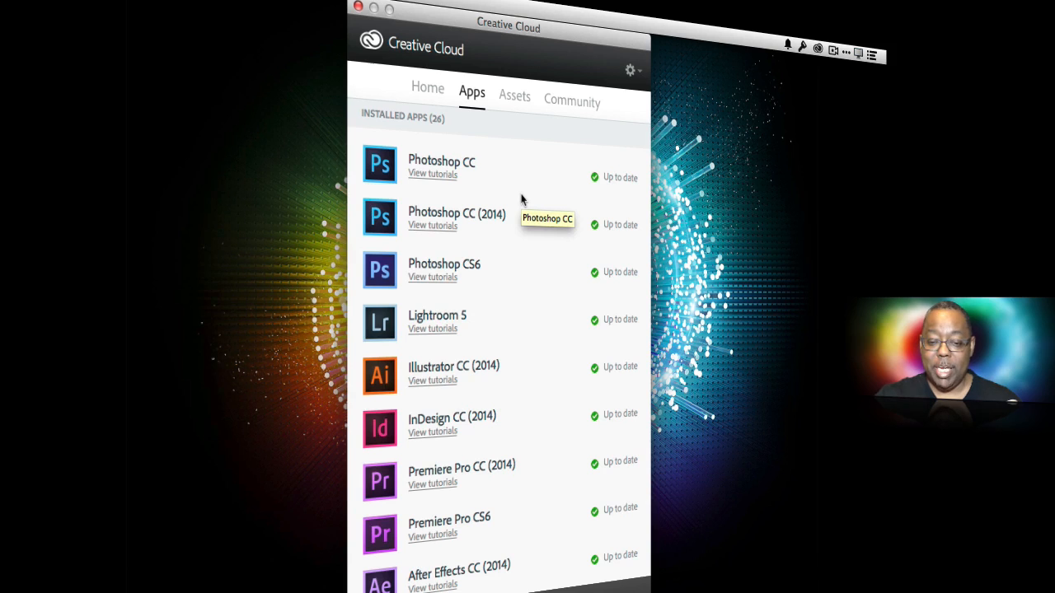
mouse_move(522, 199)
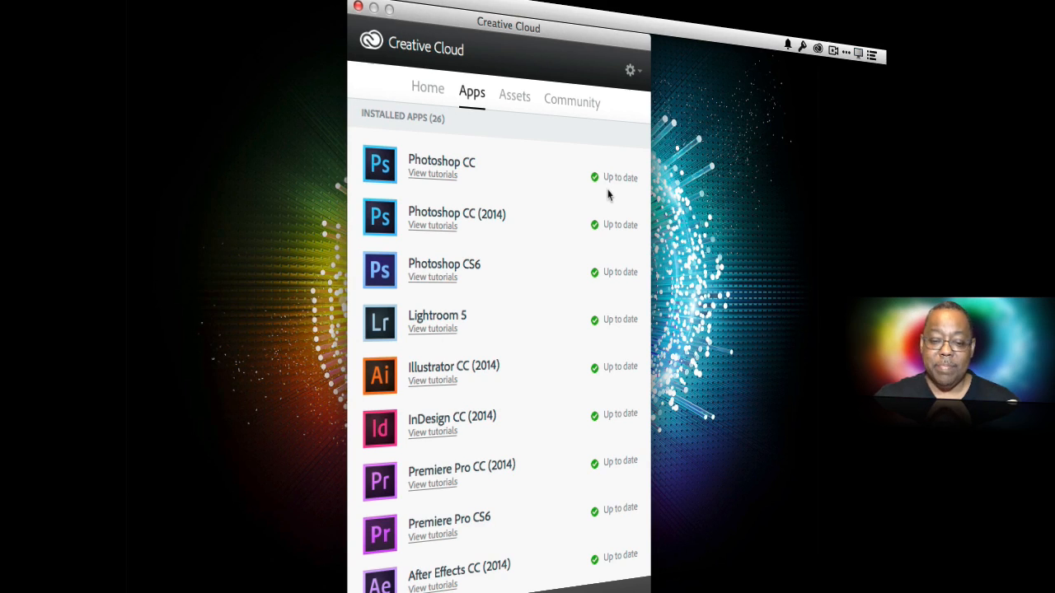
mouse_move(449, 228)
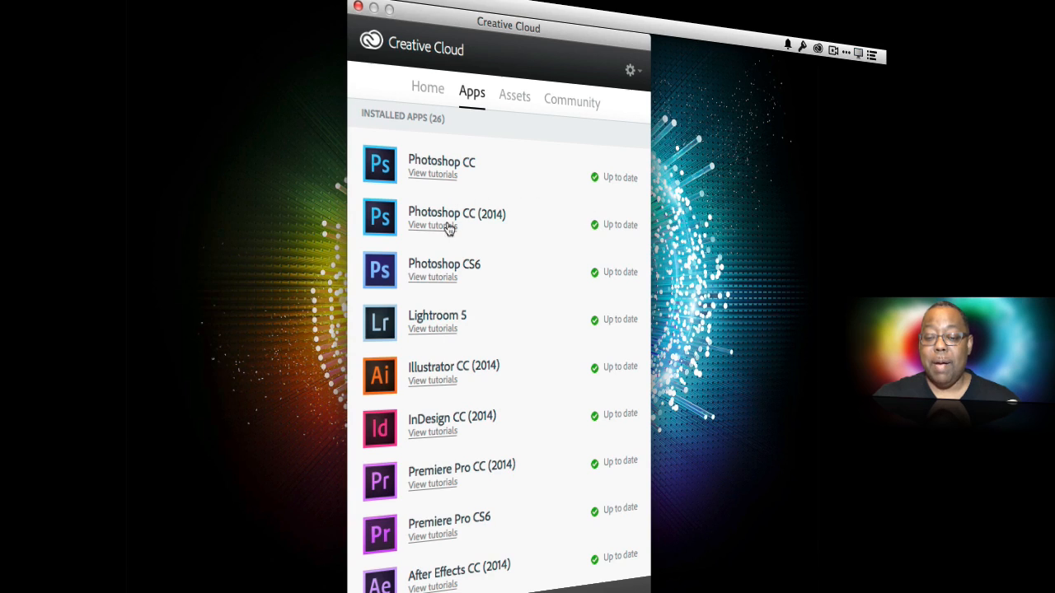
mouse_move(491, 282)
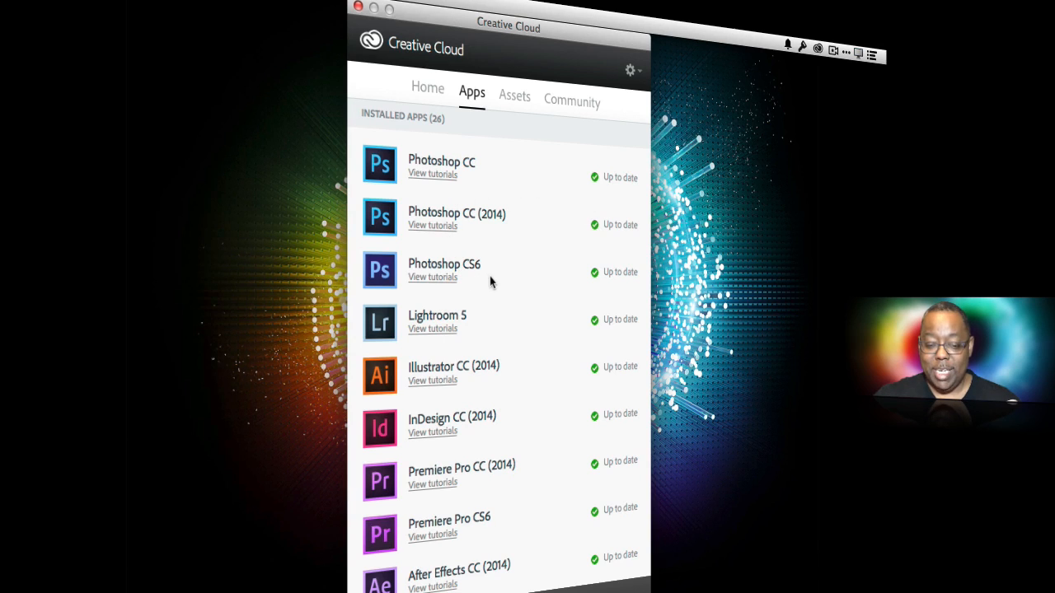
mouse_move(467, 242)
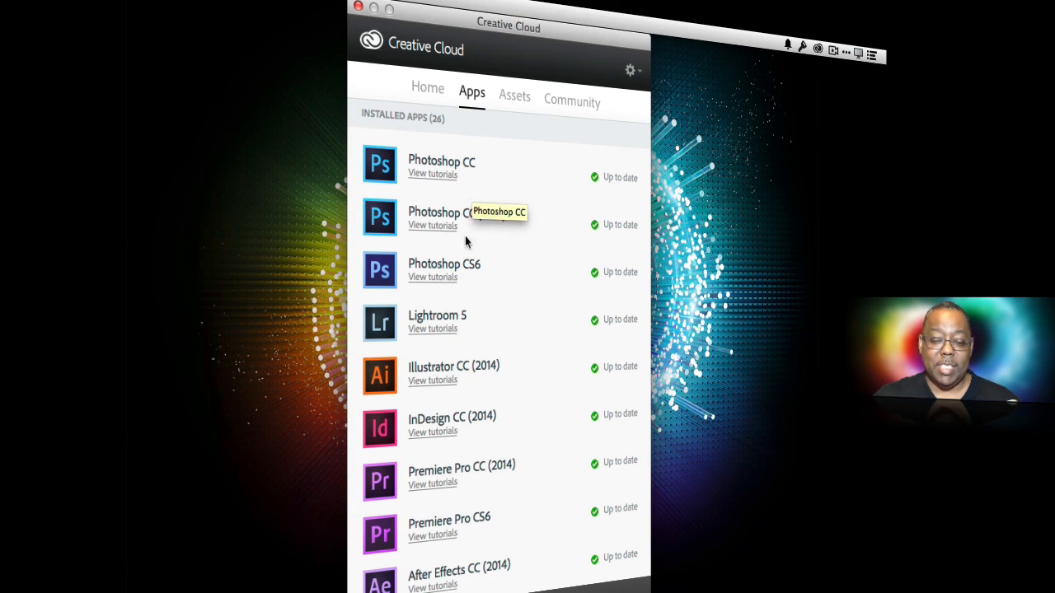
mouse_move(503, 268)
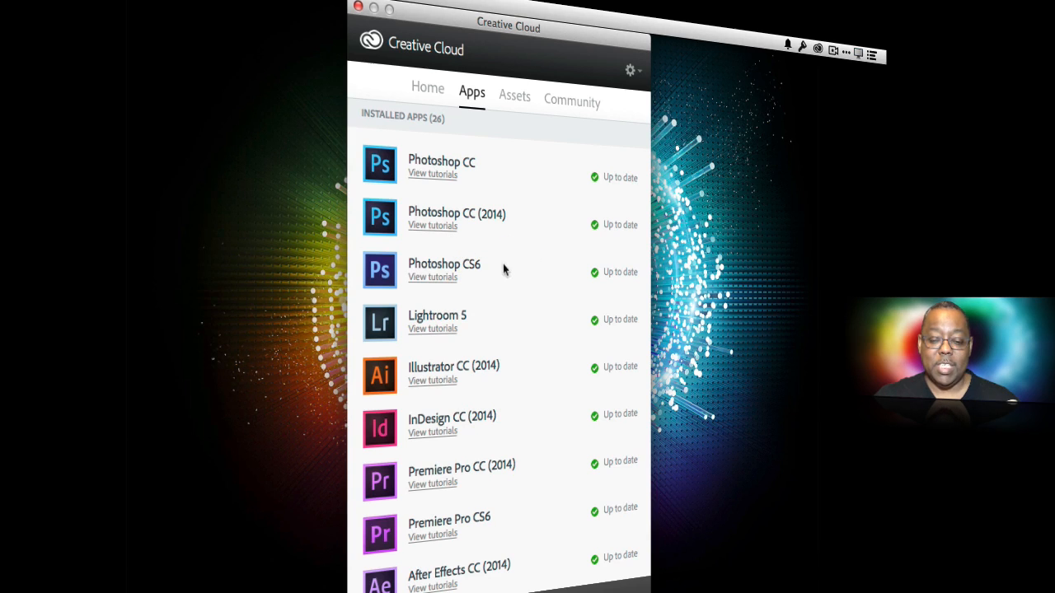
mouse_move(490, 277)
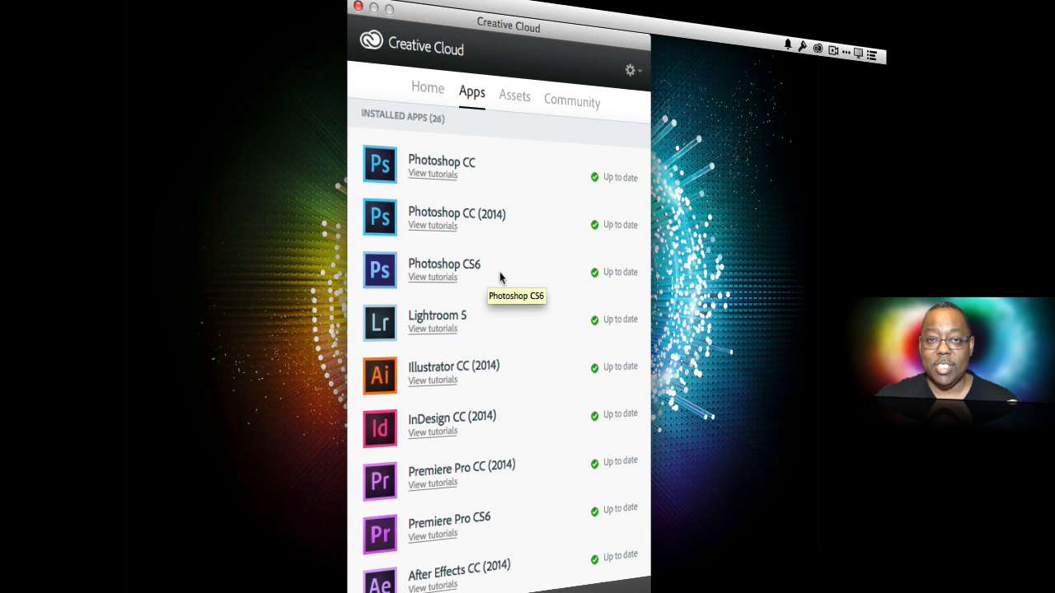
mouse_move(516, 278)
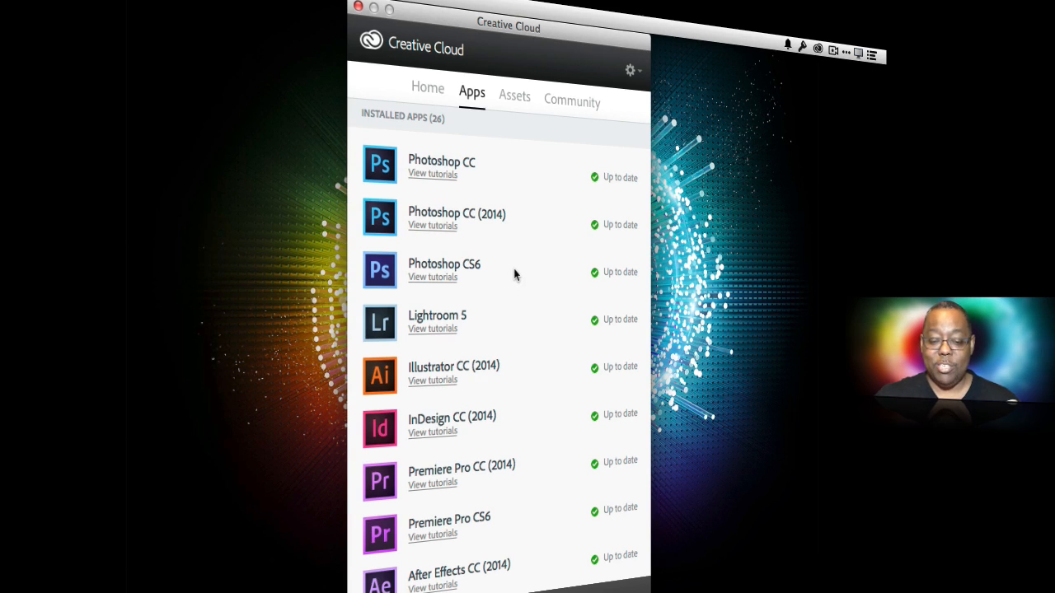
Scroll past the installed apps to the Find New Apps section offering Edge Animate and Edge Inspect.
scroll("down", 3)
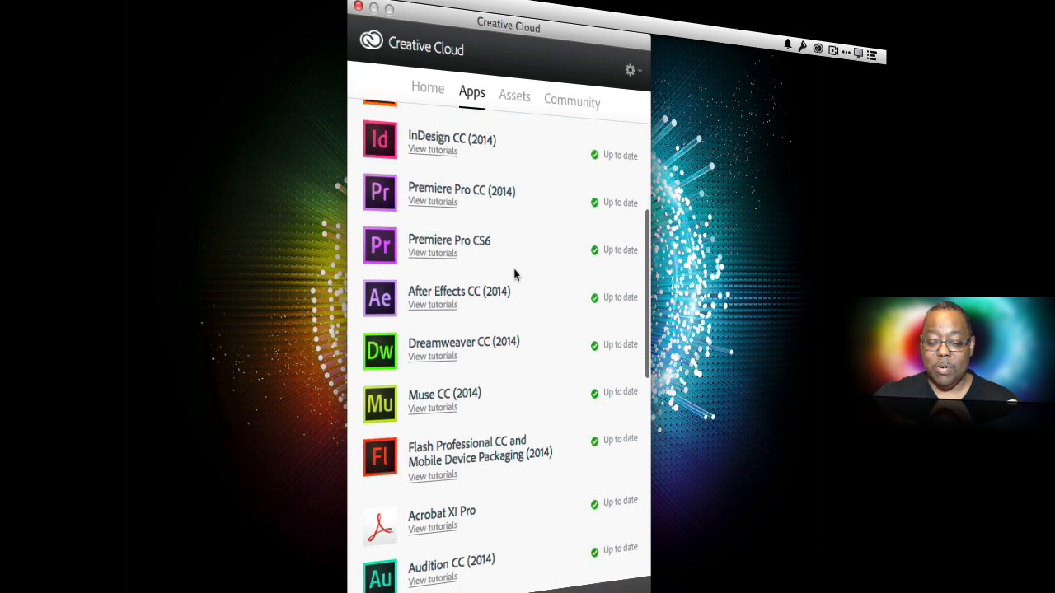
scroll("down", 3)
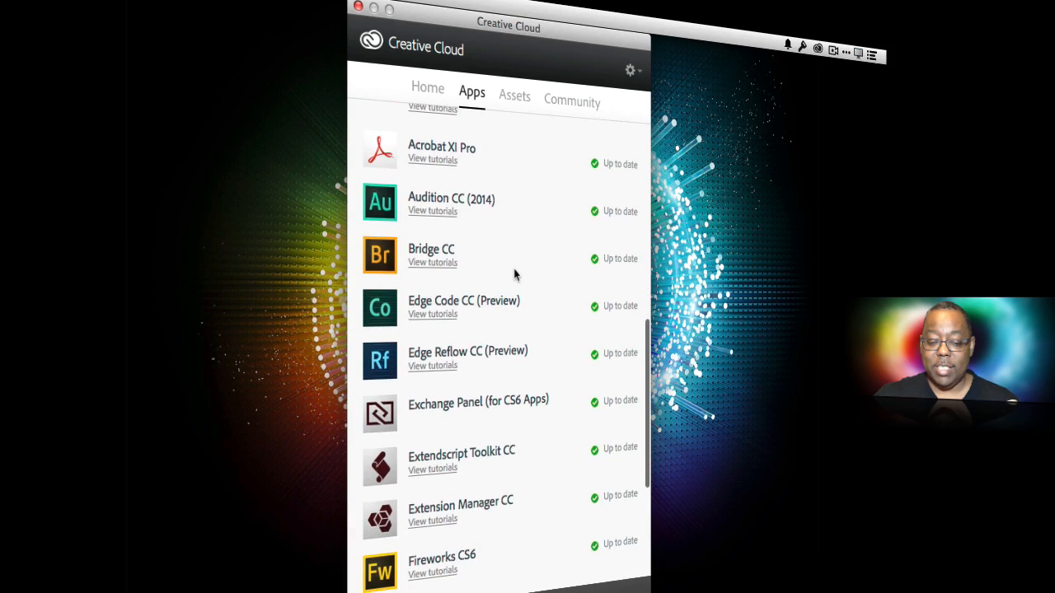
scroll("down", 3)
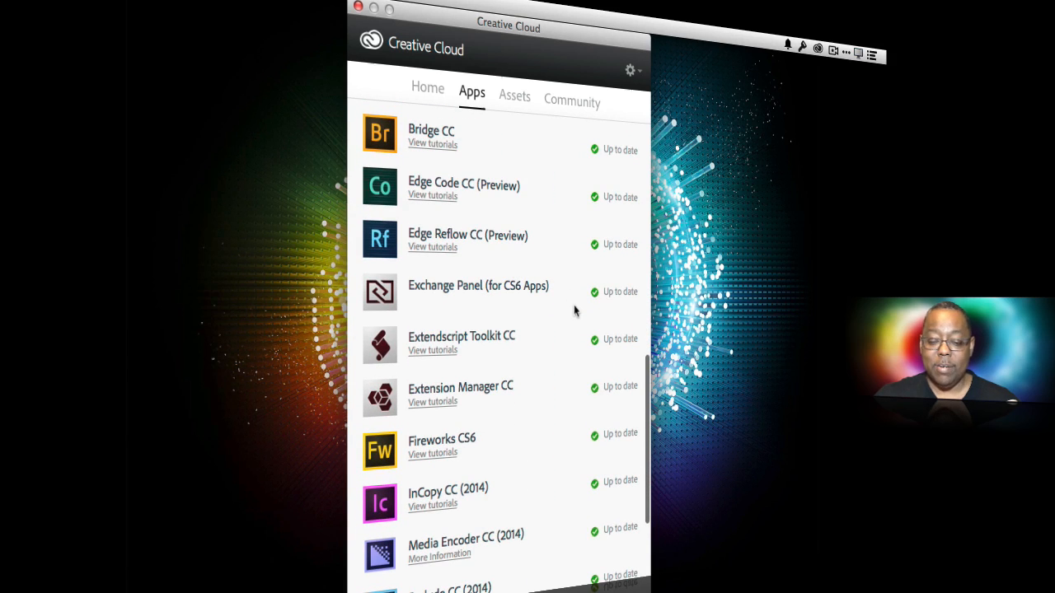
scroll("down", 3)
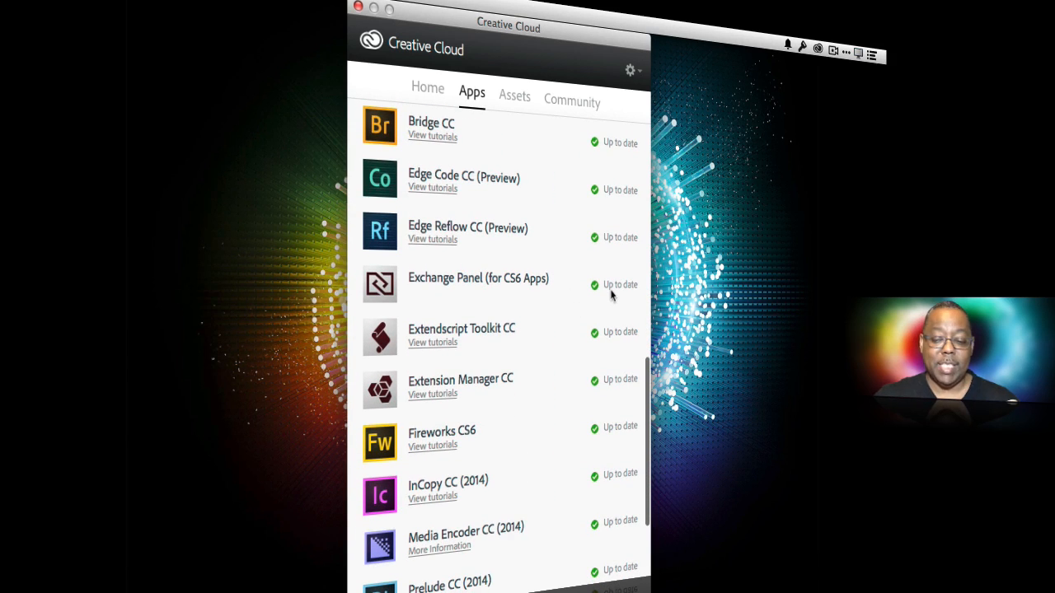
scroll("down", 3)
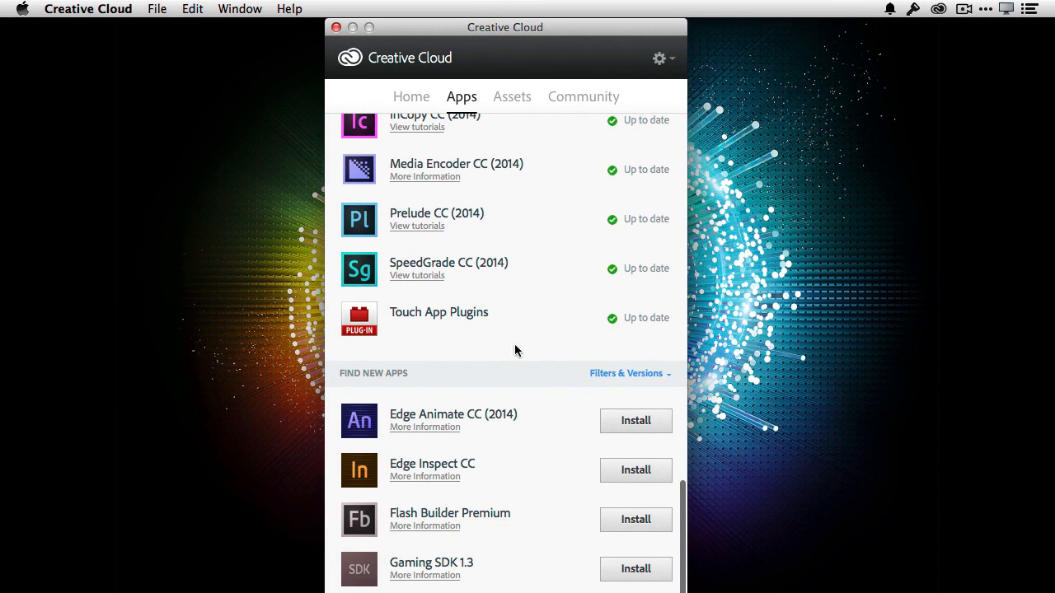
mouse_move(515, 376)
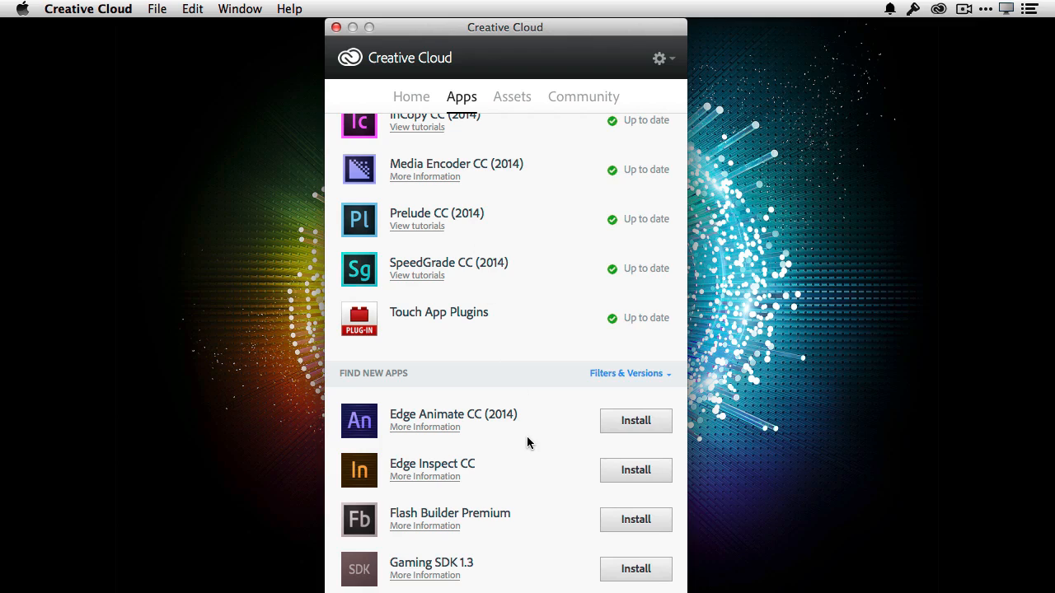
mouse_move(581, 446)
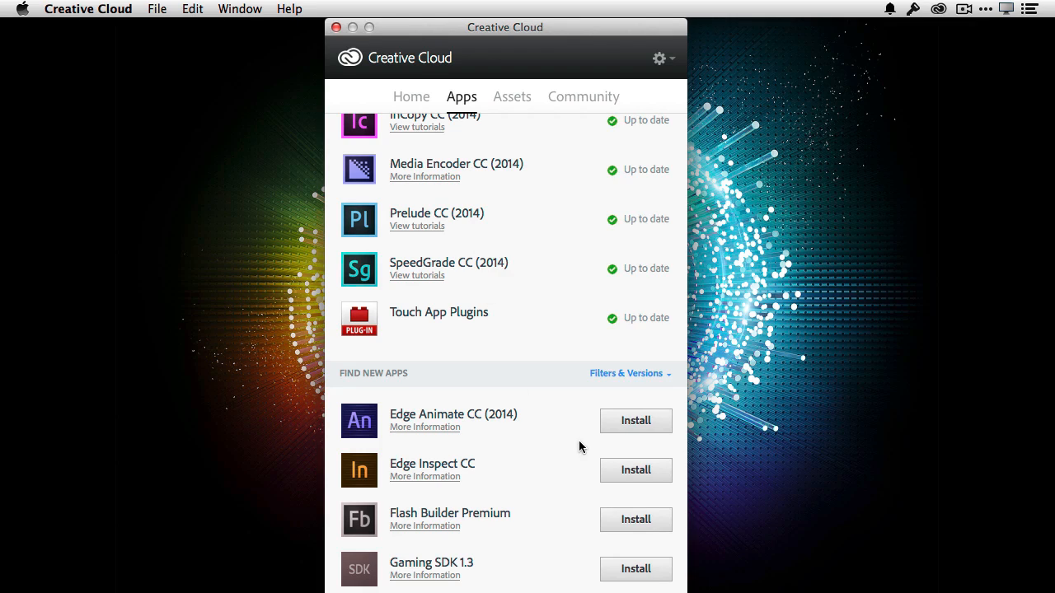
mouse_move(560, 449)
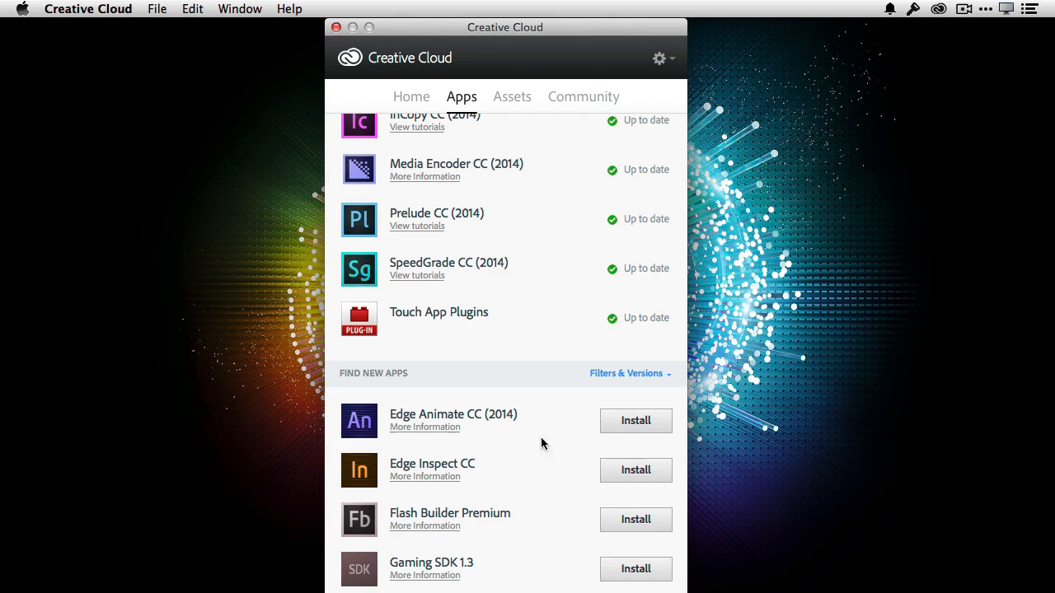
mouse_move(495, 431)
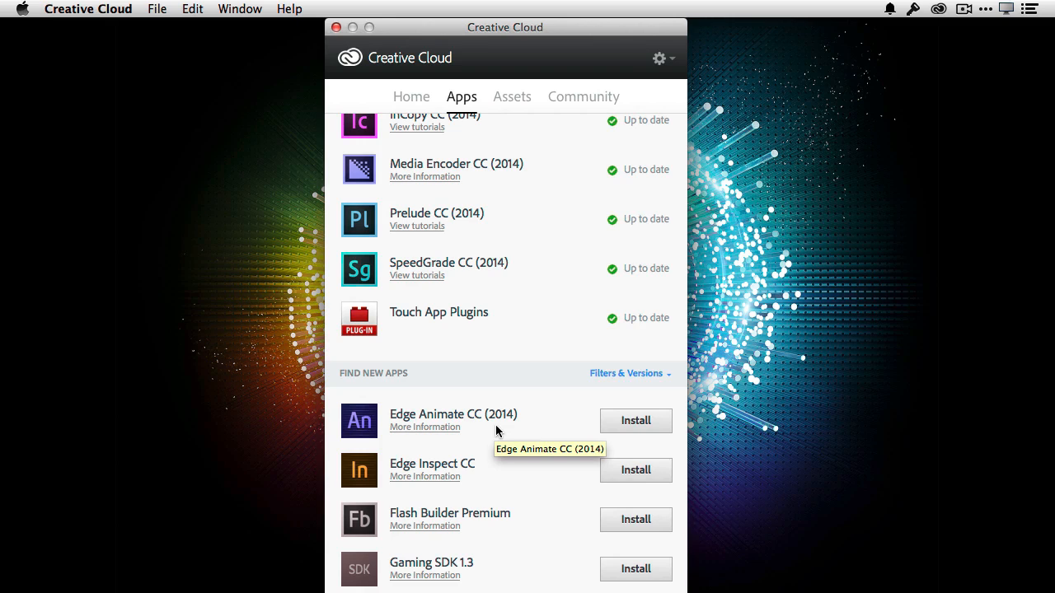
Install Edge Animate CC (2014) from Find New Apps and watch its download progress.
left_click(636, 420)
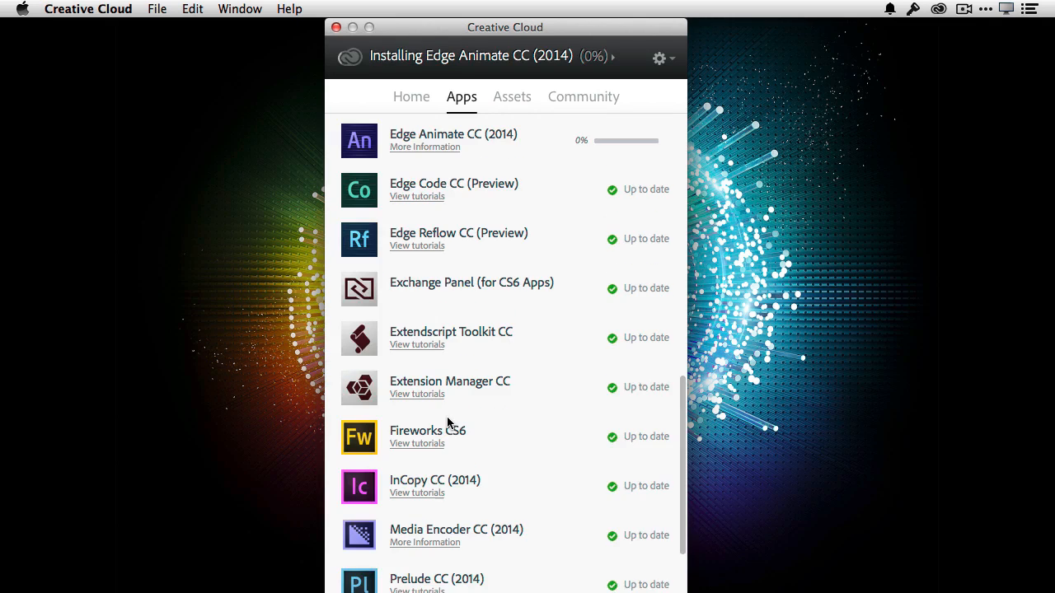
mouse_move(530, 420)
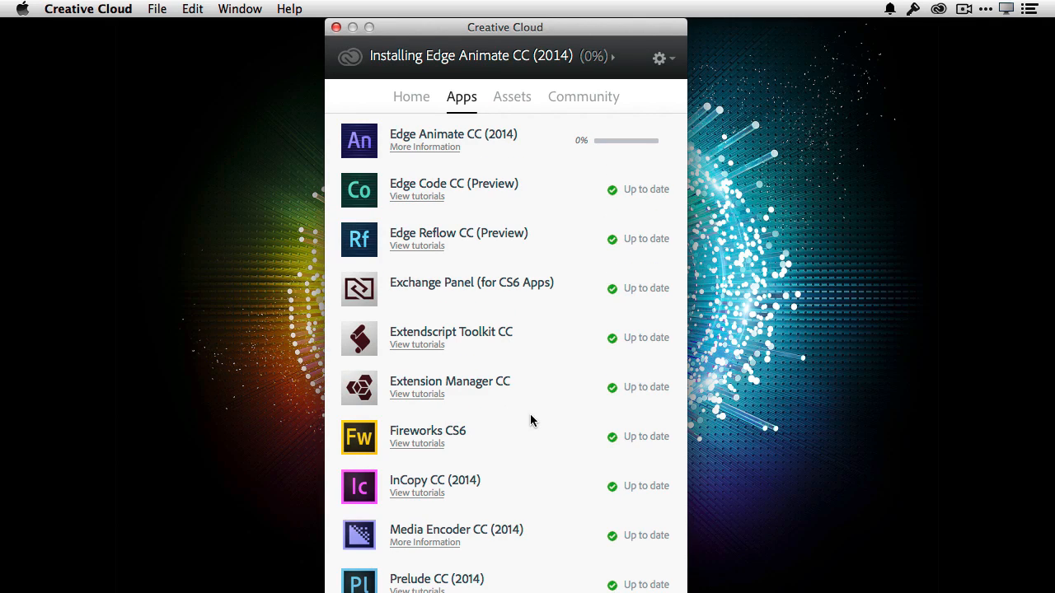
scroll("down", 3)
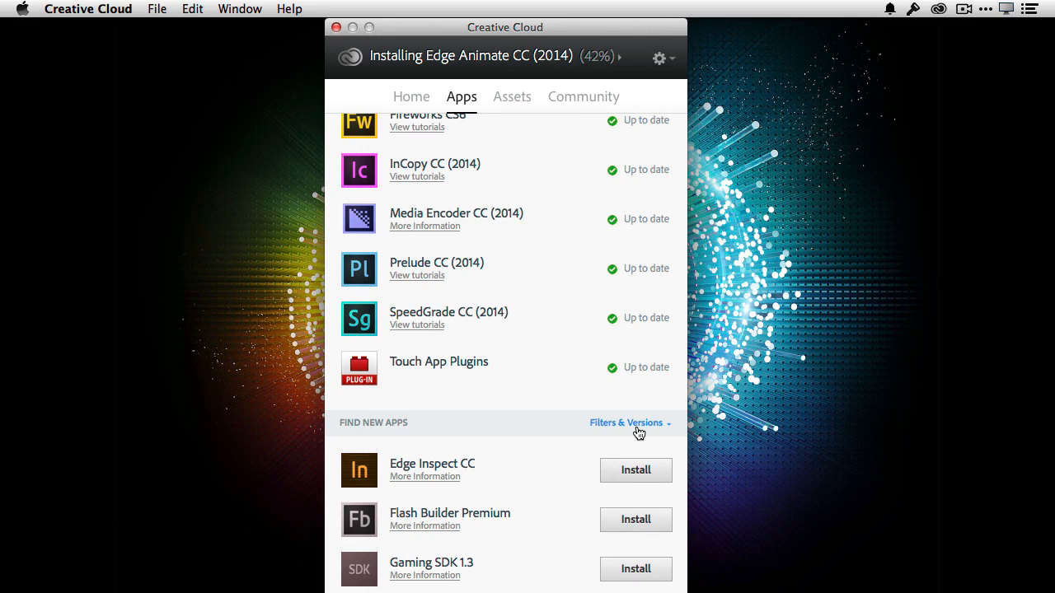
Filter Find New Apps to Previous Version and list After Effects CS6, CC and CC (2014) as installable.
left_click(626, 423)
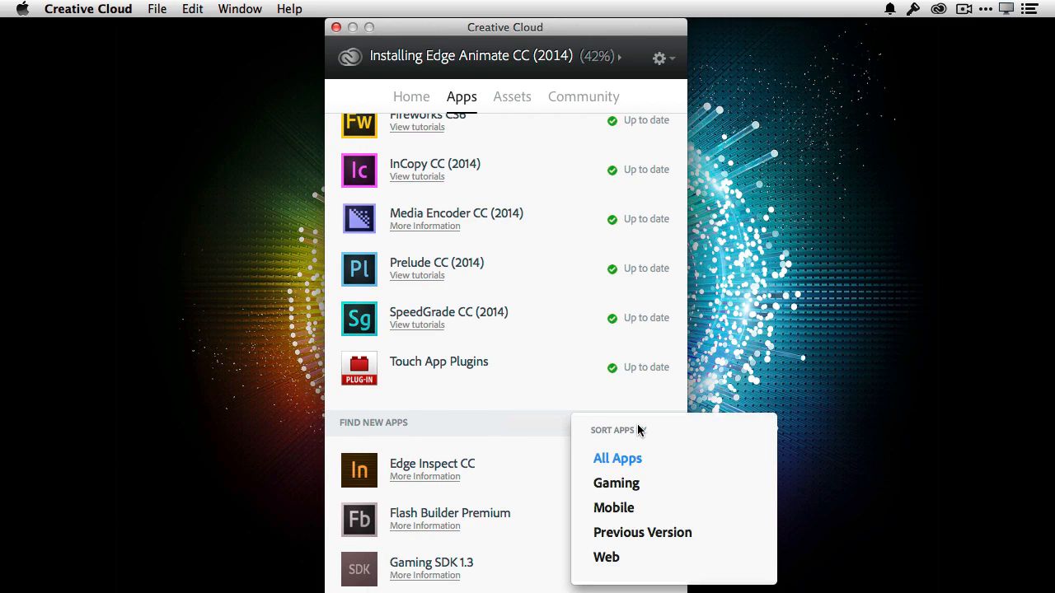
mouse_move(656, 538)
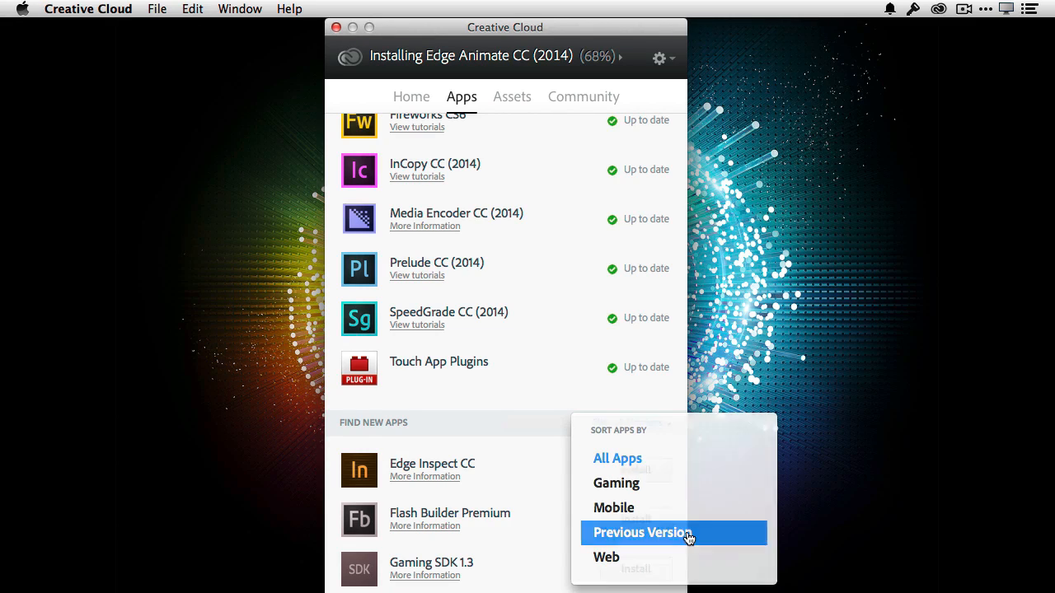
left_click(640, 531)
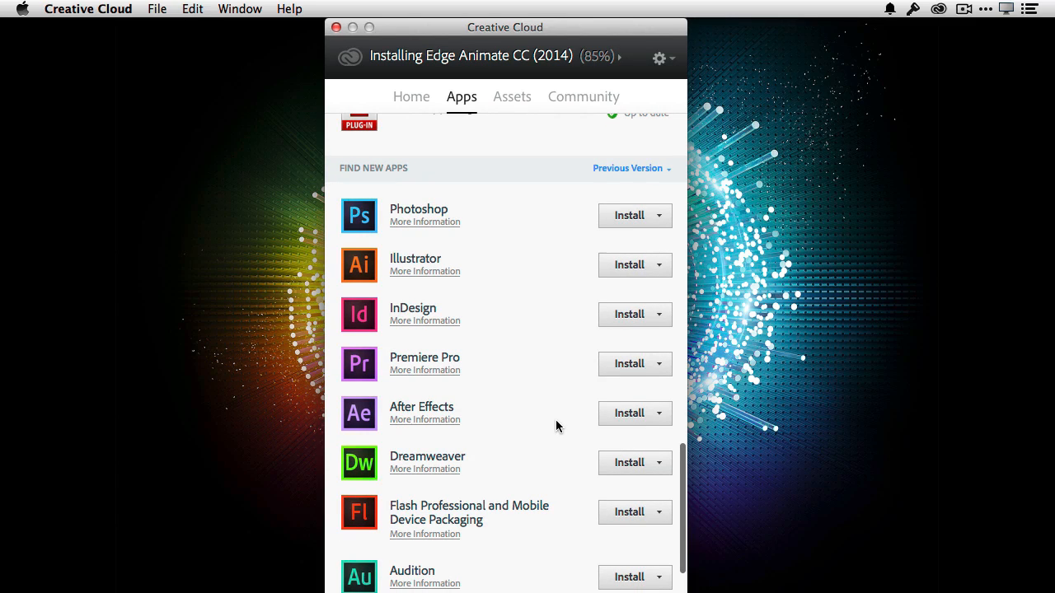
mouse_move(557, 426)
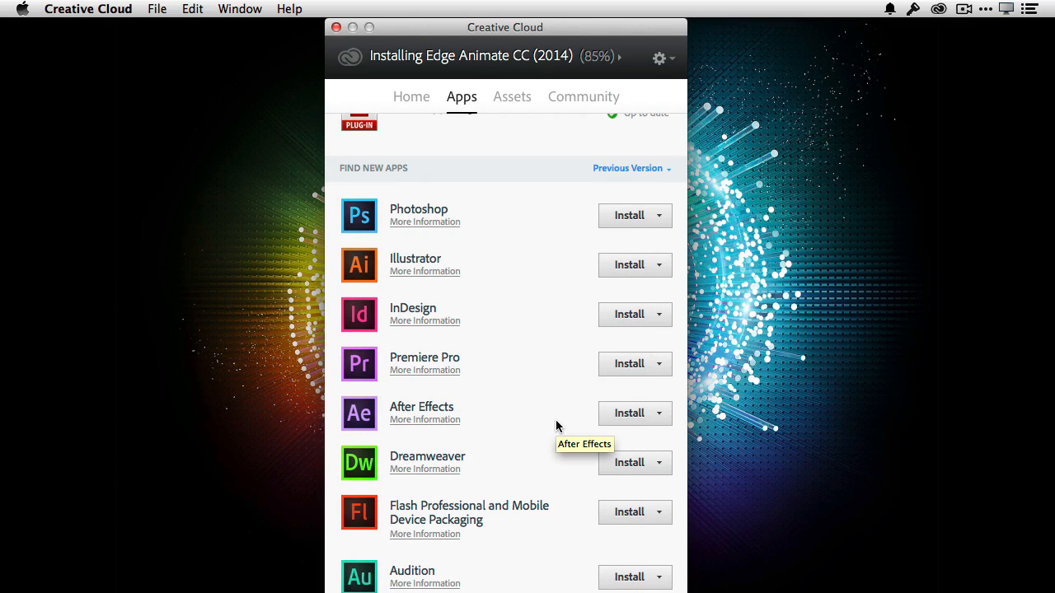
left_click(659, 414)
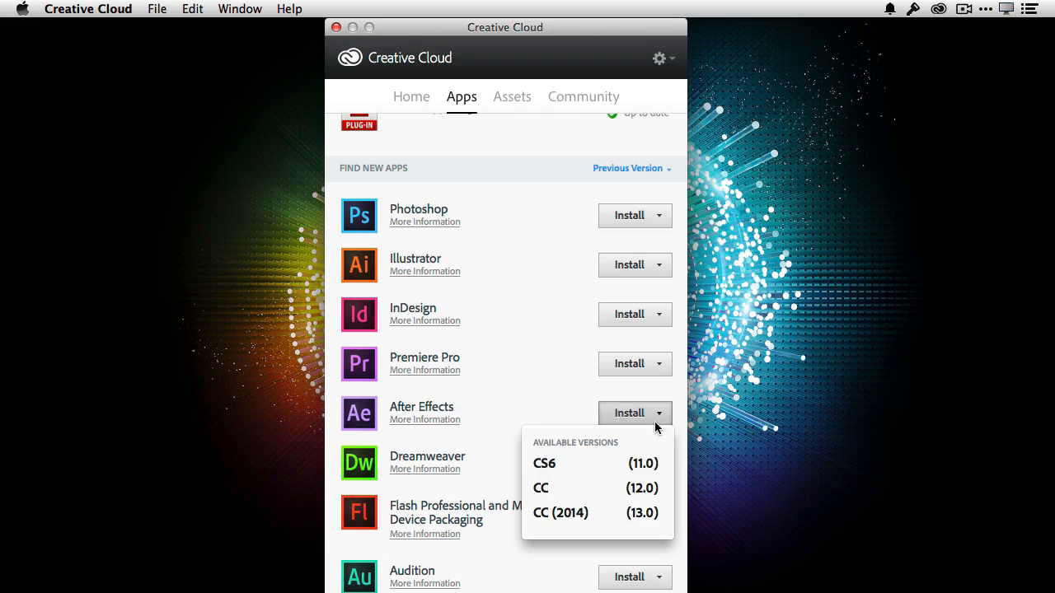
mouse_move(585, 464)
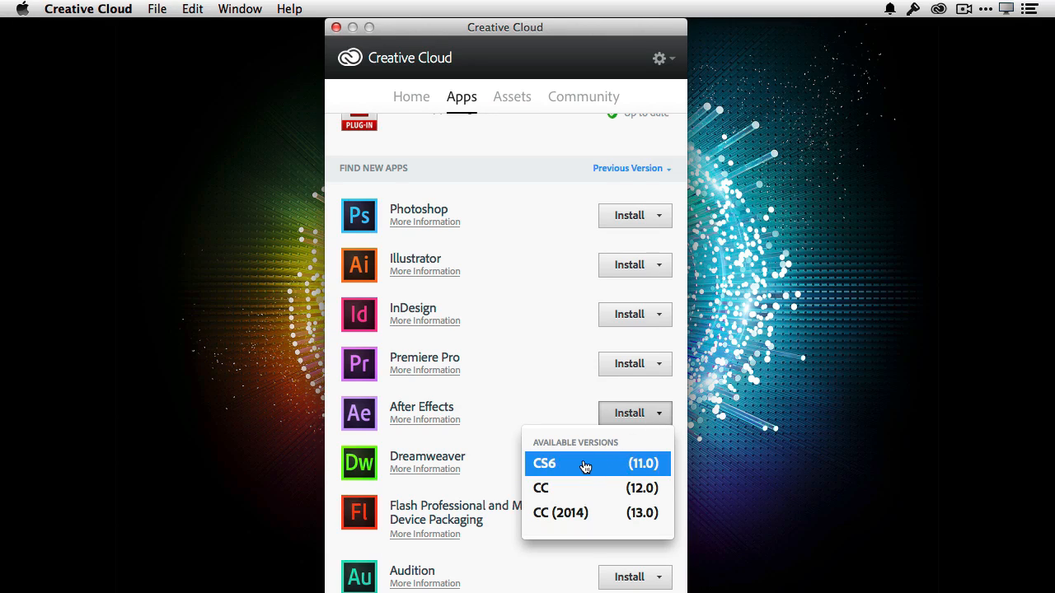
mouse_move(513, 515)
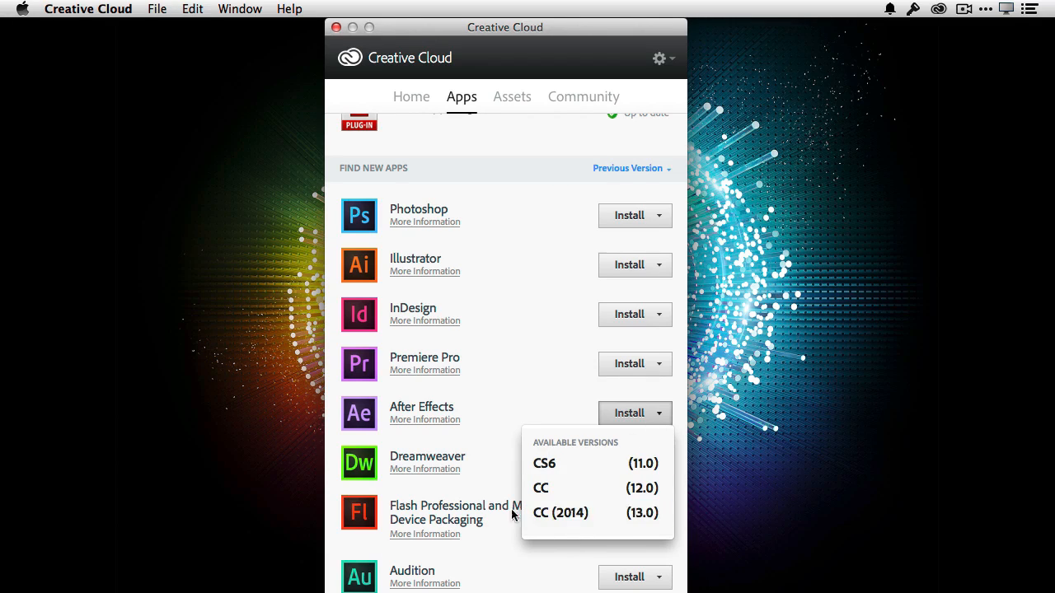
mouse_move(439, 454)
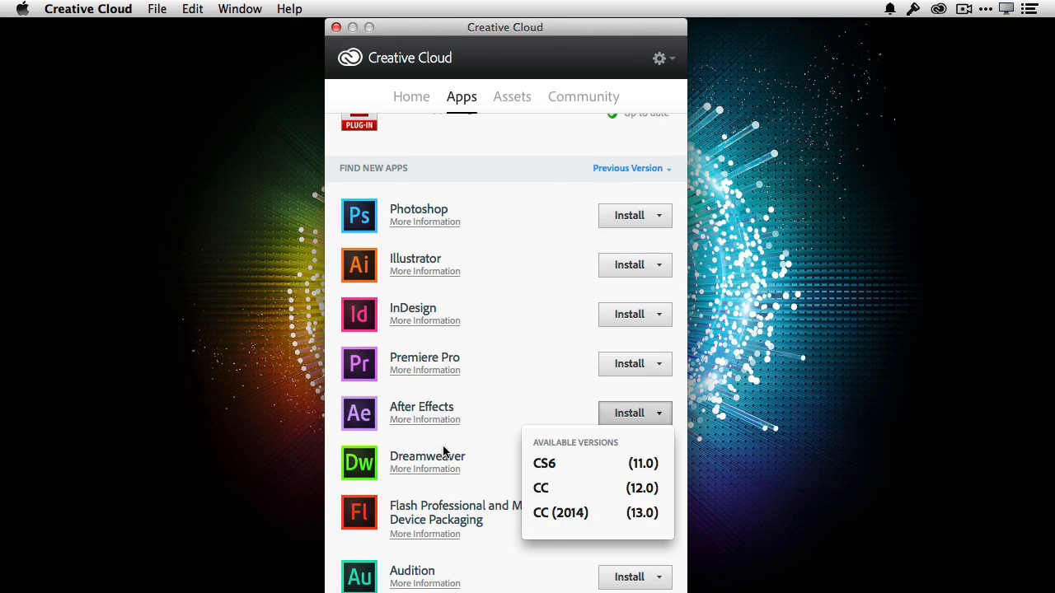
mouse_move(572, 464)
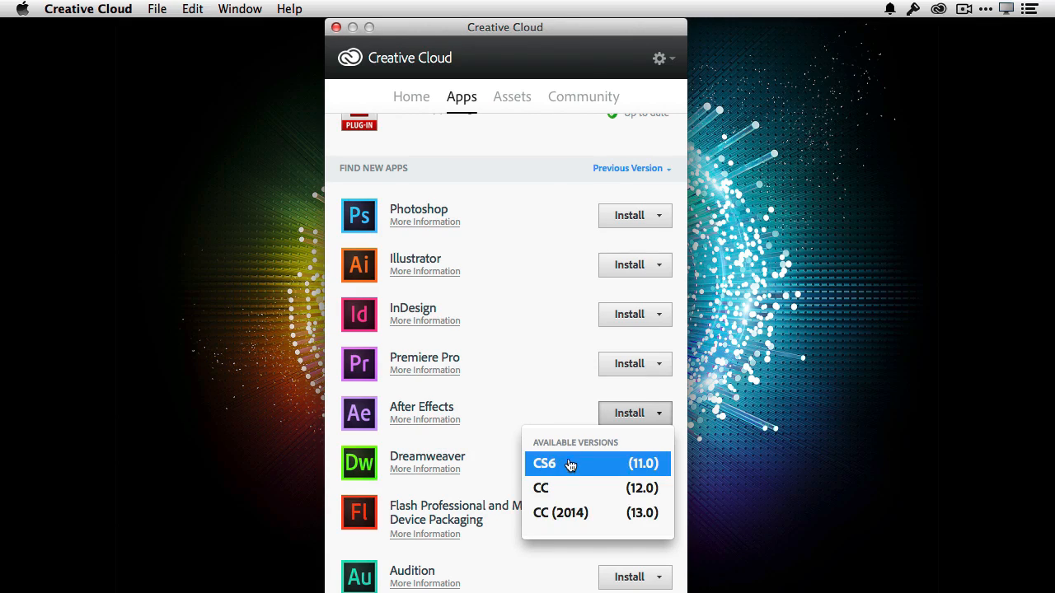
mouse_move(553, 518)
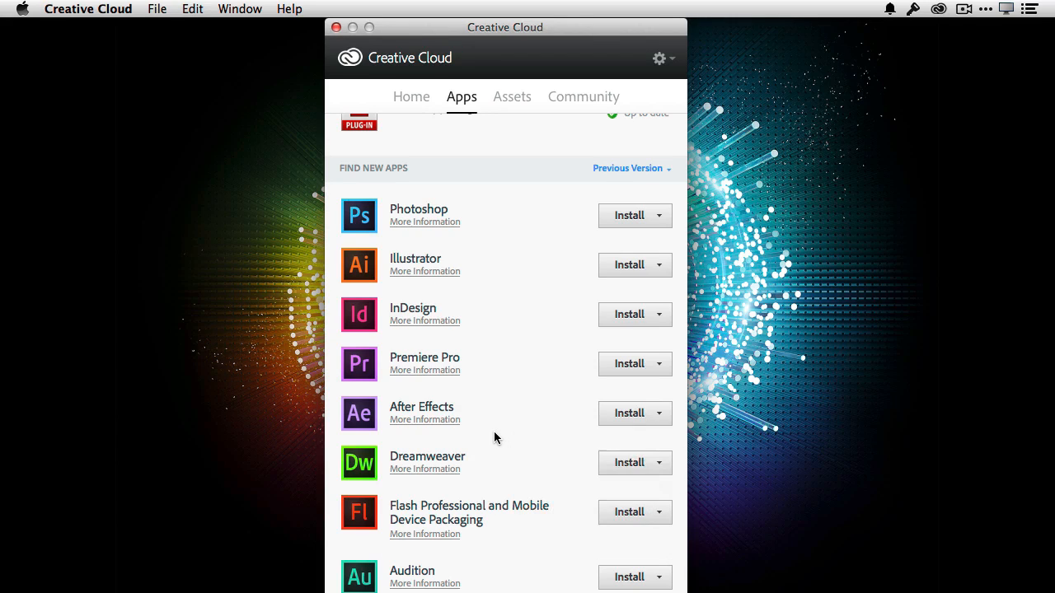
mouse_move(539, 424)
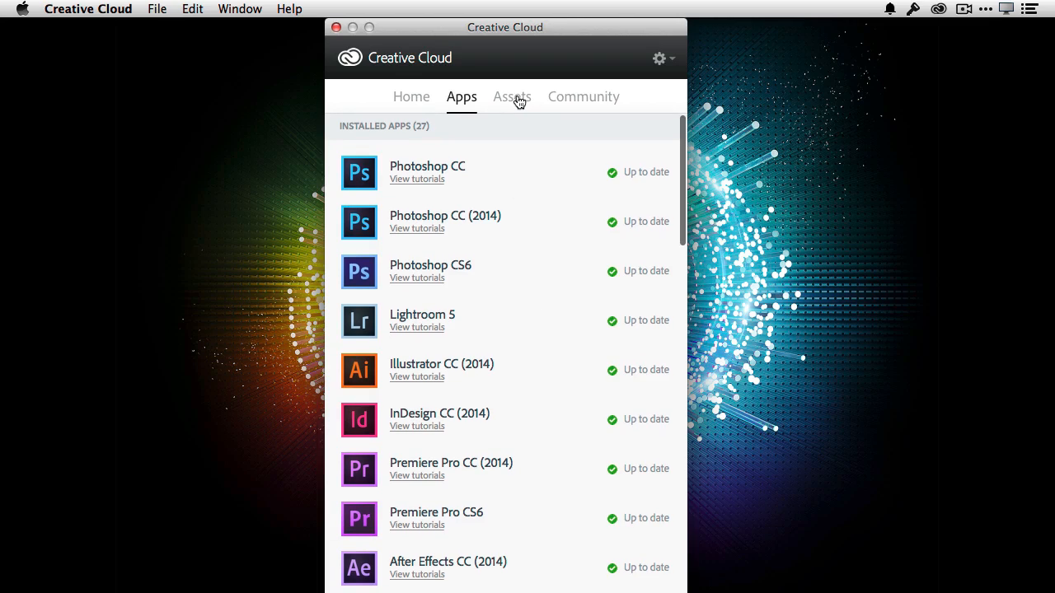
Show the Assets Files overview with 1.12% of 121 GB storage used.
left_click(511, 96)
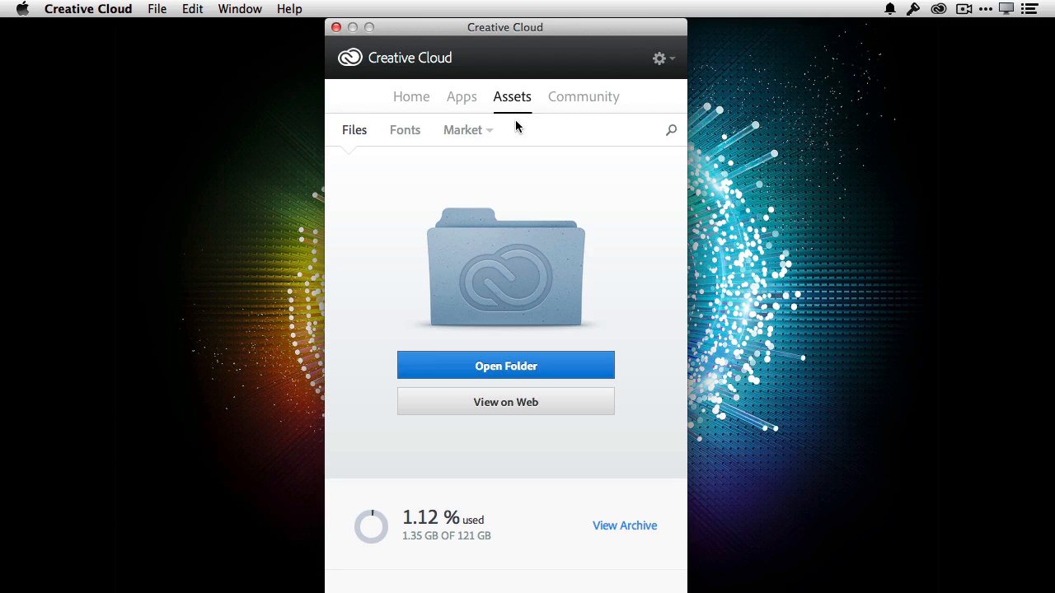
mouse_move(508, 145)
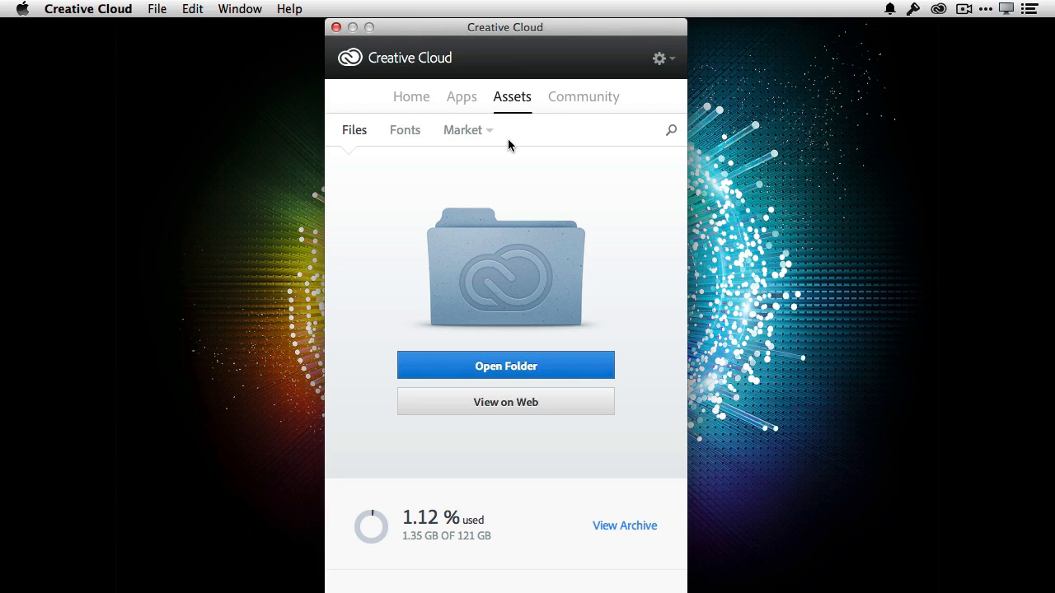
mouse_move(638, 282)
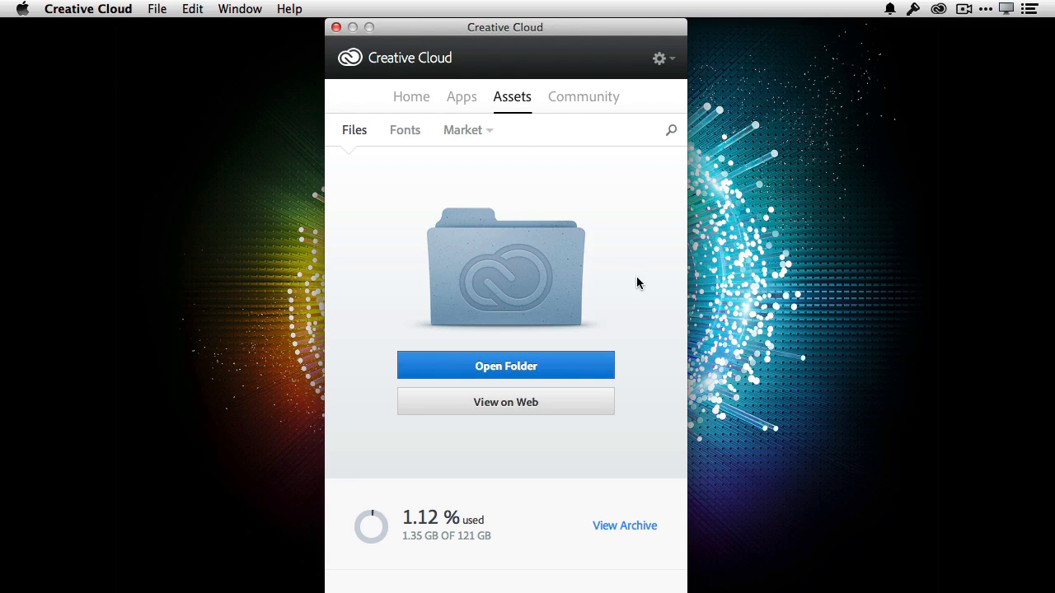
mouse_move(619, 296)
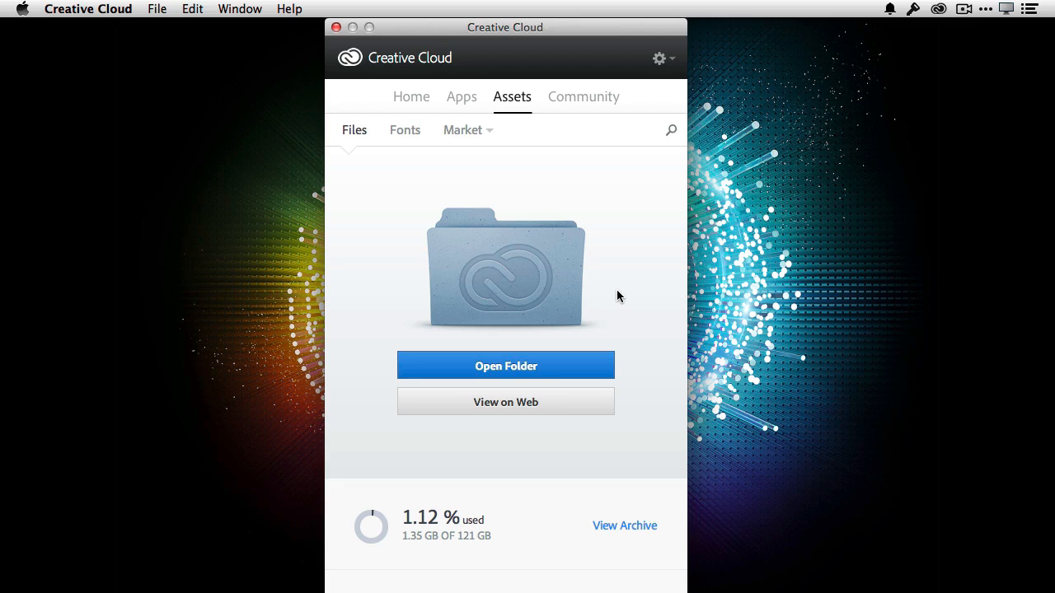
mouse_move(475, 403)
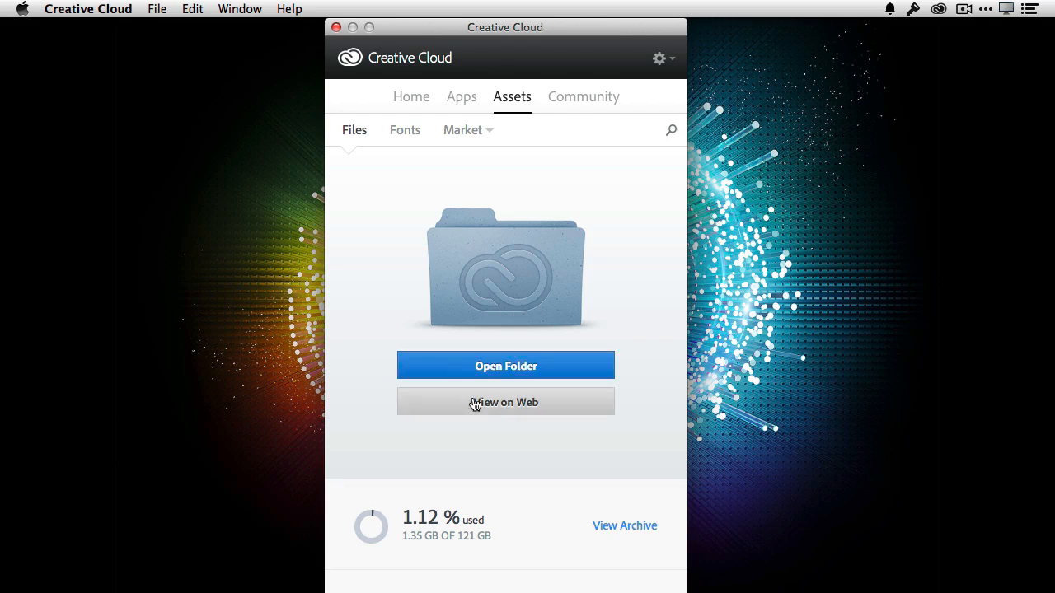
mouse_move(511, 367)
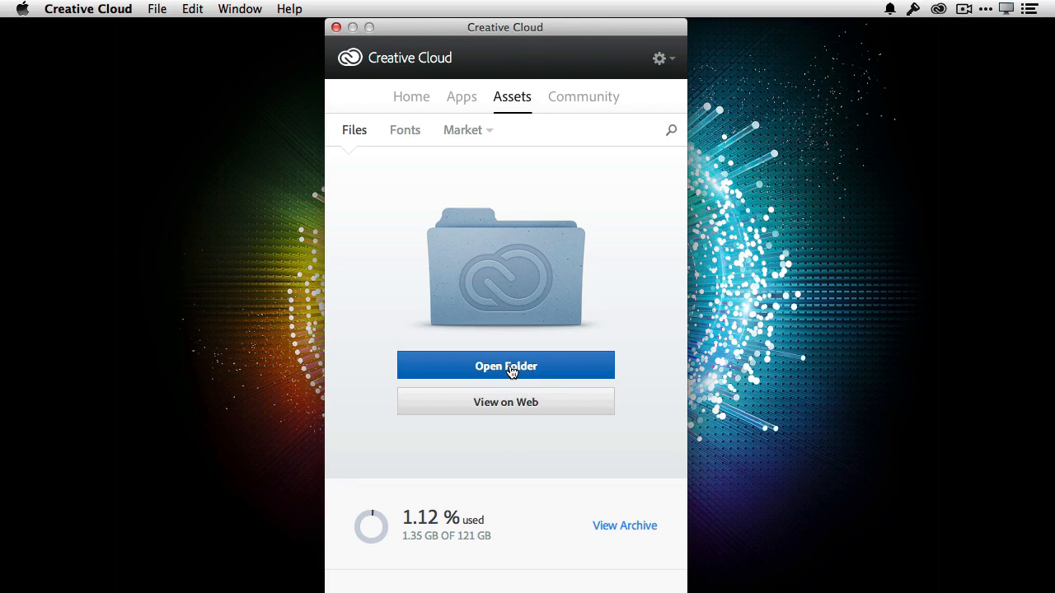
Open the Creative Cloud Files folder in Finder, showing boardwalk.psd and PLAY Campaign Project.
left_click(505, 365)
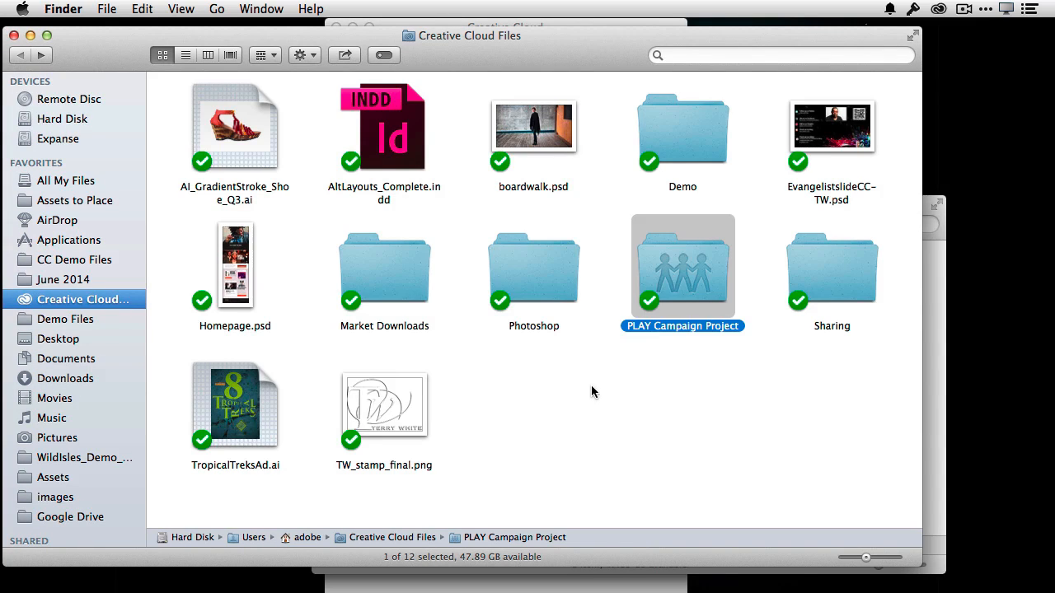
mouse_move(276, 375)
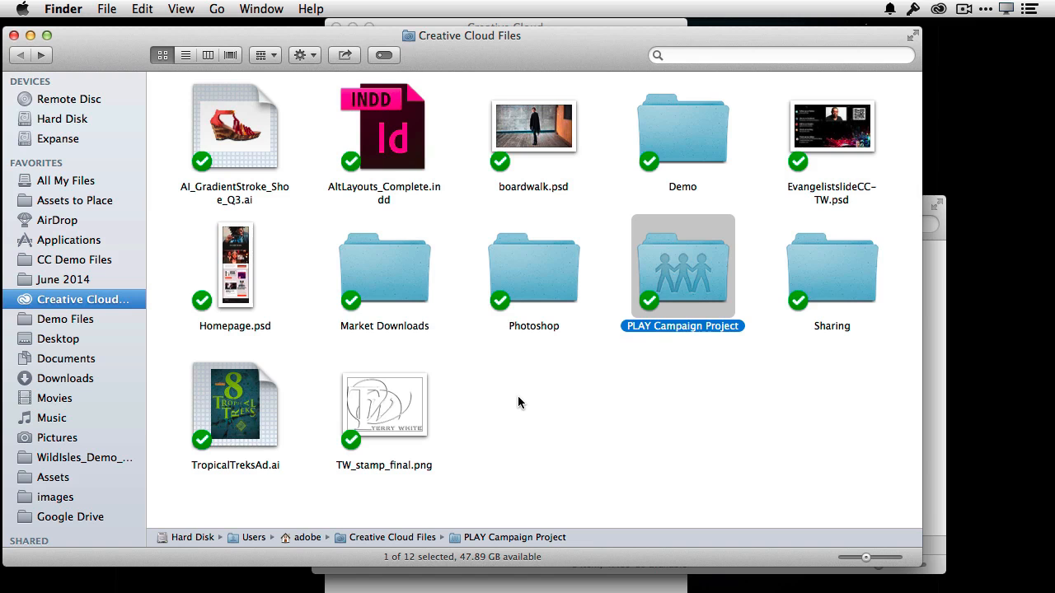
mouse_move(722, 423)
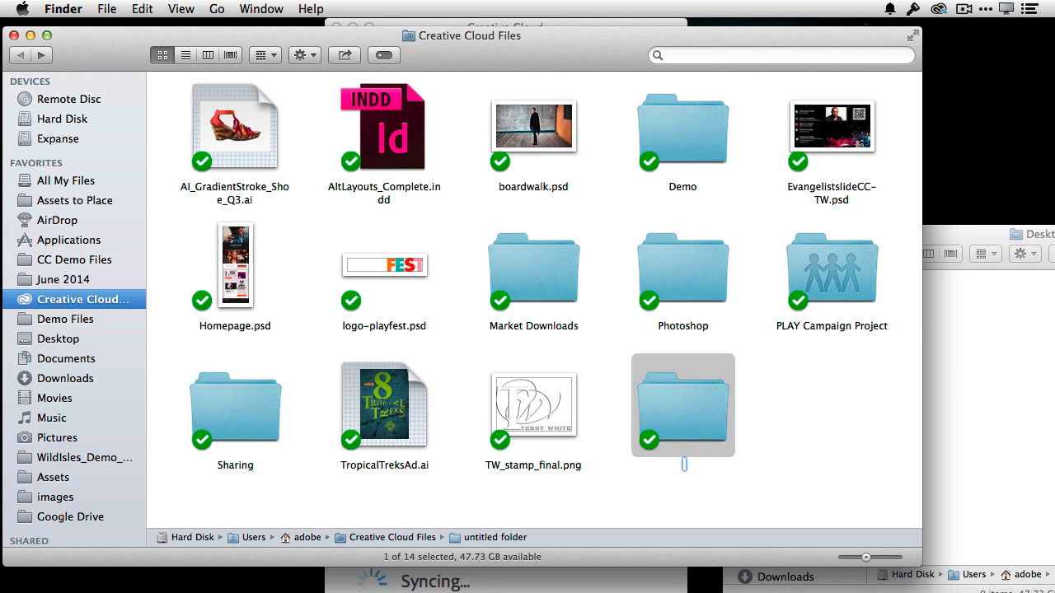
Name the new folder in Creative Cloud Files 'artwork'.
type("artow")
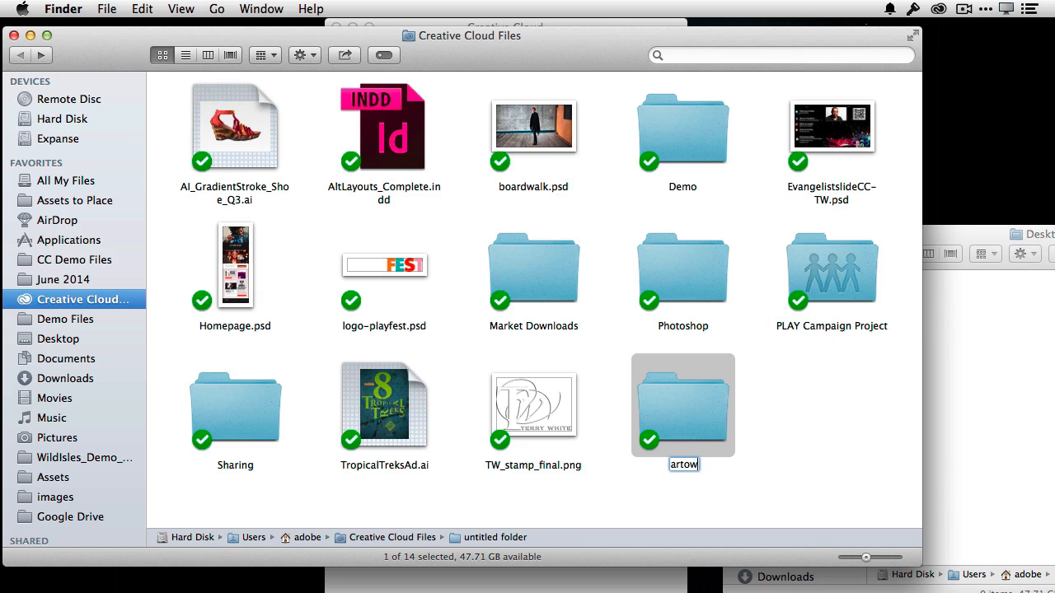
type("artwp")
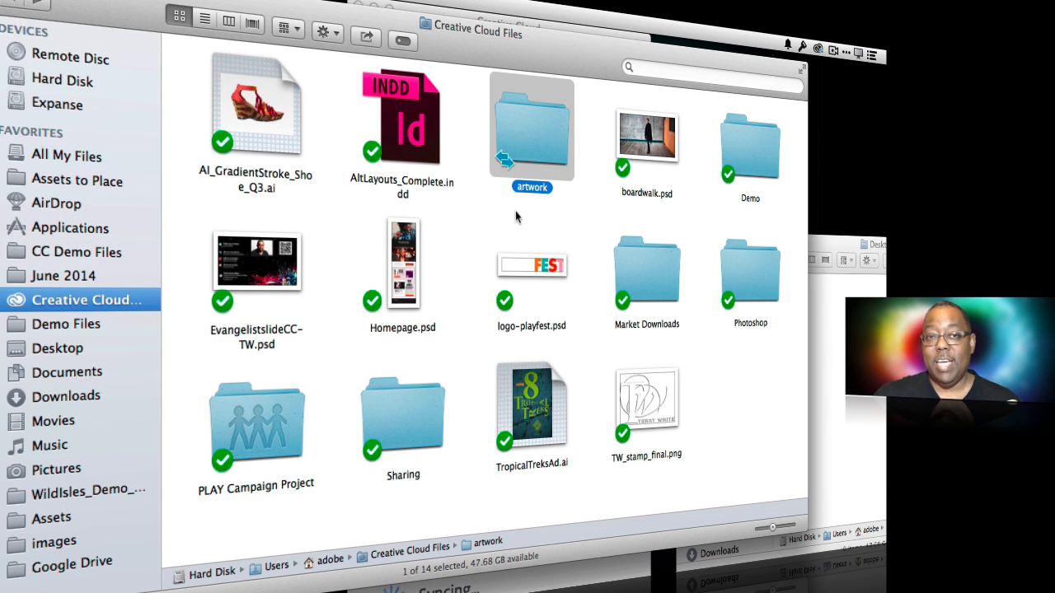
mouse_move(519, 220)
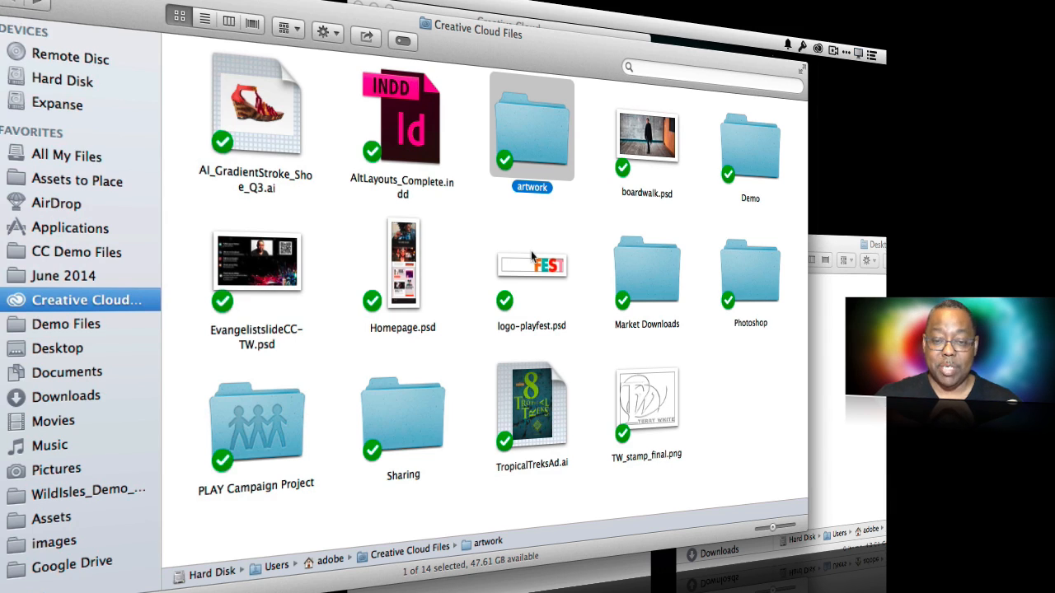
mouse_move(545, 145)
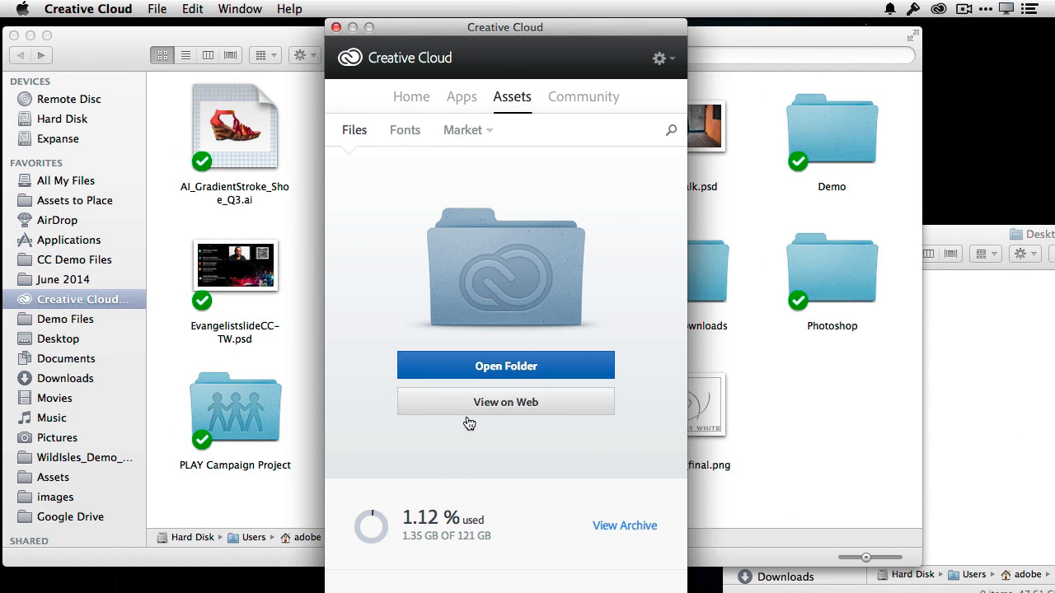
mouse_move(518, 407)
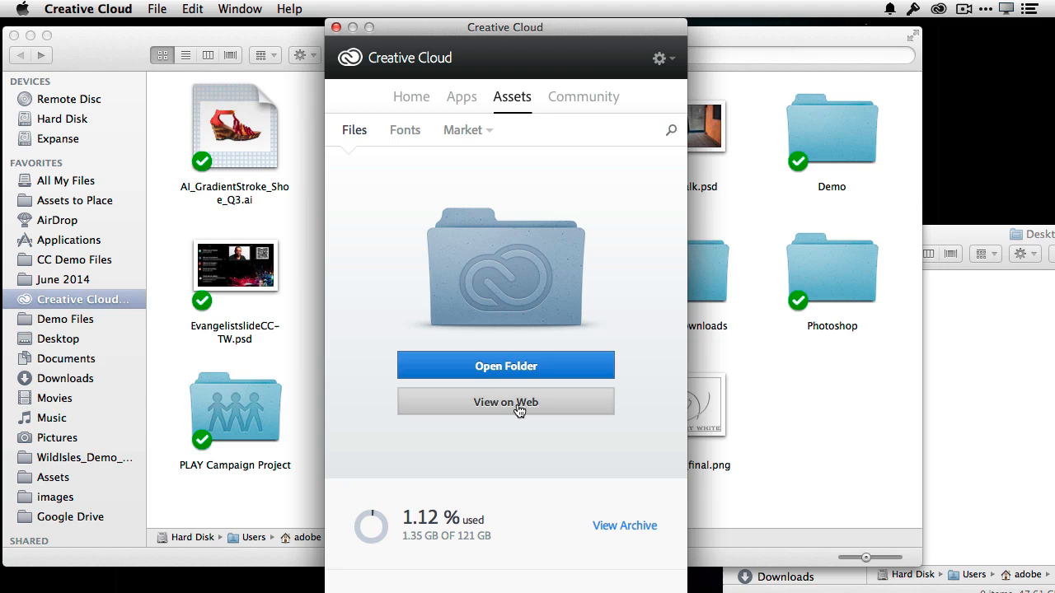
View the synced Creative Cloud files on the creative.adobe.com website.
left_click(505, 401)
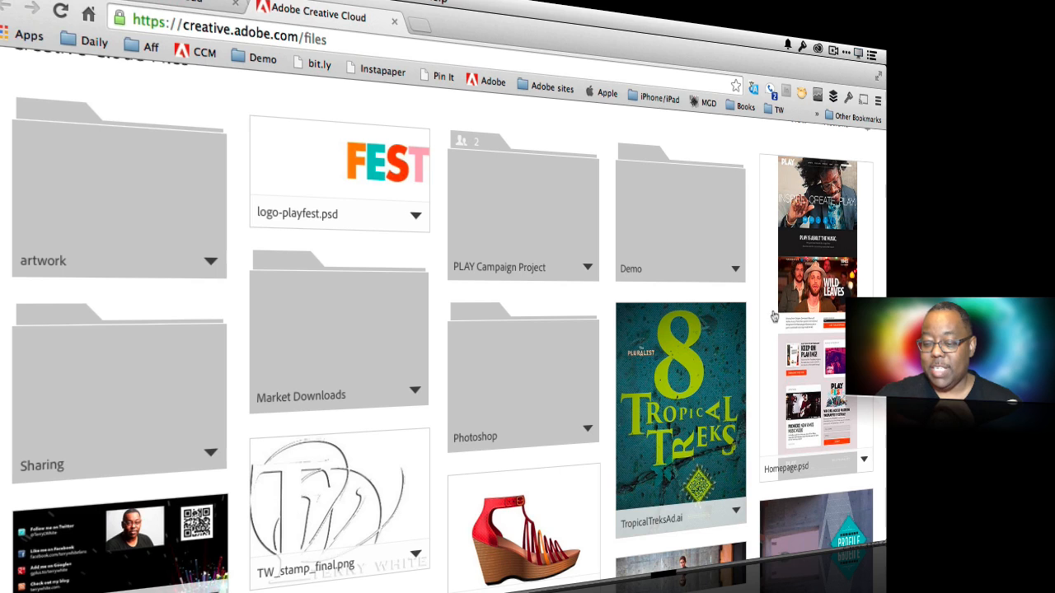
Preview AltLayouts_Complete.indd through page 5 of 12, then return to the Files listing.
scroll("down", 3)
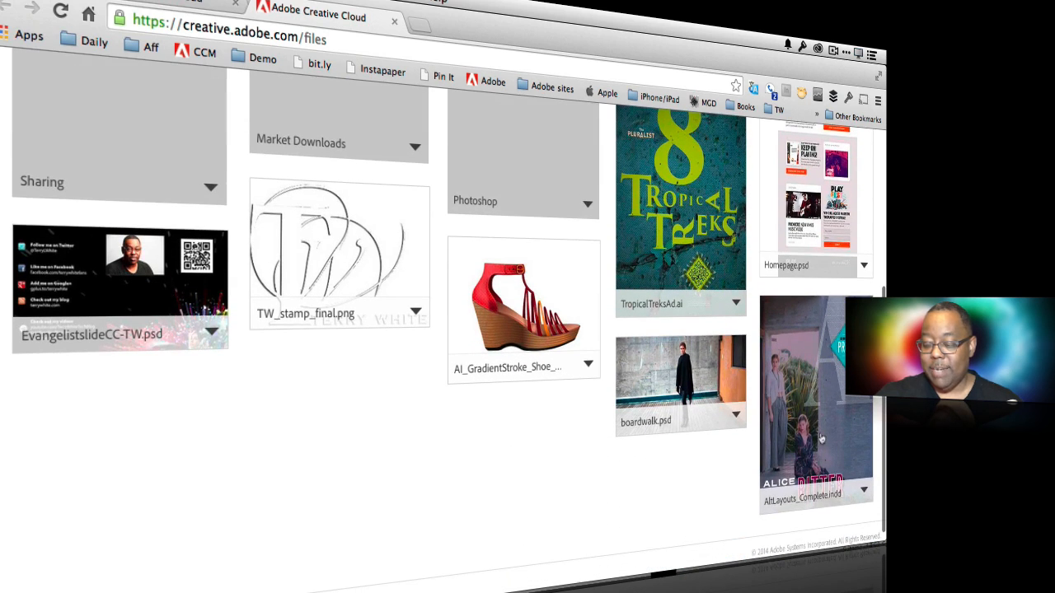
left_click(812, 395)
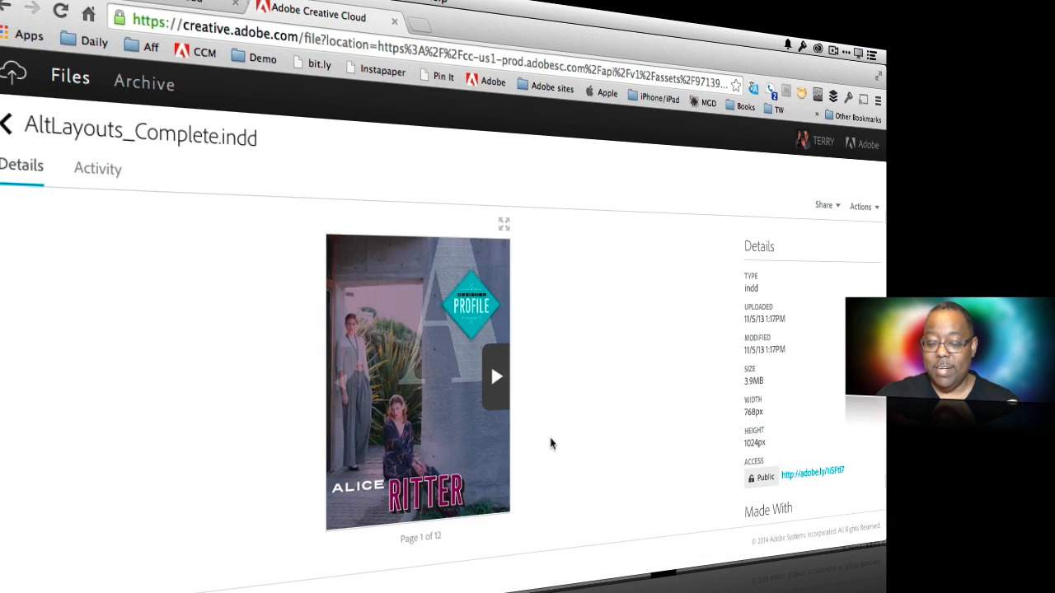
left_click(495, 375)
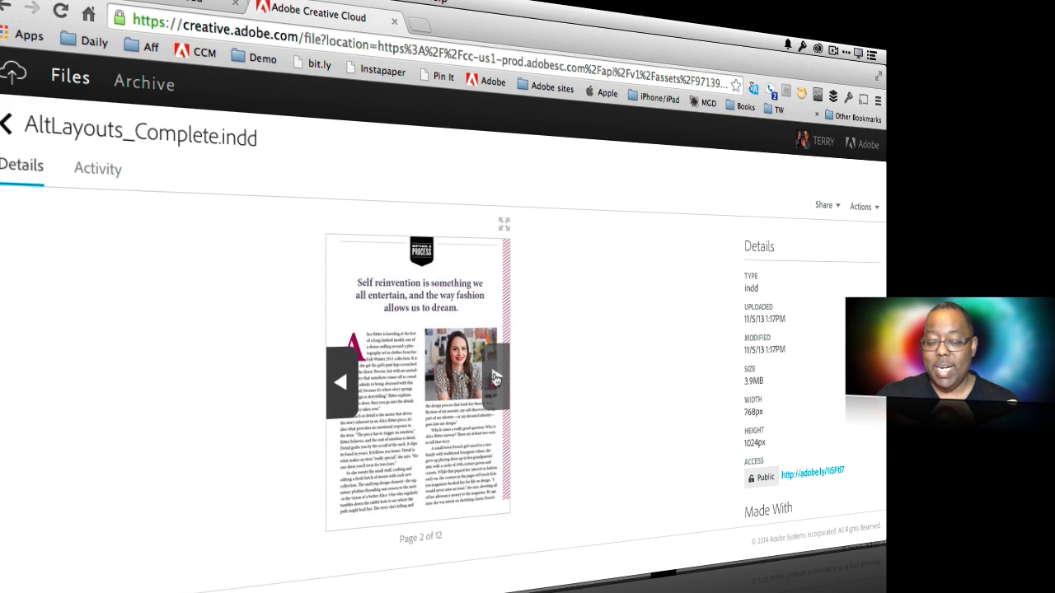
left_click(501, 379)
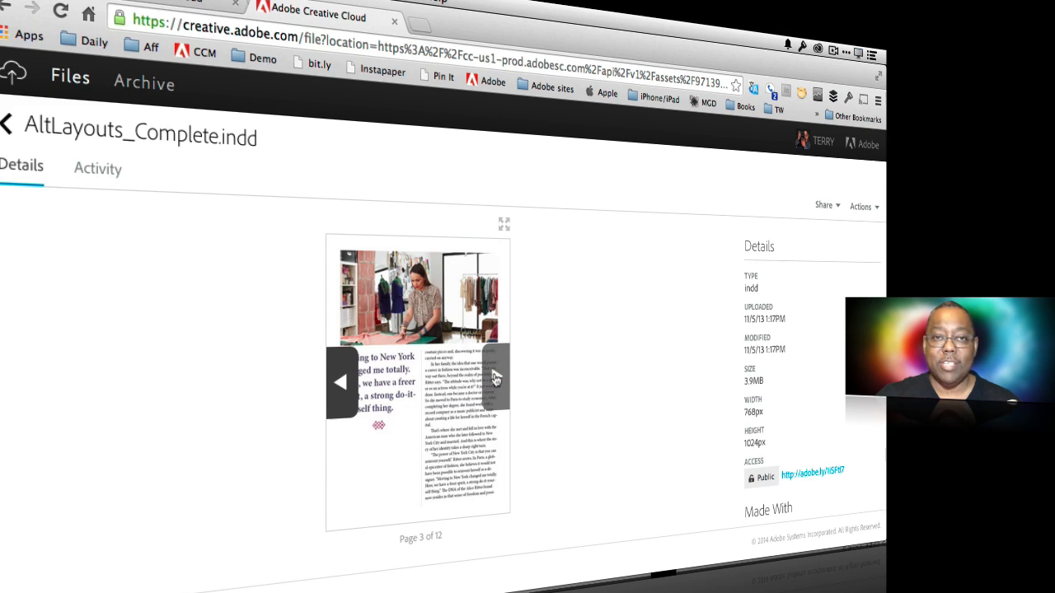
left_click(496, 379)
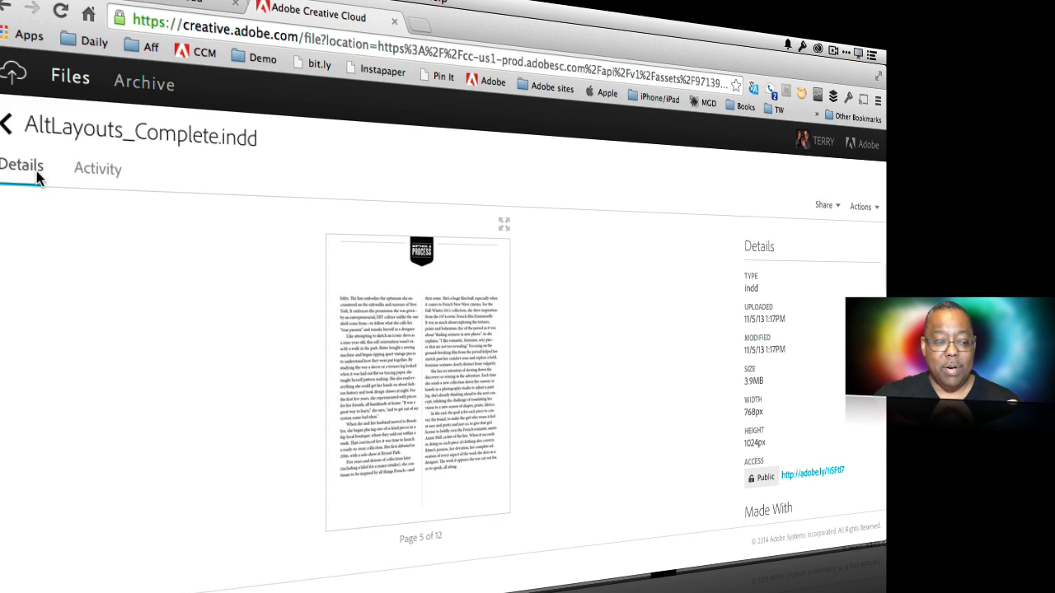
left_click(11, 124)
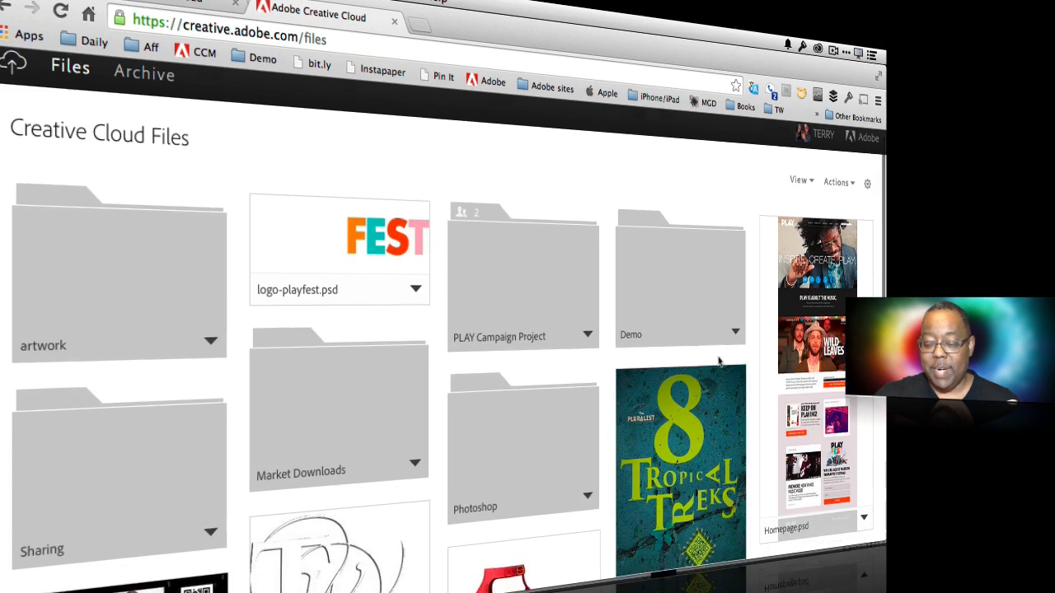
Scroll the Files grid down toward Homepage.psd.
scroll("down", 3)
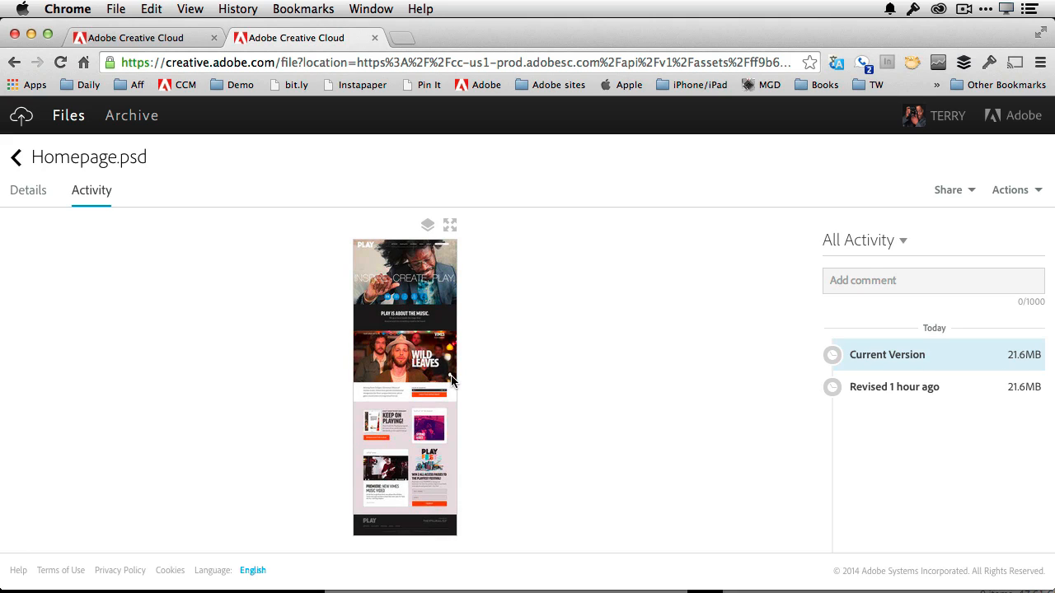
mouse_move(640, 389)
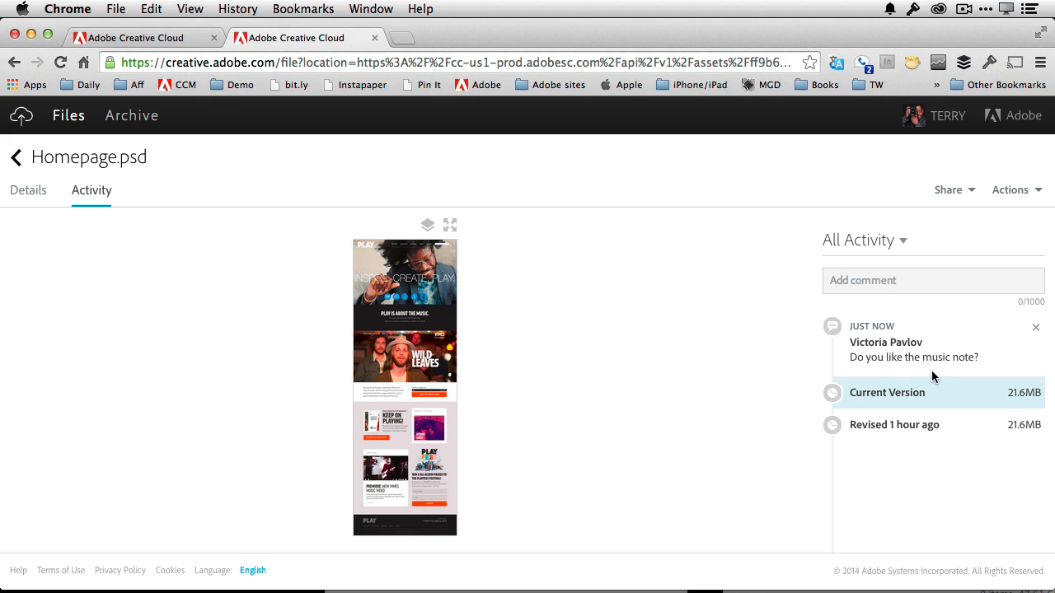
mouse_move(937, 455)
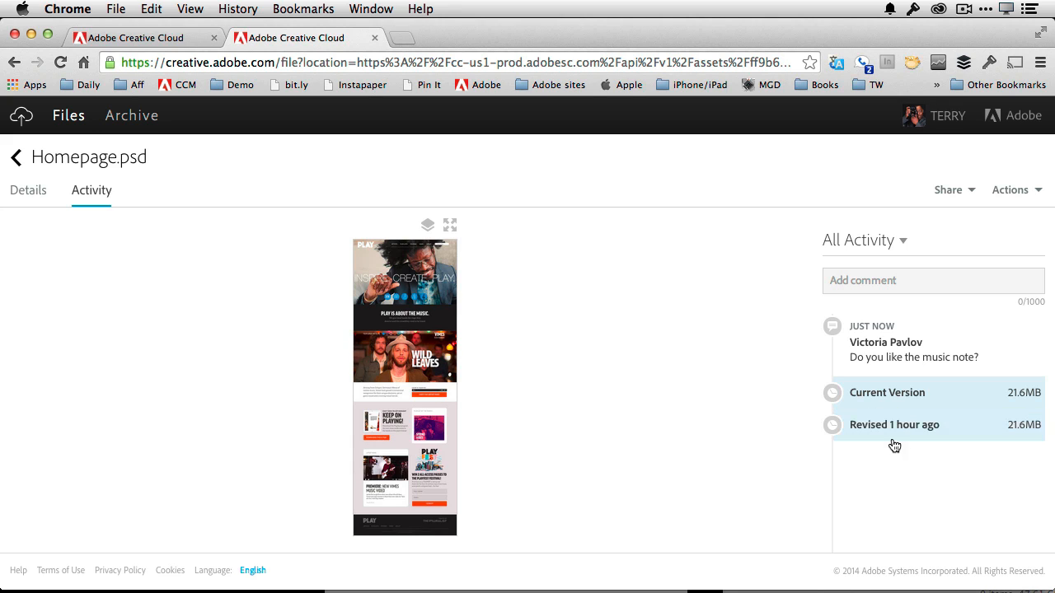
mouse_move(936, 443)
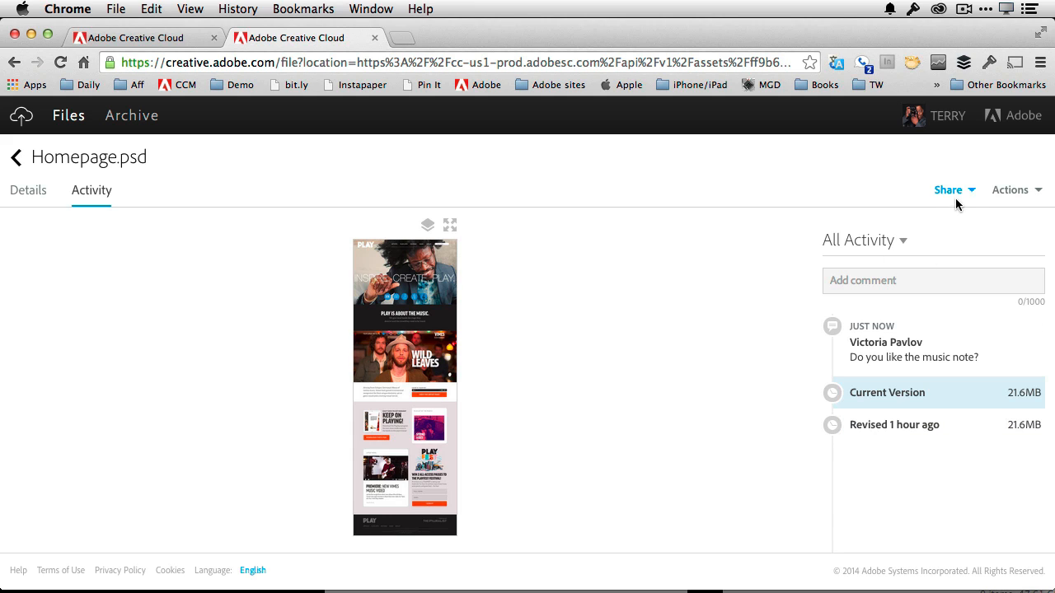
Show Homepage.psd's public Send Link via Share, dismiss it and return to the file listing.
left_click(971, 191)
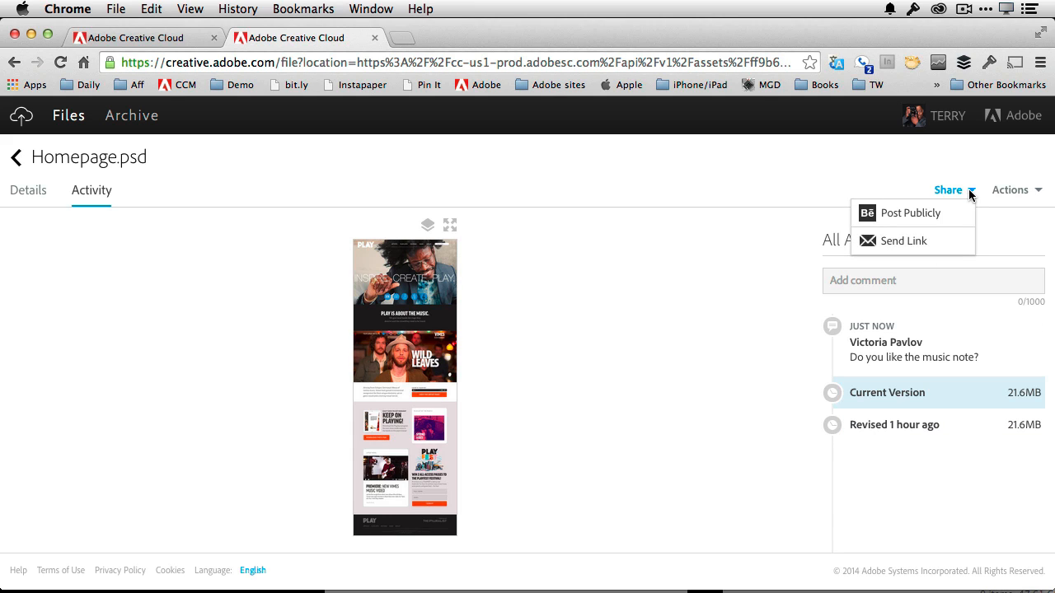
mouse_move(917, 245)
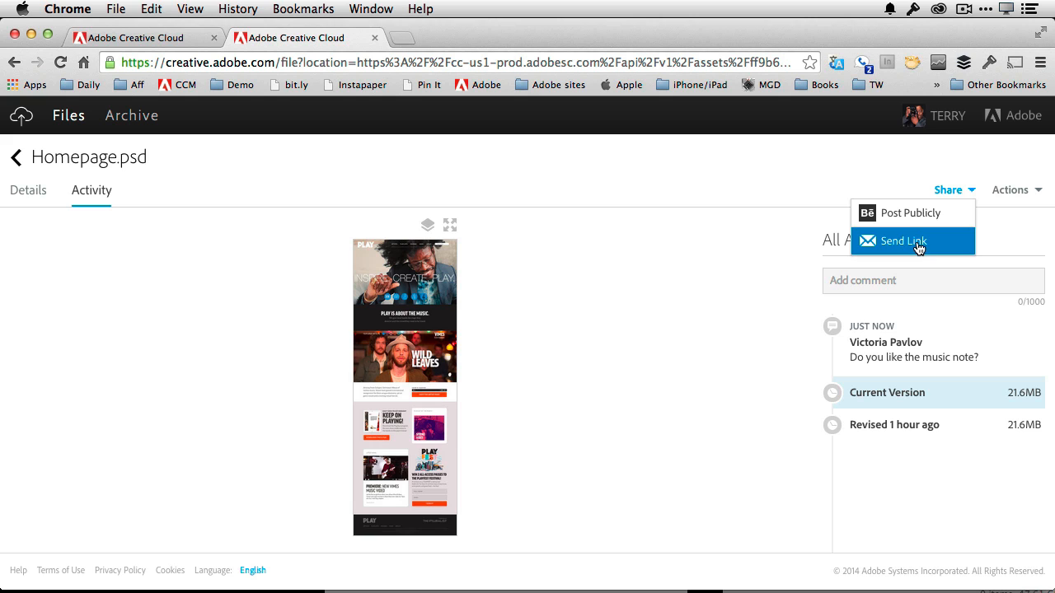
left_click(899, 241)
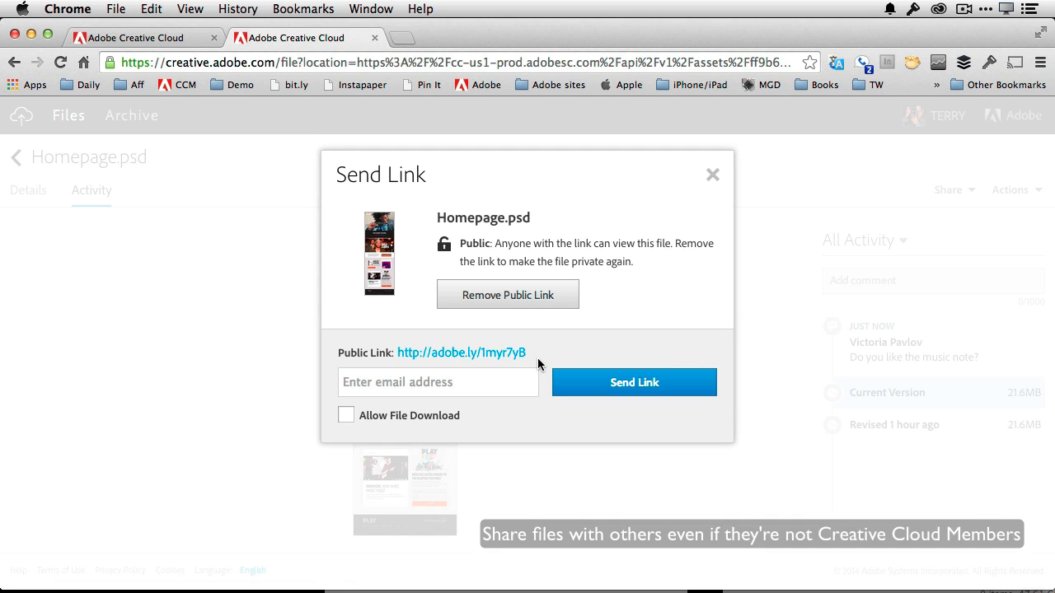
mouse_move(463, 426)
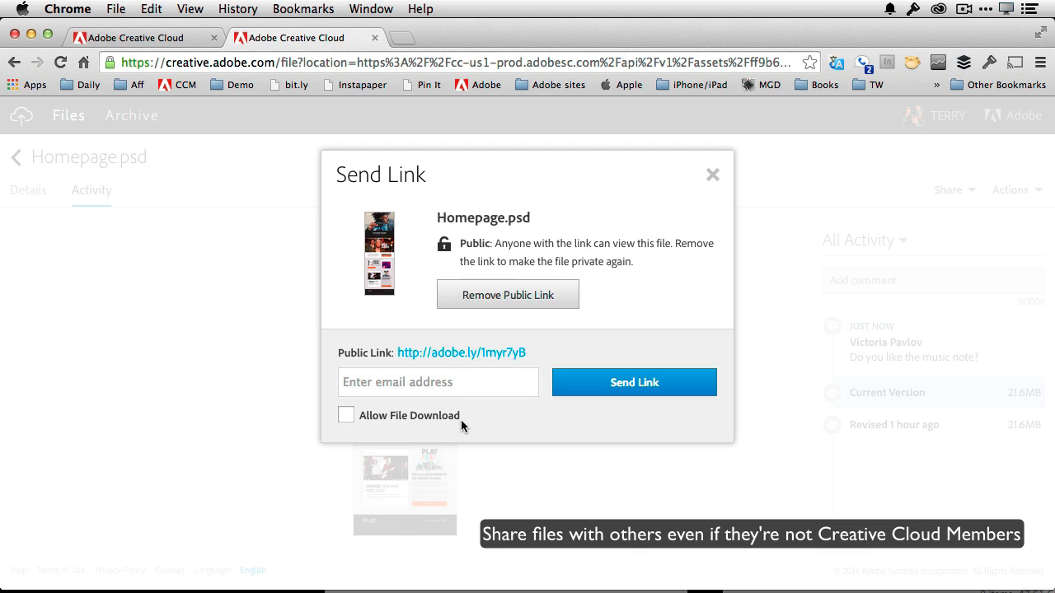
mouse_move(713, 229)
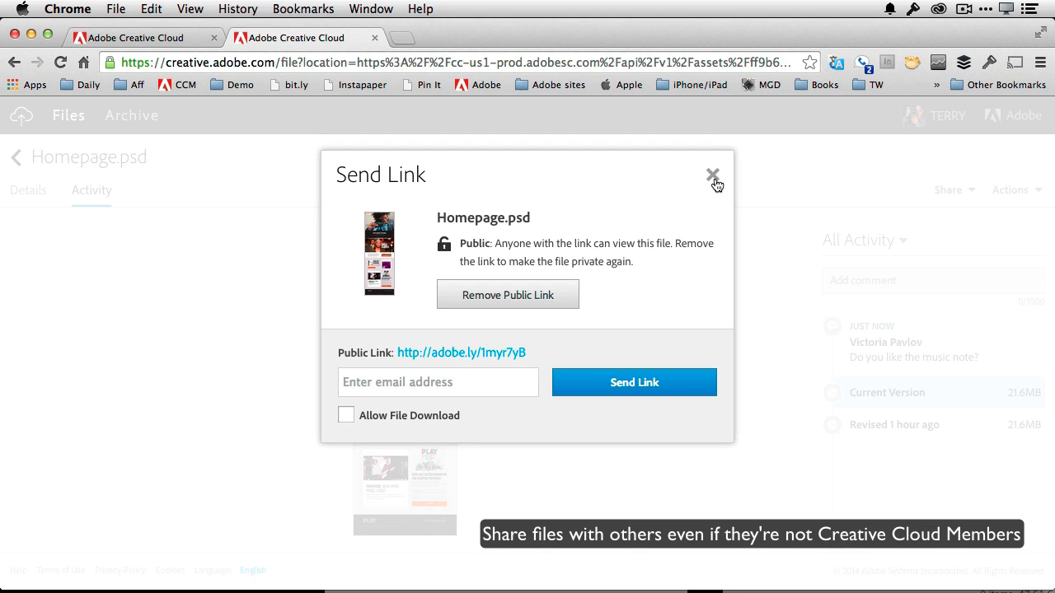
left_click(711, 175)
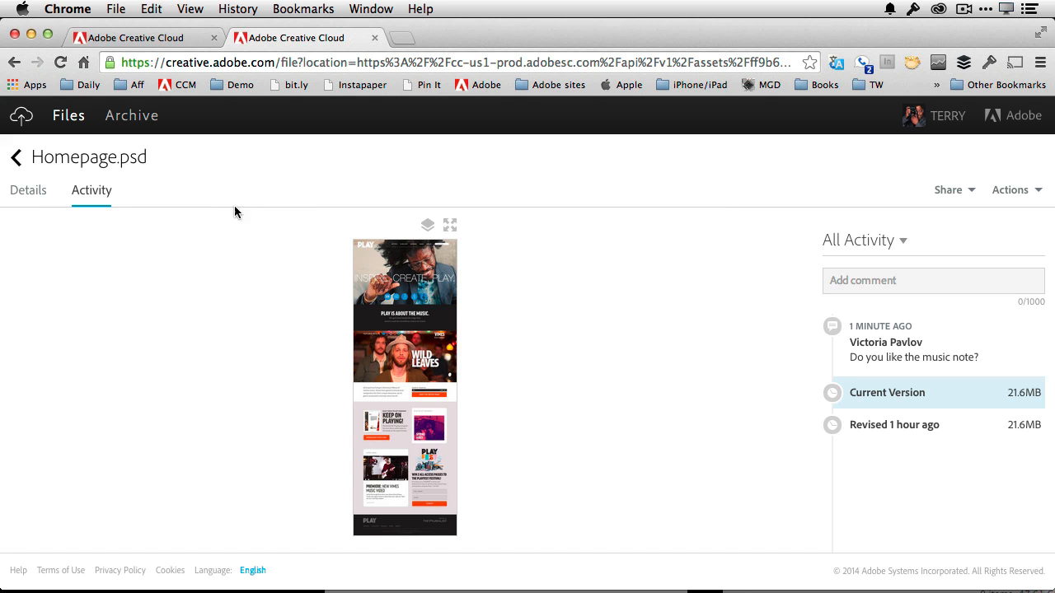
left_click(15, 157)
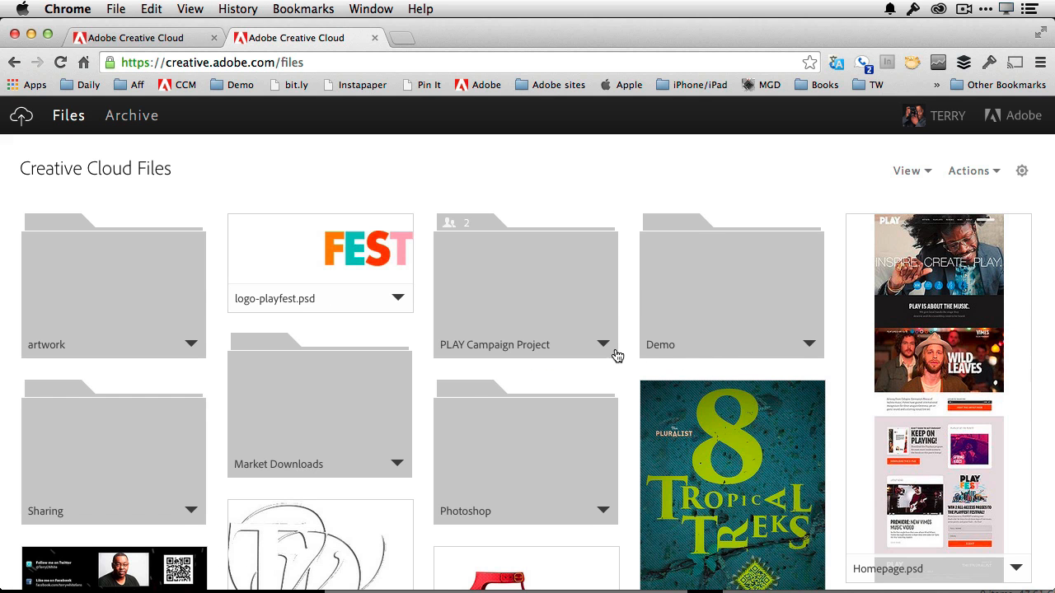
scroll("down", 3)
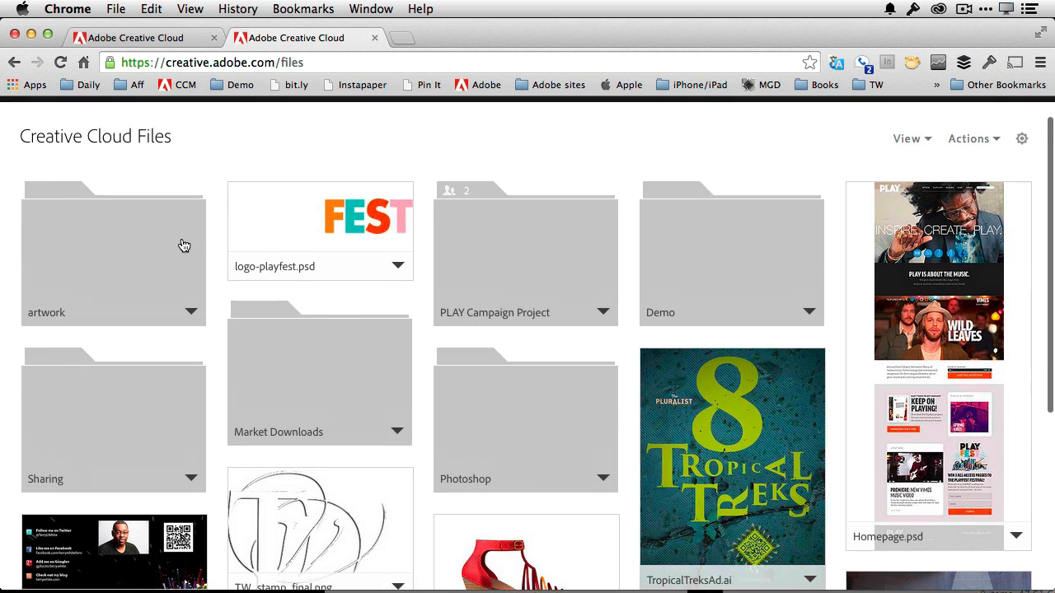
left_click(192, 314)
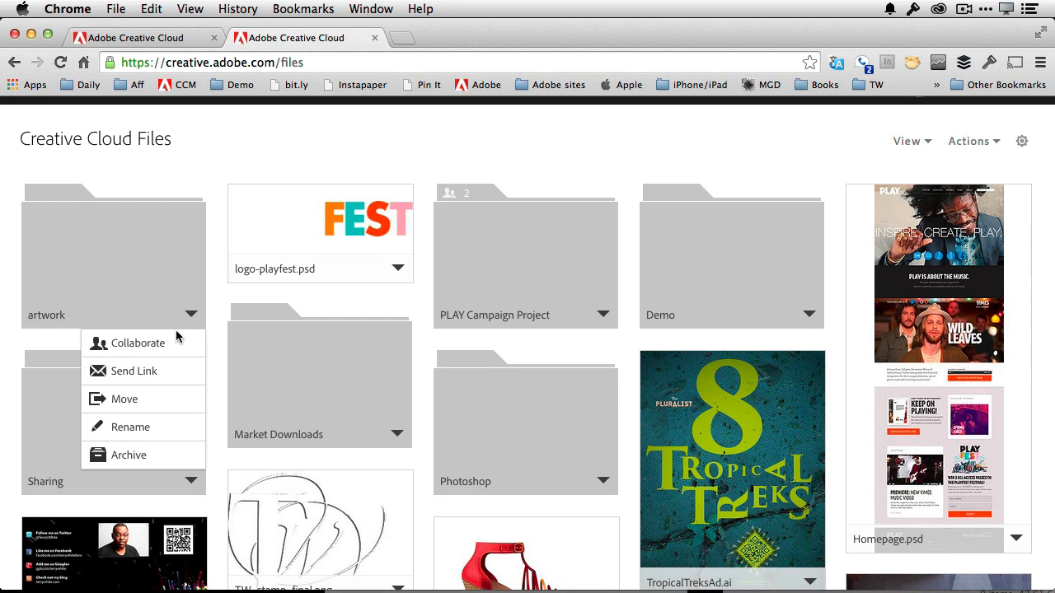
left_click(136, 342)
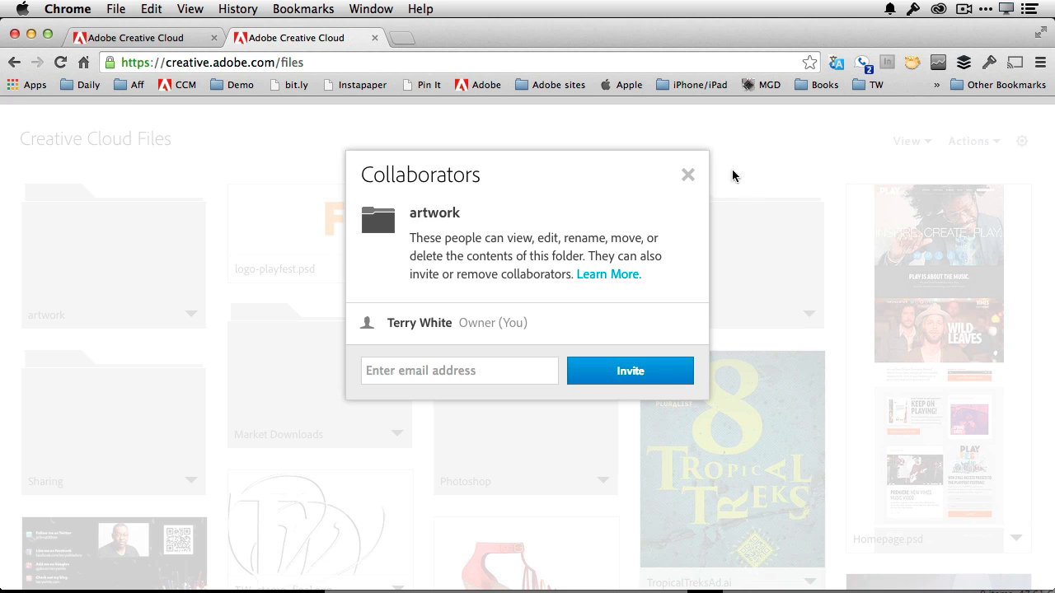
left_click(688, 174)
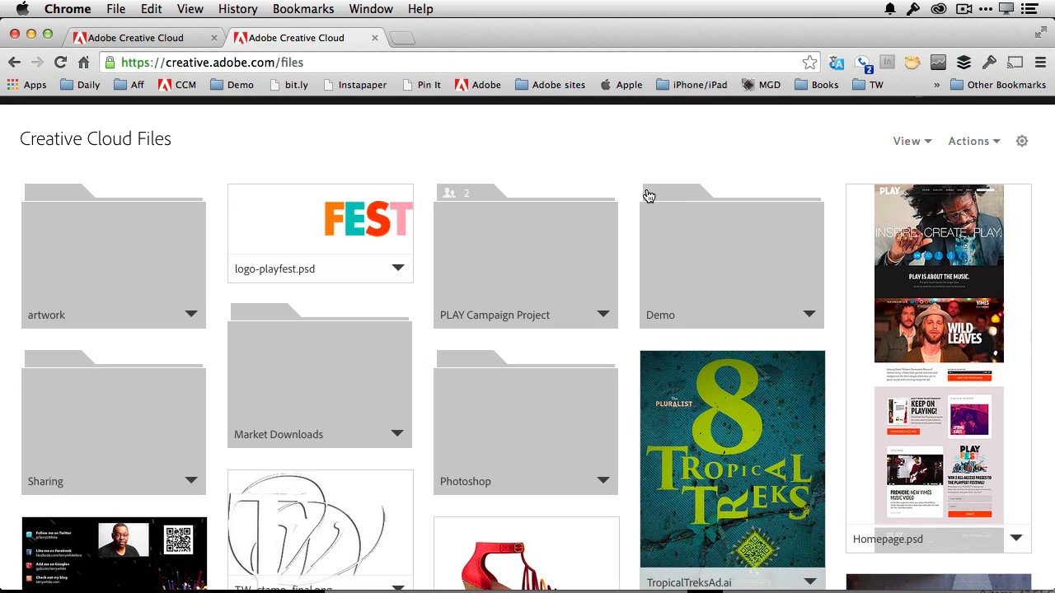
scroll("down", 3)
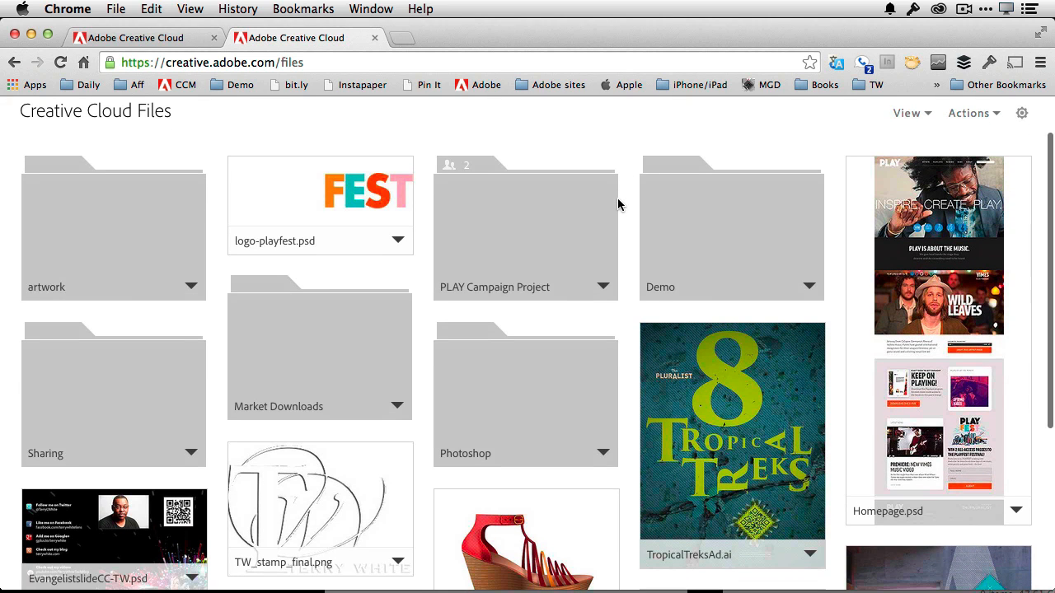
mouse_move(459, 306)
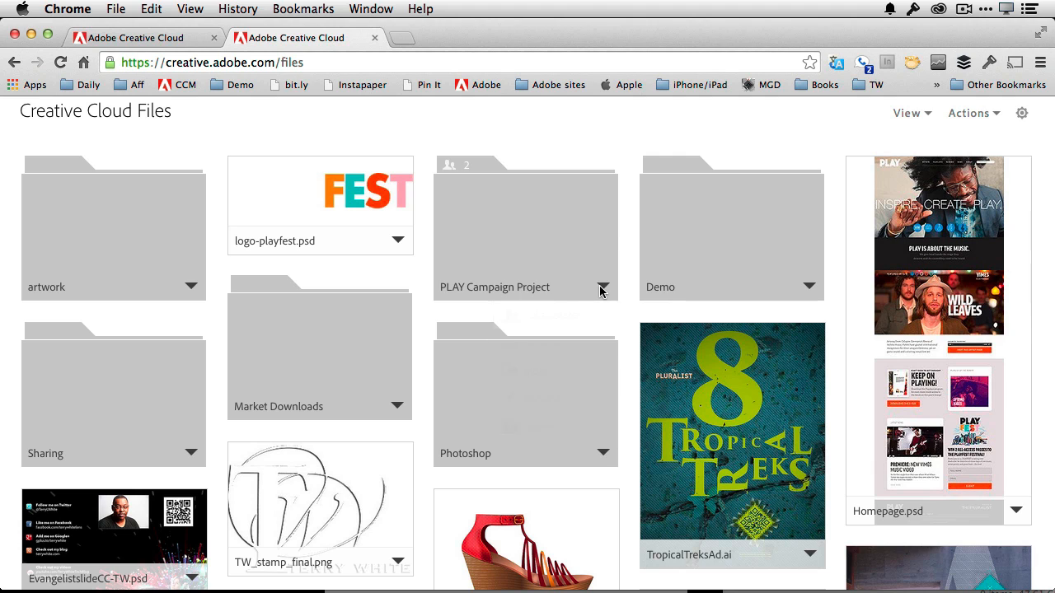
left_click(456, 164)
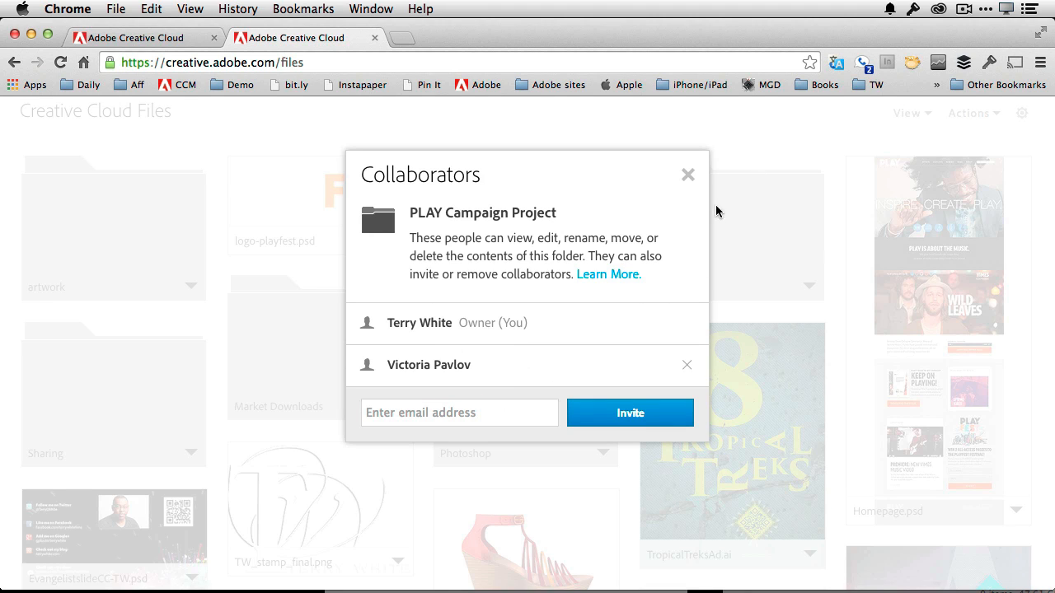
left_click(688, 174)
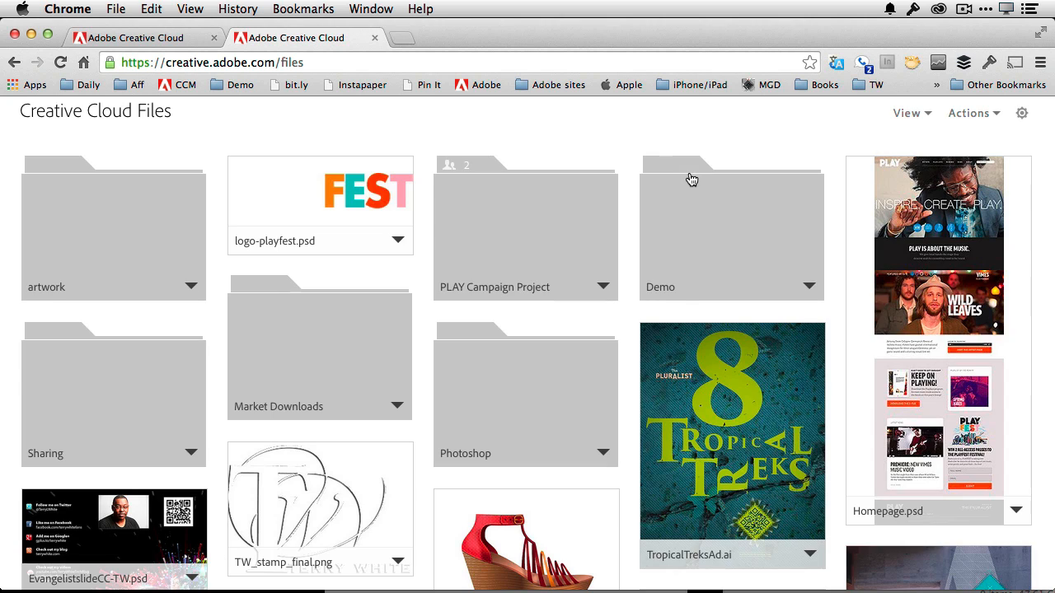
mouse_move(944, 247)
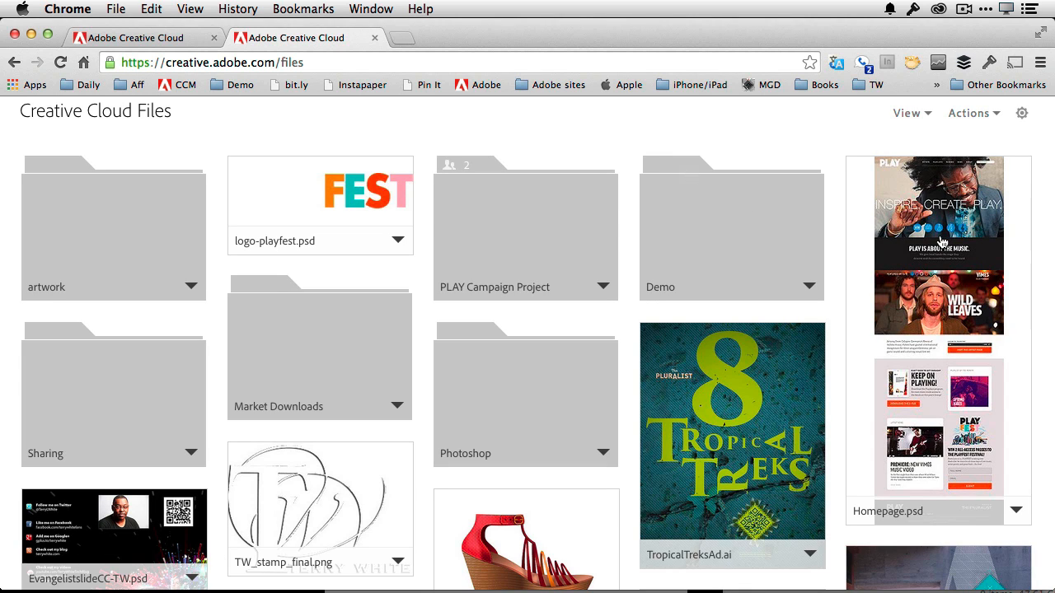
mouse_move(925, 239)
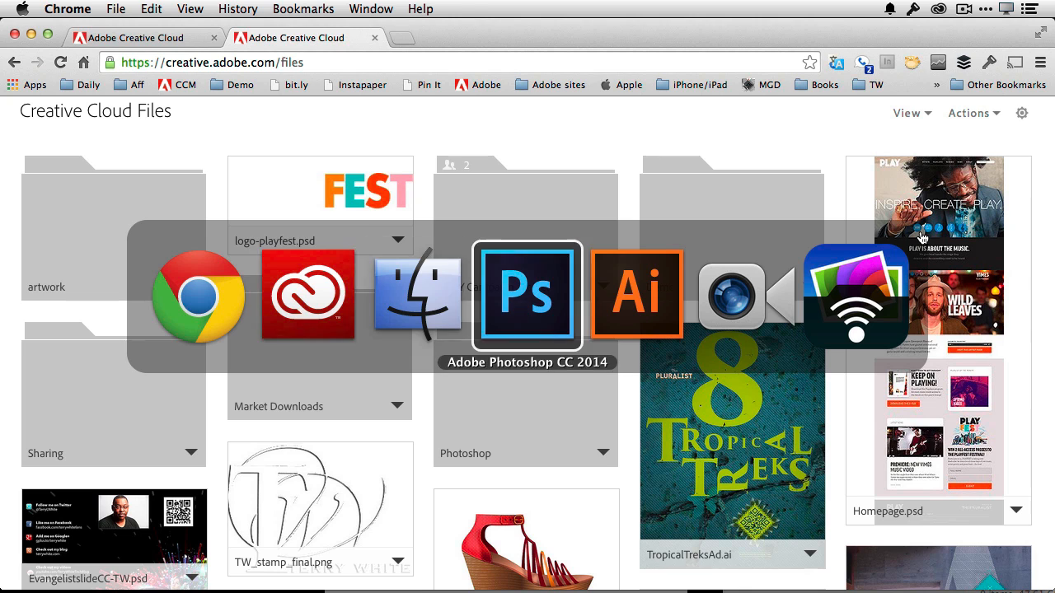
Bring Photoshop forward so Homepage.psd shows the header's record icon update.
left_click(527, 295)
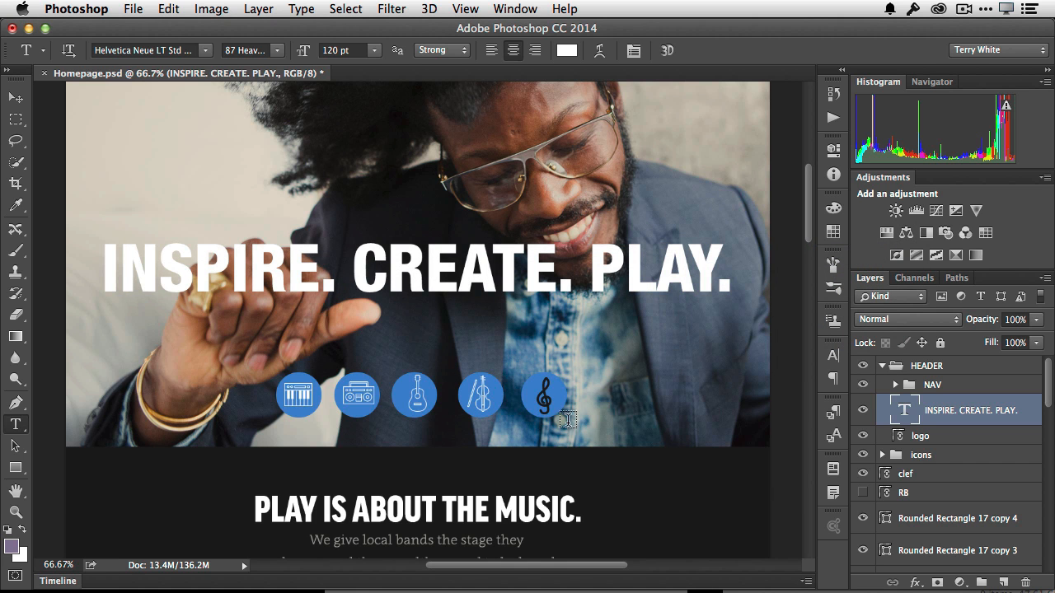
mouse_move(554, 418)
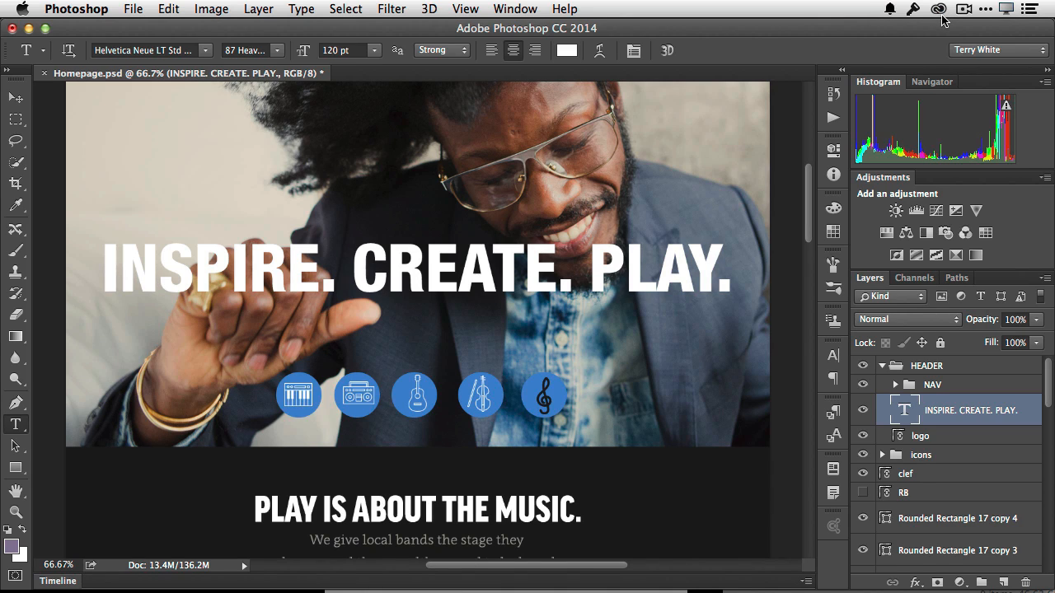
left_click(937, 9)
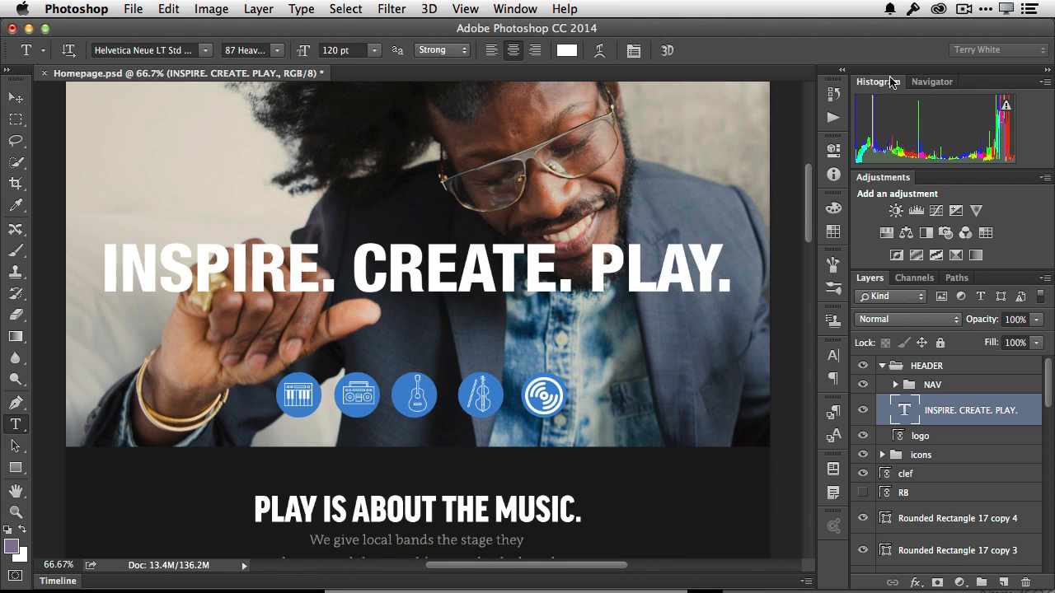
mouse_move(680, 439)
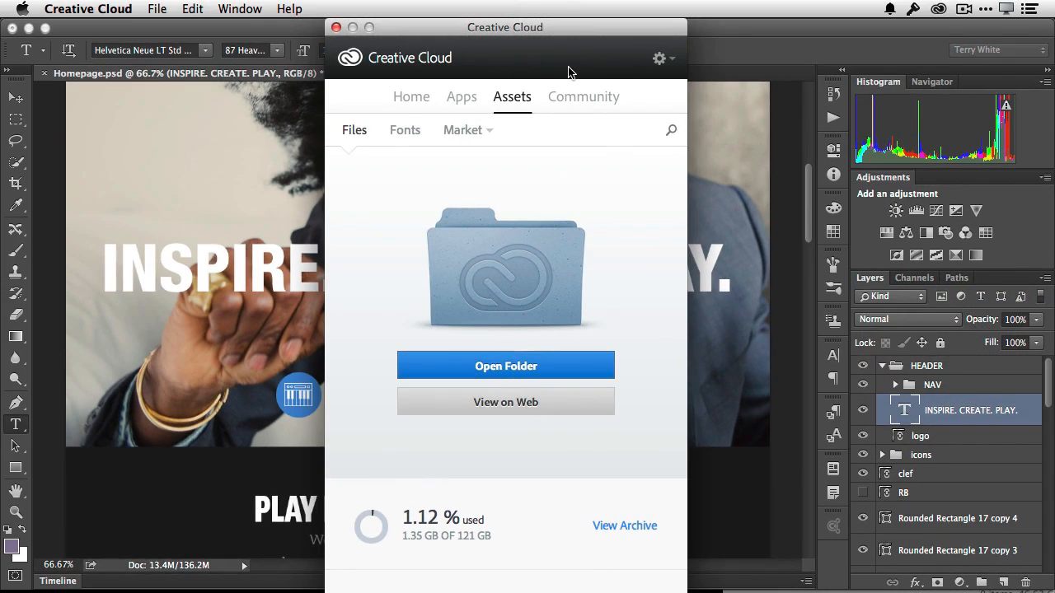
mouse_move(366, 159)
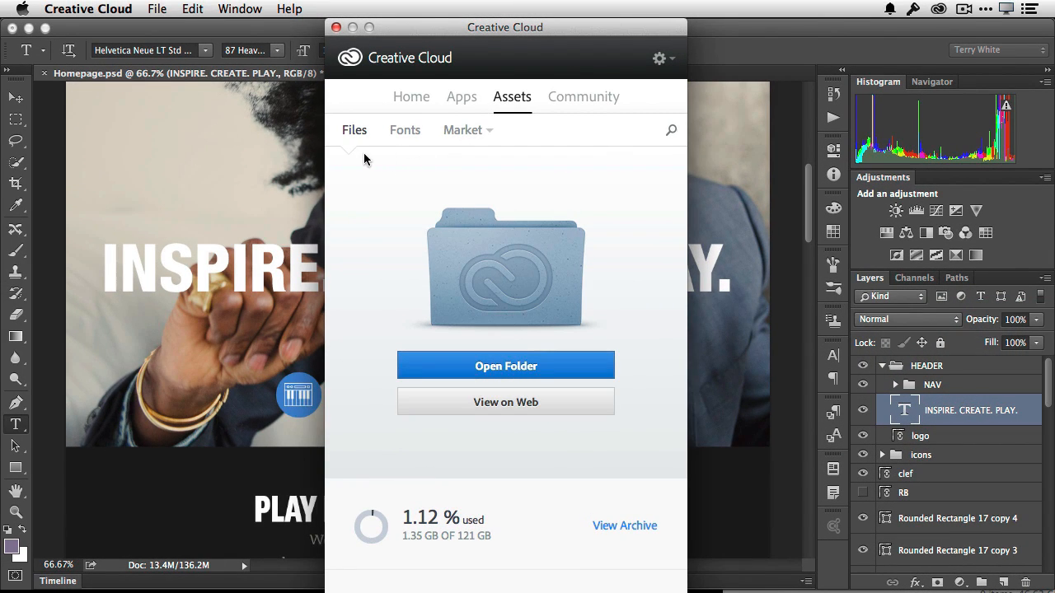
mouse_move(360, 157)
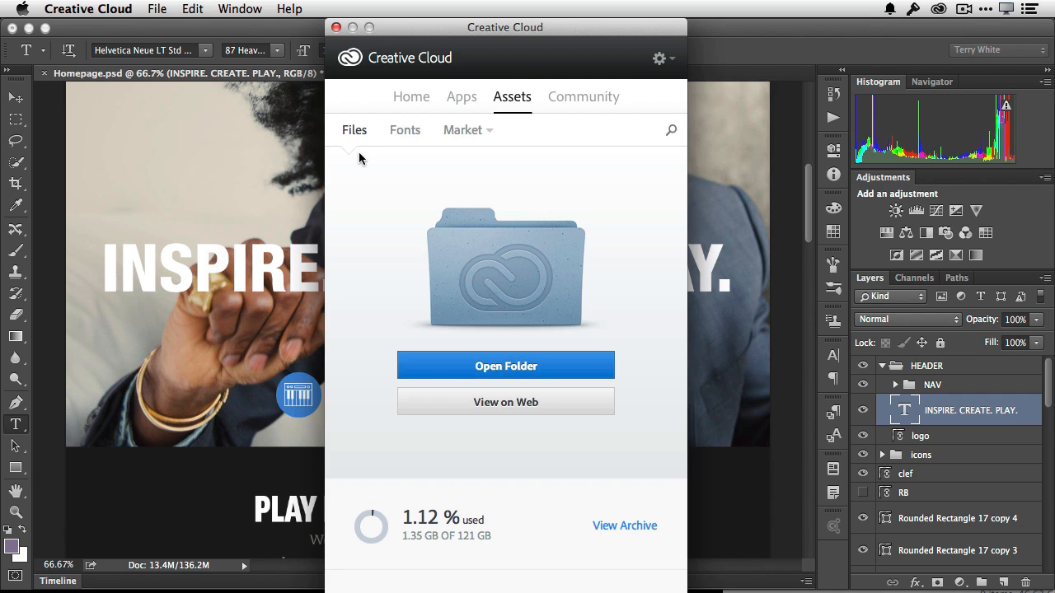
mouse_move(361, 147)
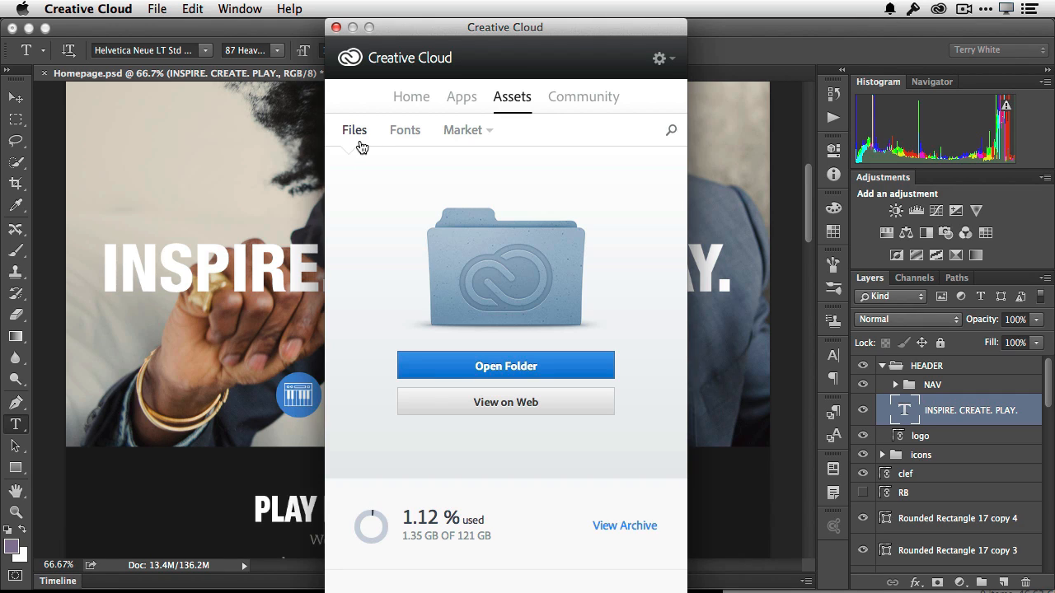
mouse_move(410, 146)
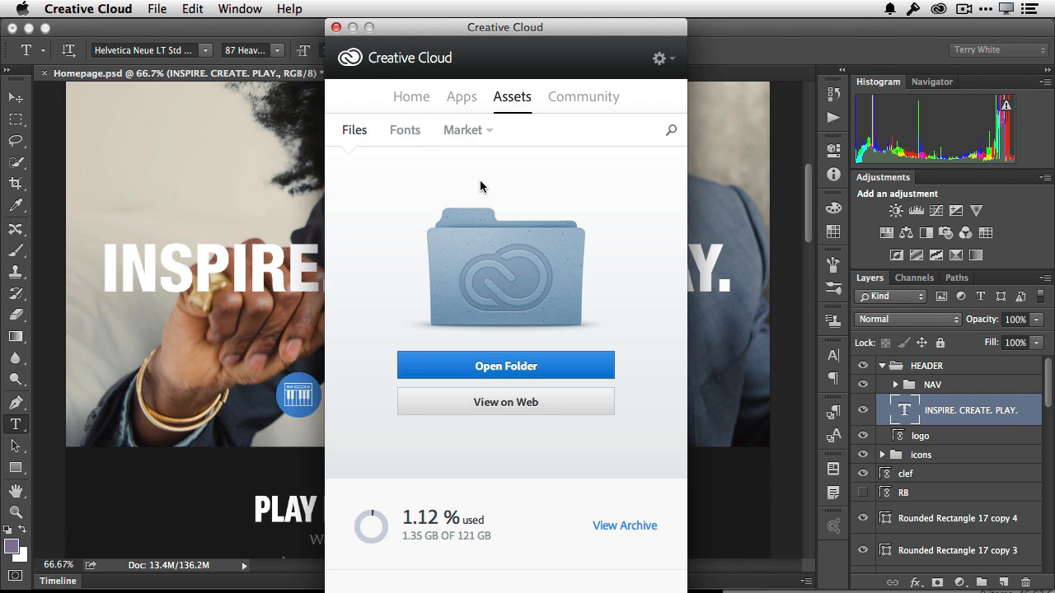
mouse_move(482, 154)
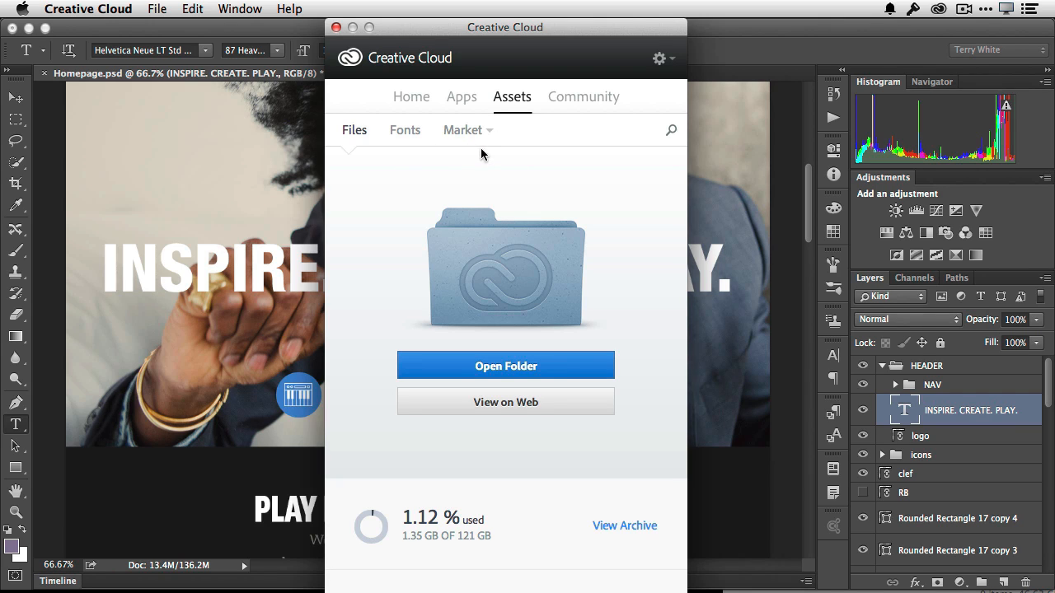
Show the Assets Fonts list of synced Typekit fonts such as Clavo, Coquette and Effra.
left_click(404, 129)
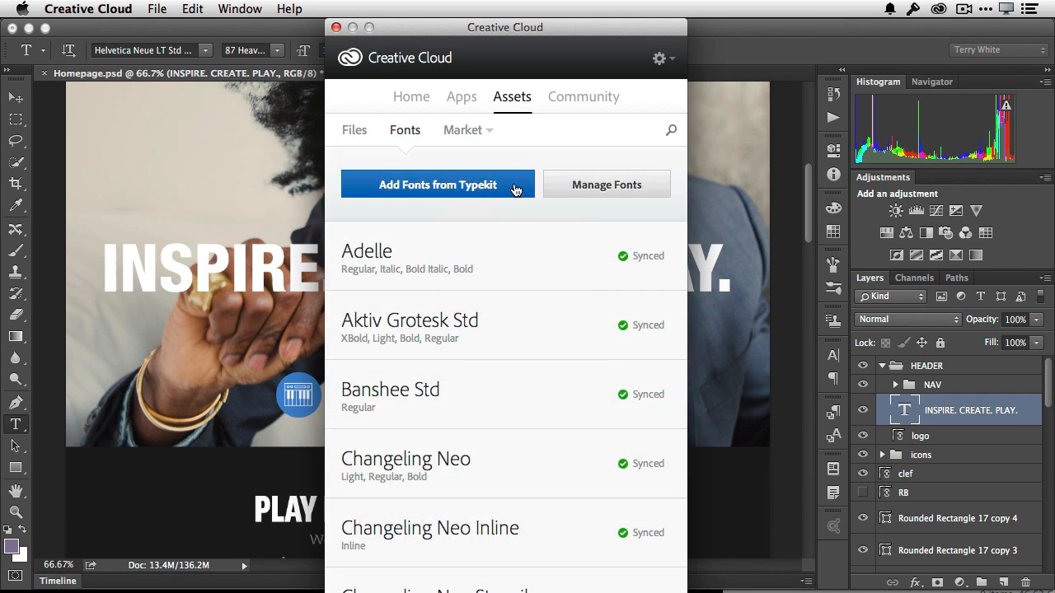
mouse_move(523, 230)
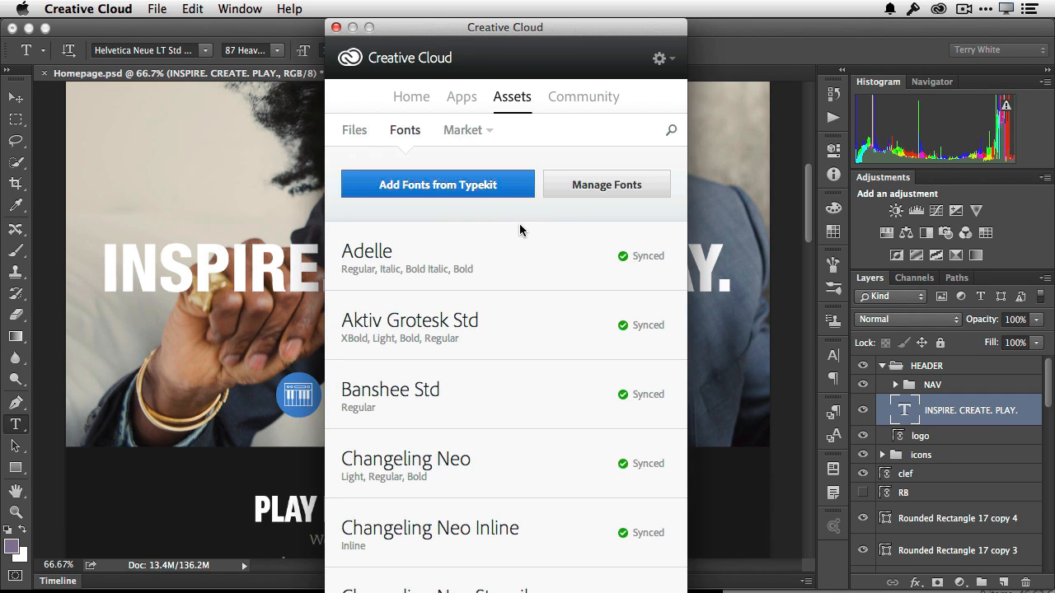
scroll("down", 3)
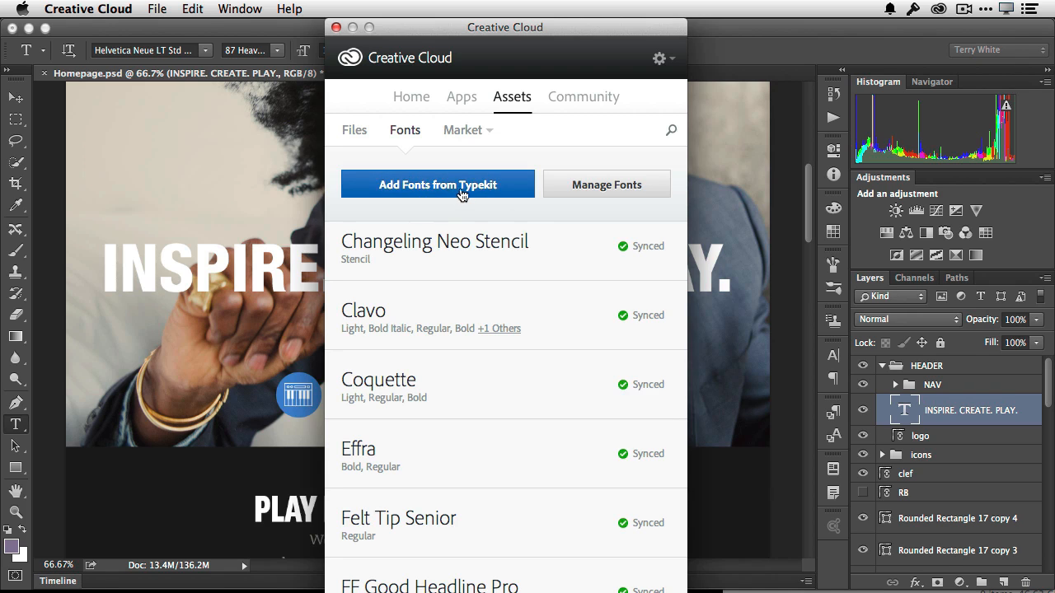
mouse_move(586, 202)
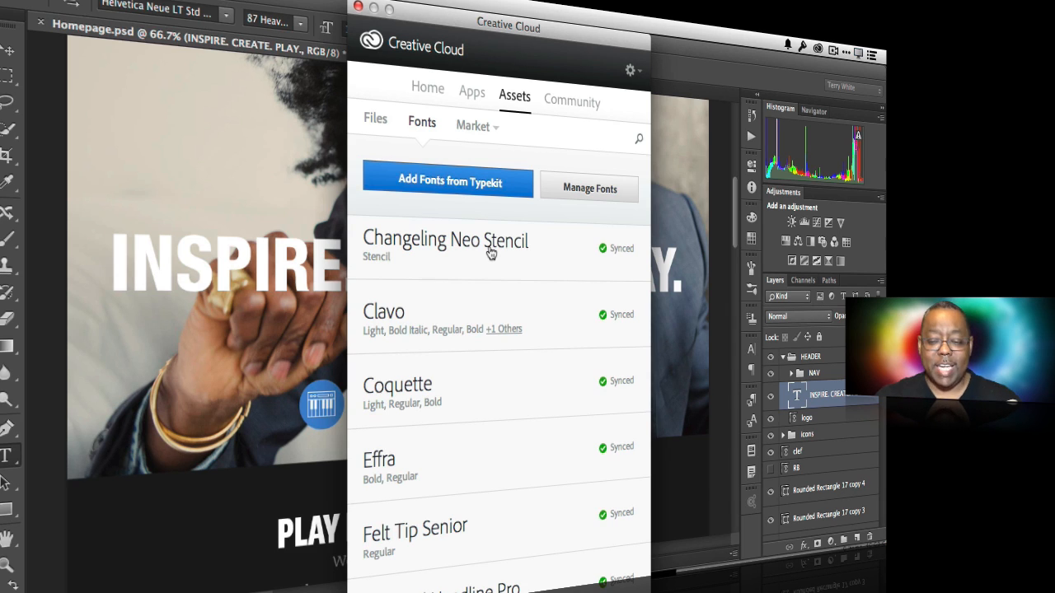
mouse_move(463, 193)
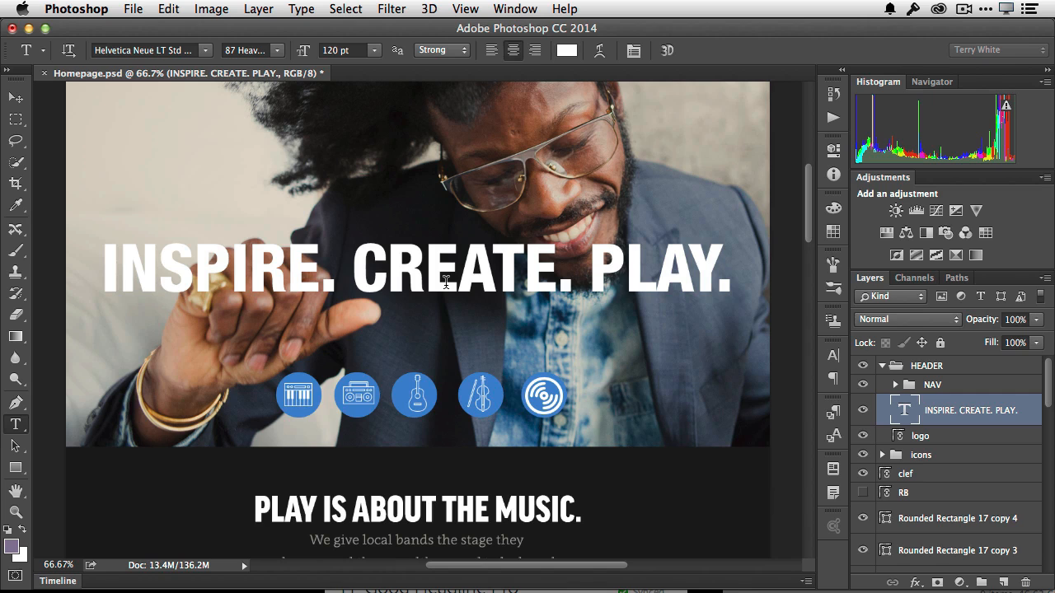
mouse_move(136, 159)
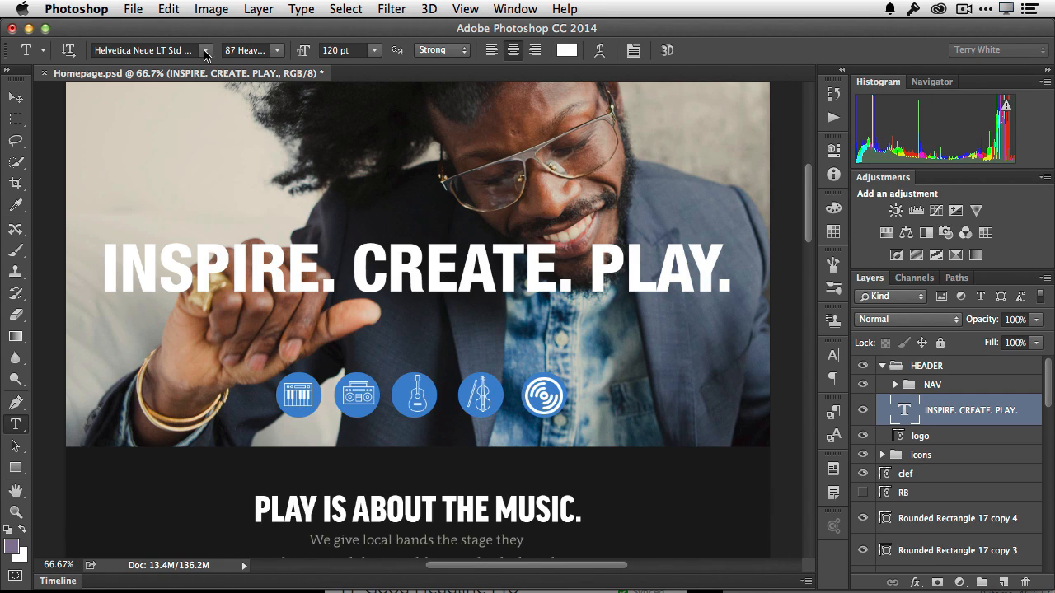
Show the headline's font family list with the Helvetica Neue LT Std variants.
left_click(205, 50)
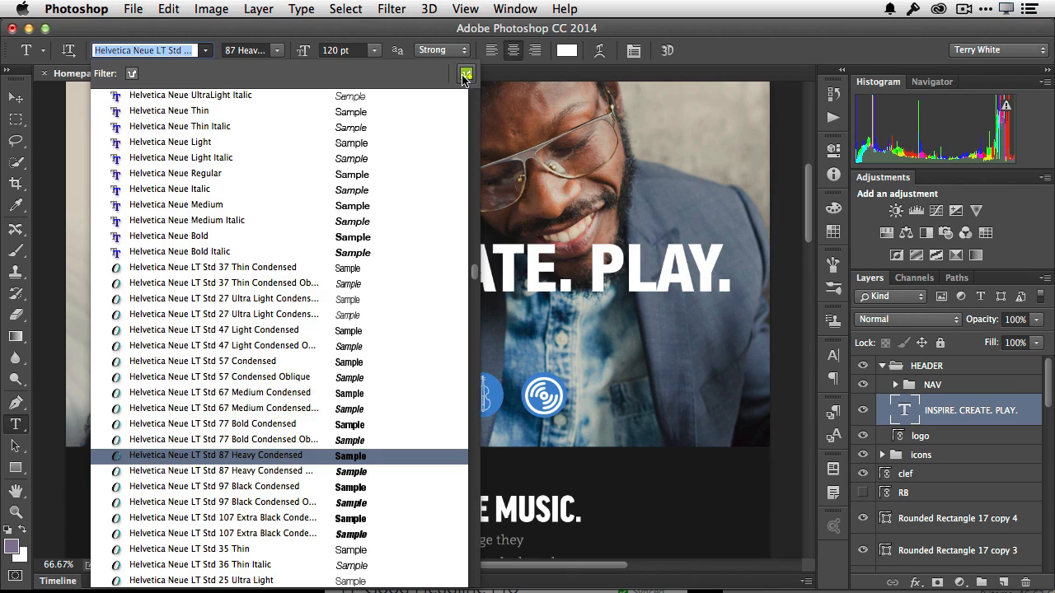
mouse_move(464, 75)
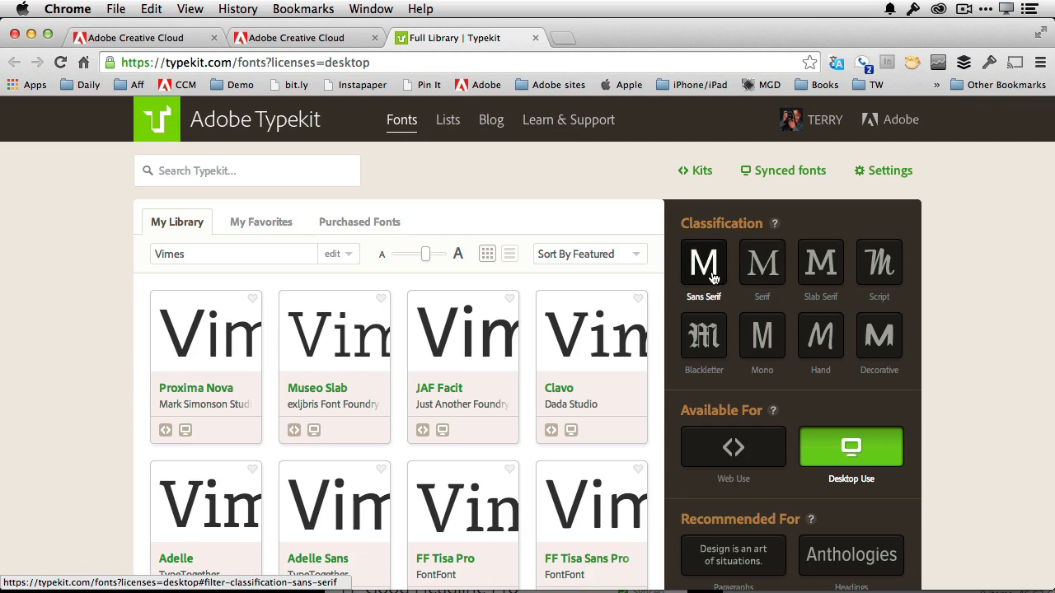
Filter Typekit to sans-serif fonts and sync the four Museo Sans styles to the computer.
left_click(703, 263)
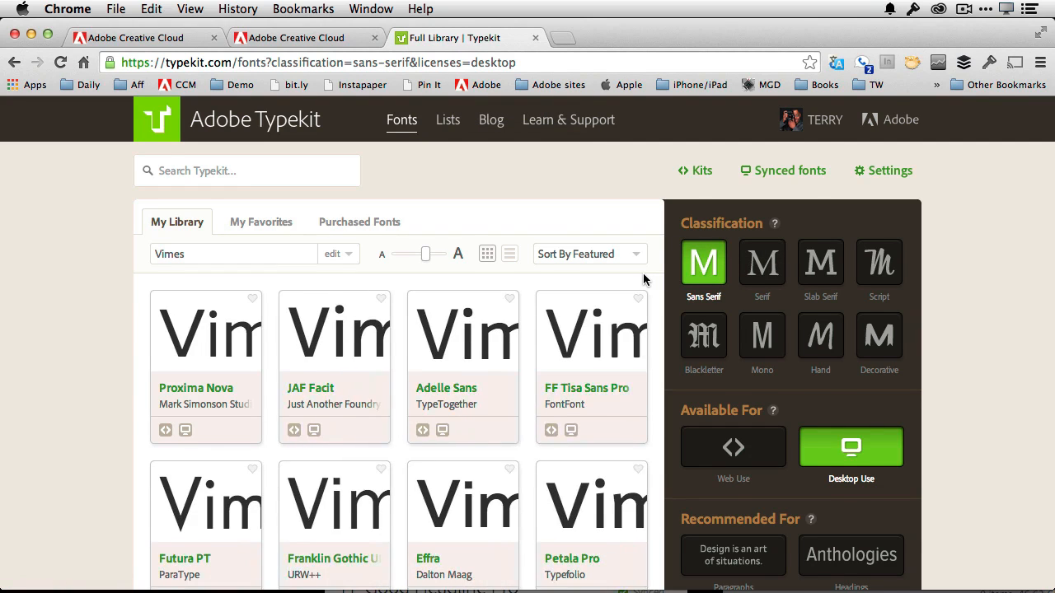
scroll("down", 3)
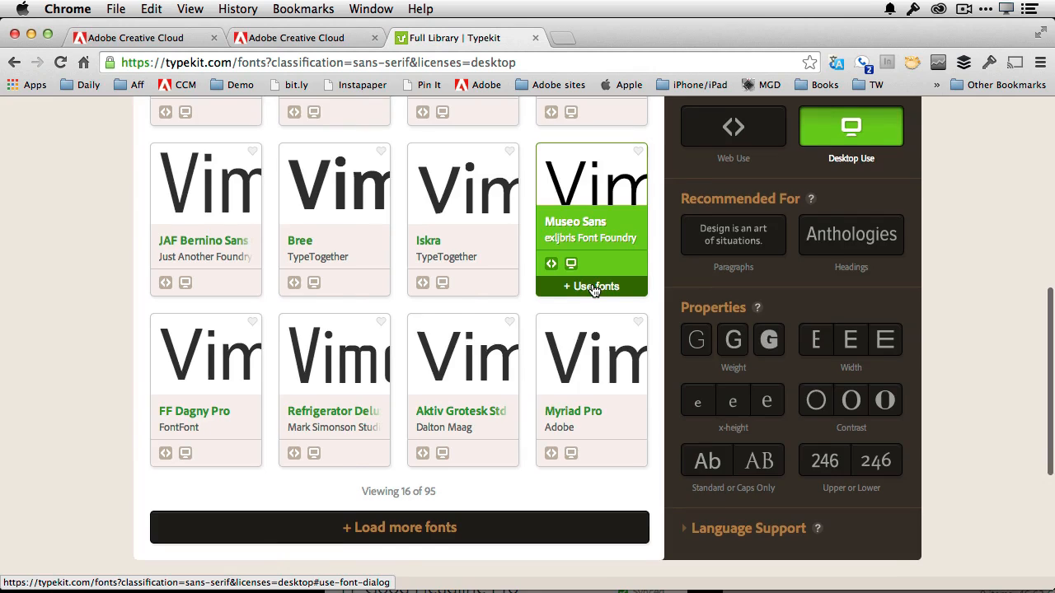
left_click(591, 286)
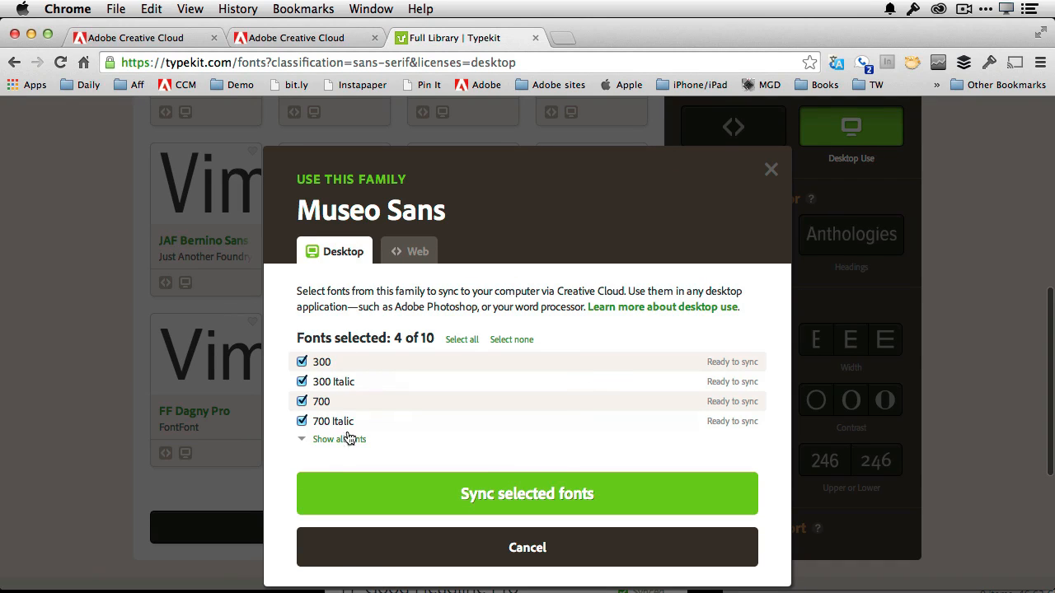
mouse_move(534, 505)
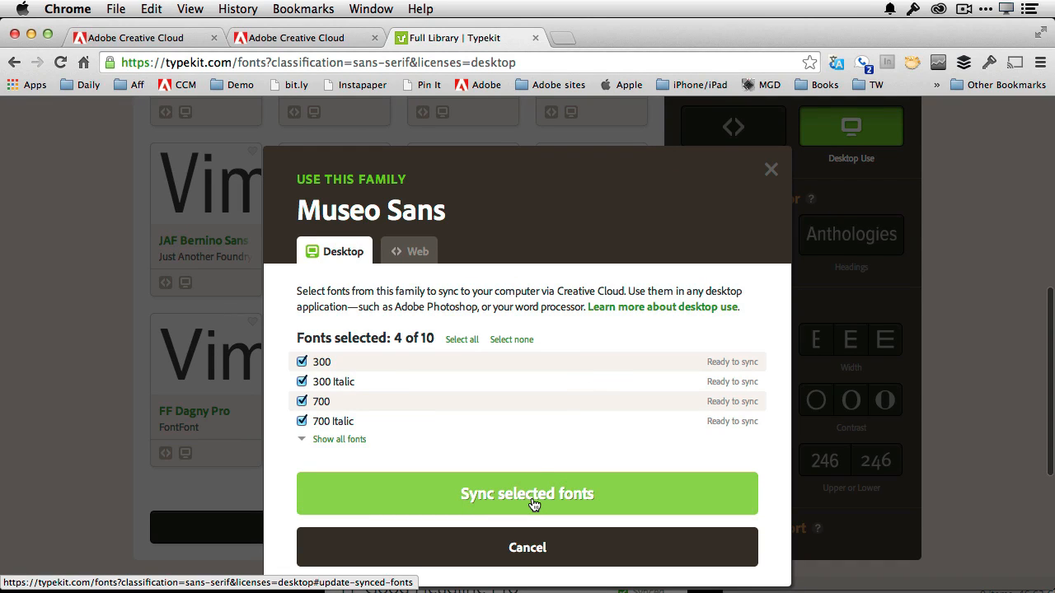
left_click(526, 493)
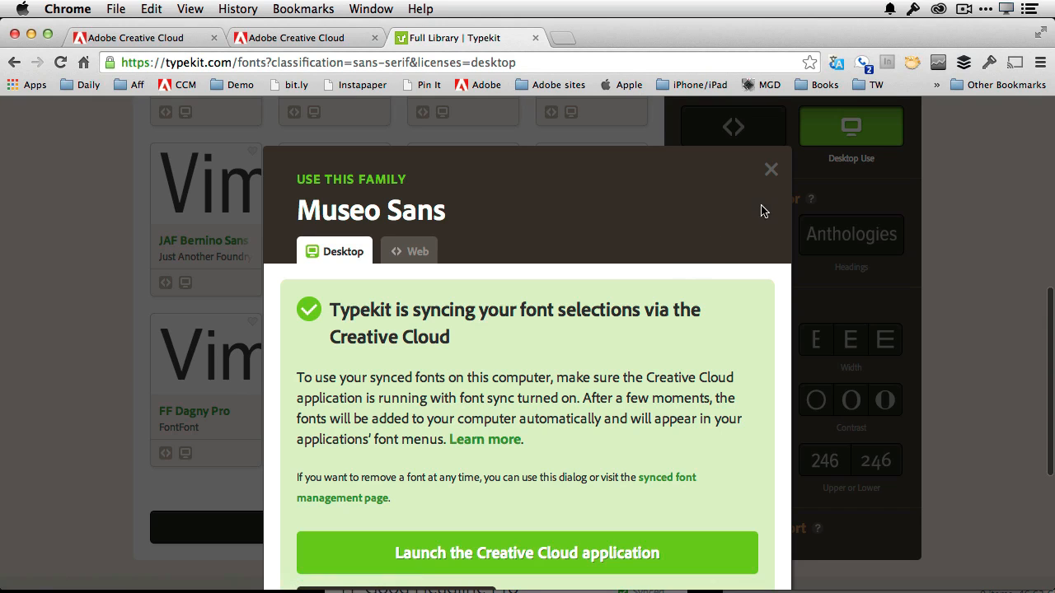
left_click(771, 169)
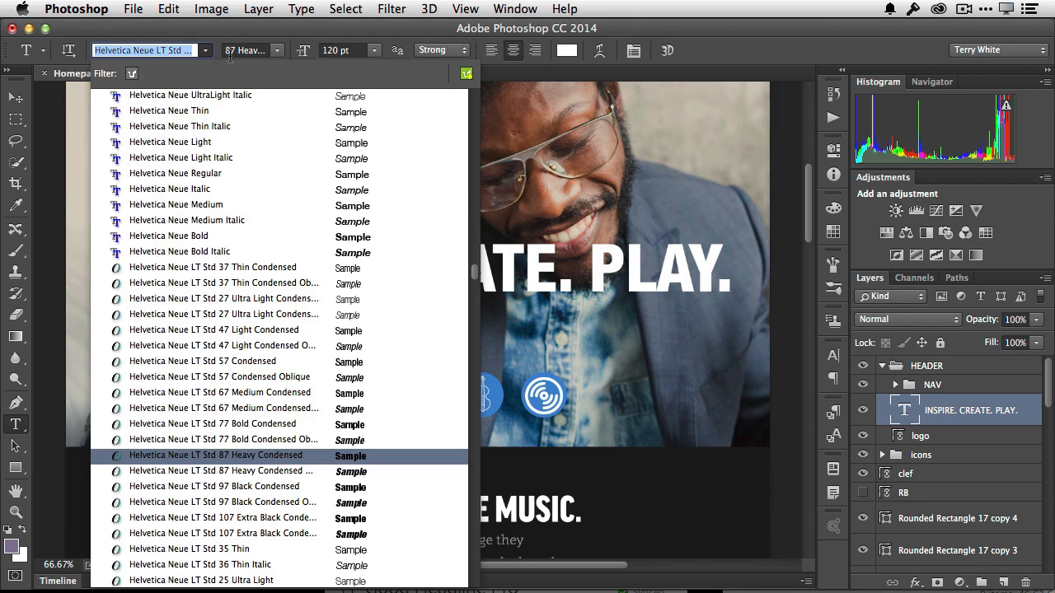
Filter to Typekit fonts, try the Museo Sans styles, and apply Museo Sans 300 to the headline.
left_click(156, 74)
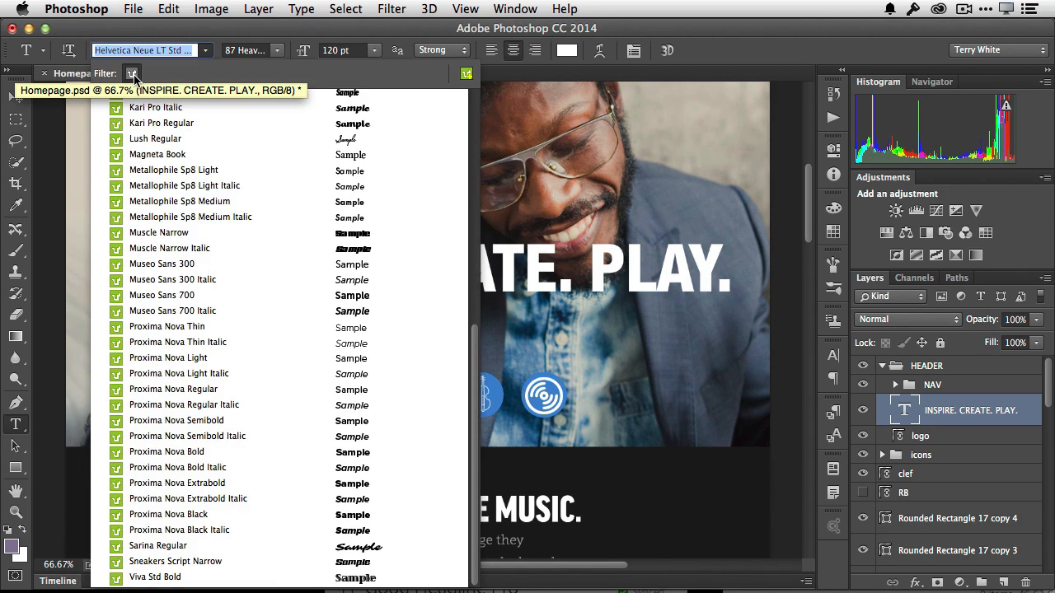
mouse_move(132, 73)
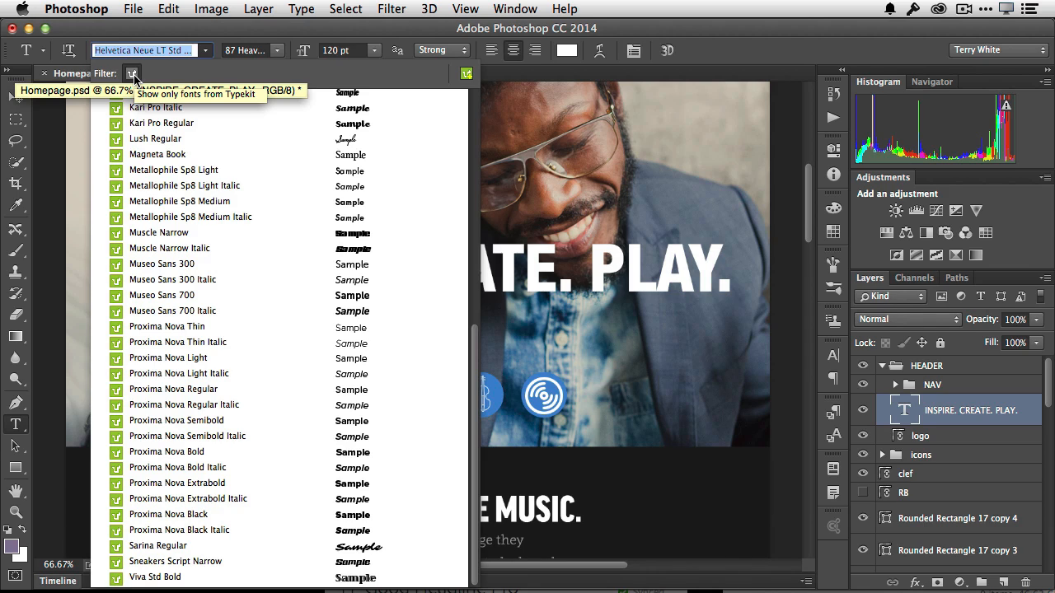
left_click(161, 267)
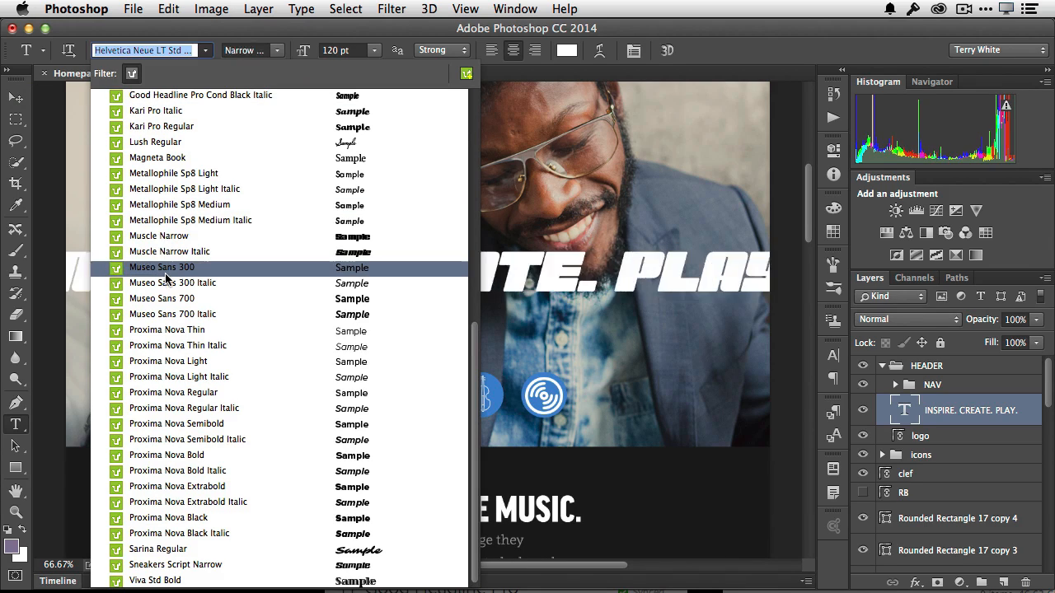
left_click(172, 282)
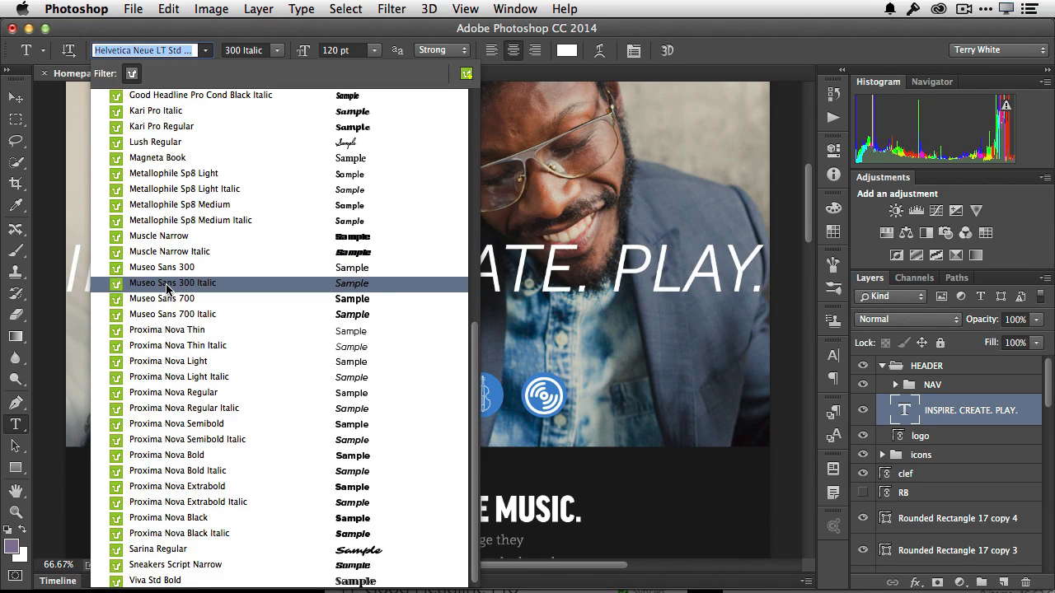
left_click(163, 298)
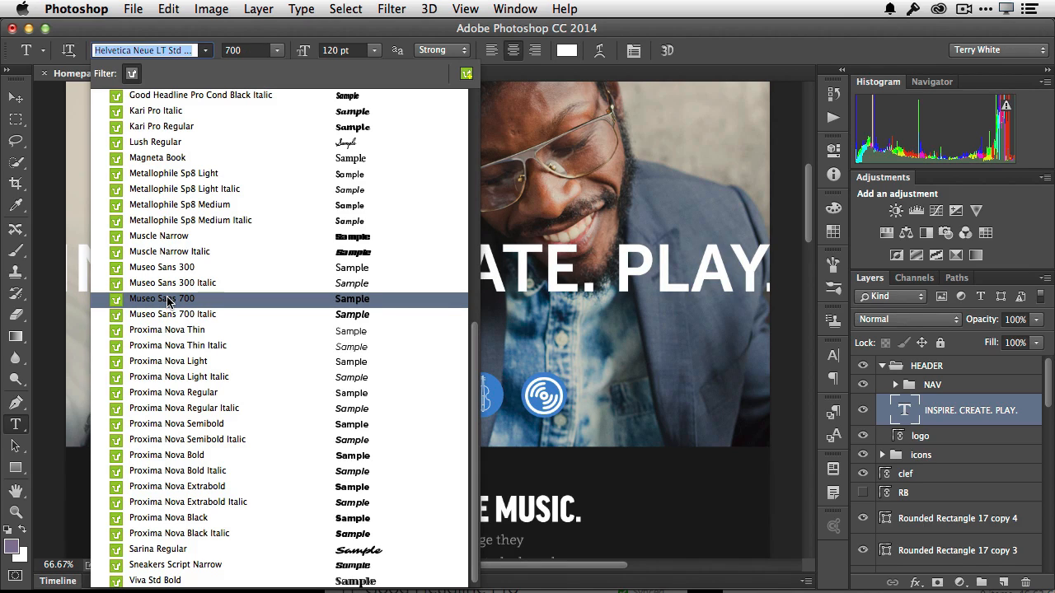
left_click(172, 314)
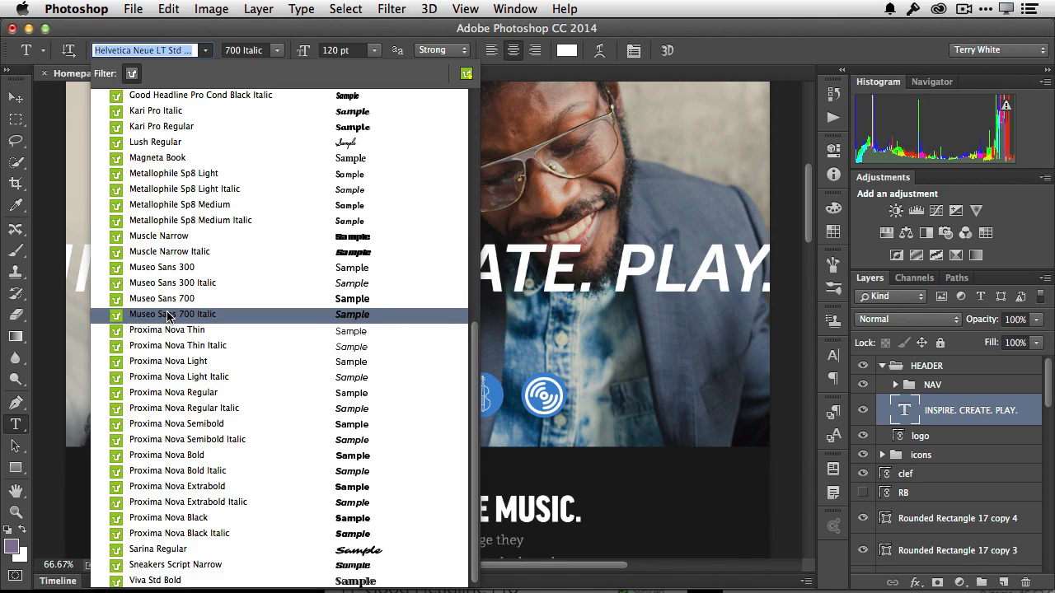
left_click(162, 267)
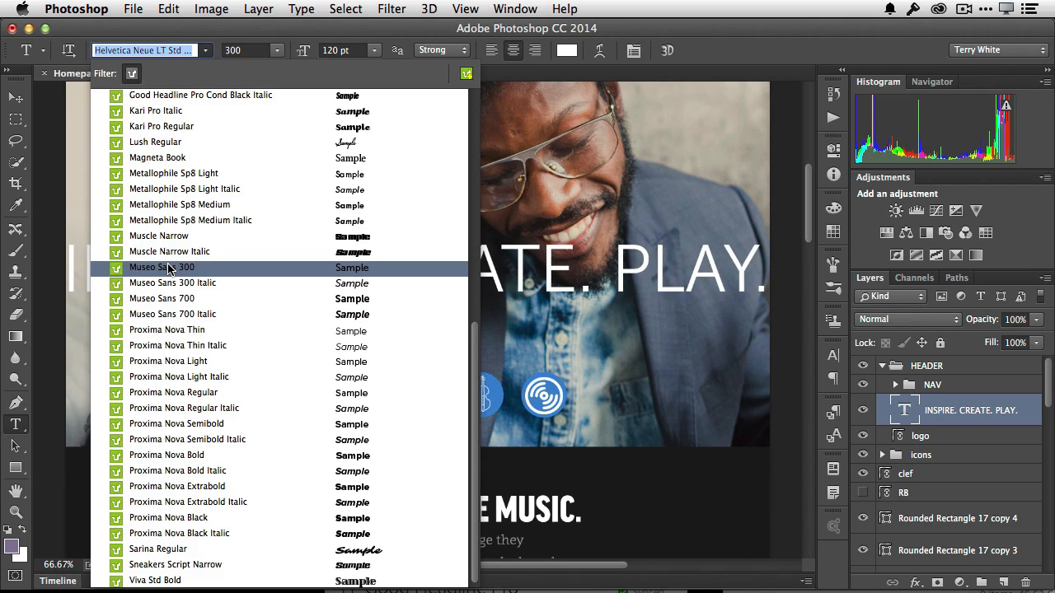
left_click(162, 267)
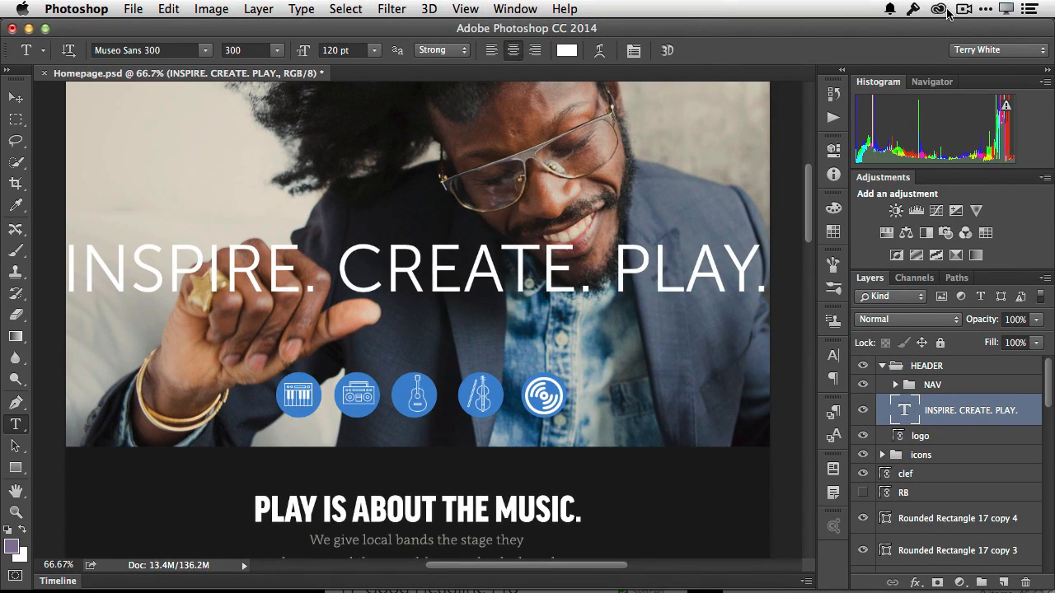
Browse the Assets Market feed and its category options without changing the selection.
left_click(934, 11)
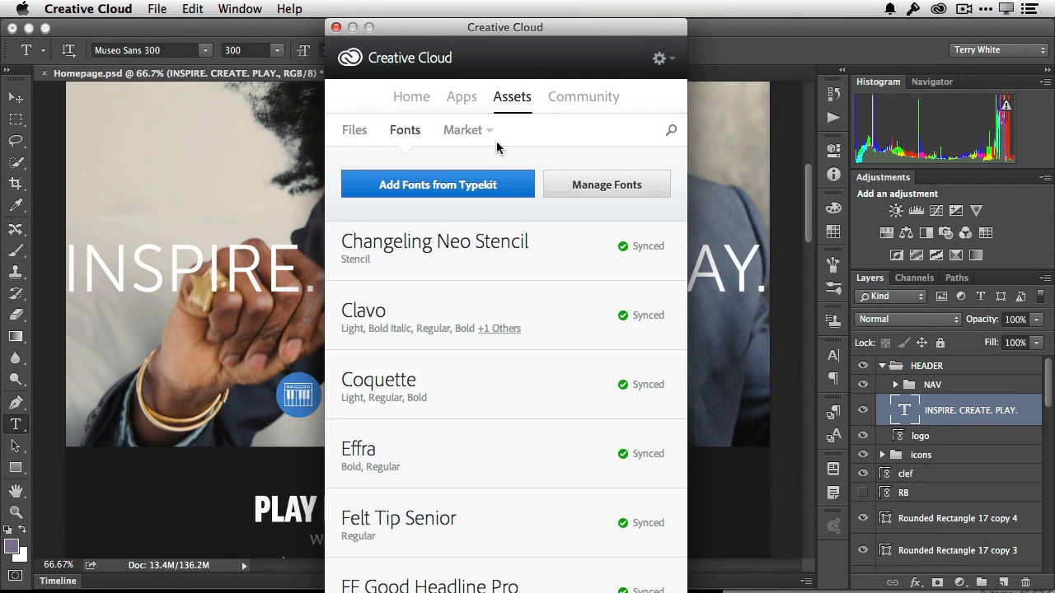
left_click(462, 129)
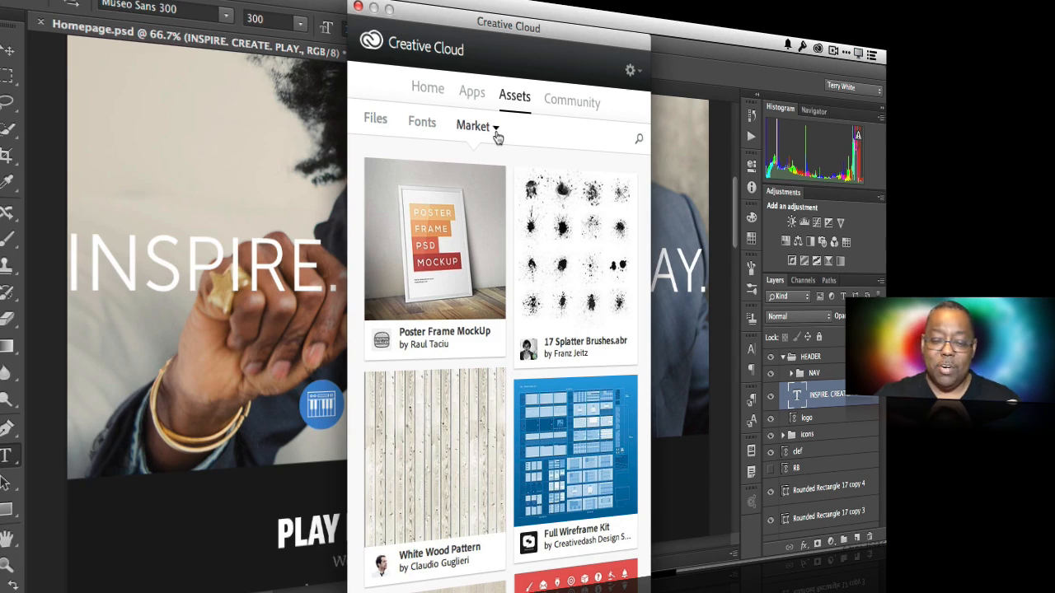
mouse_move(486, 136)
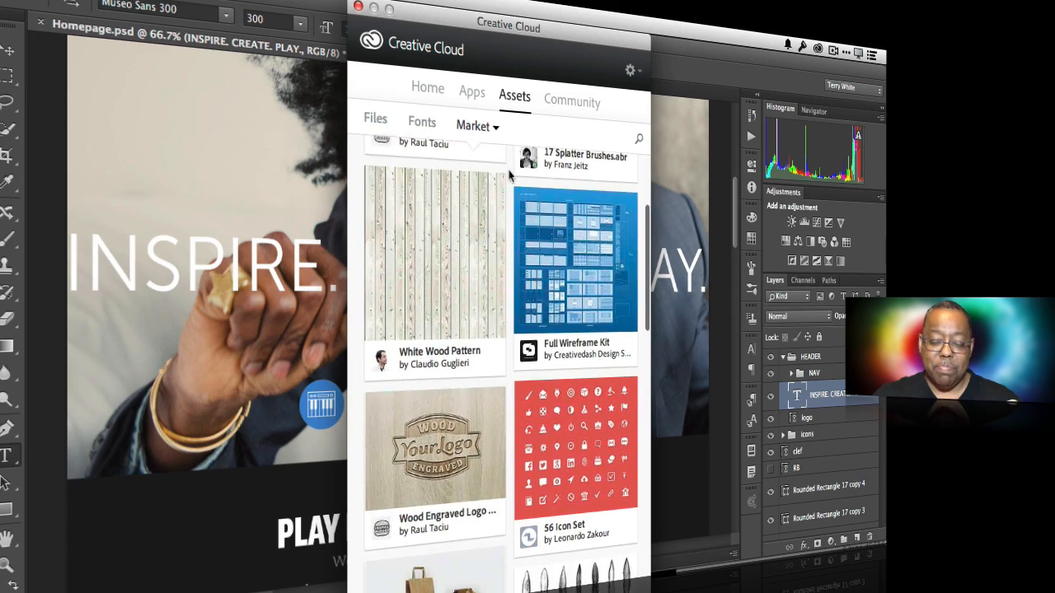
scroll("down", 3)
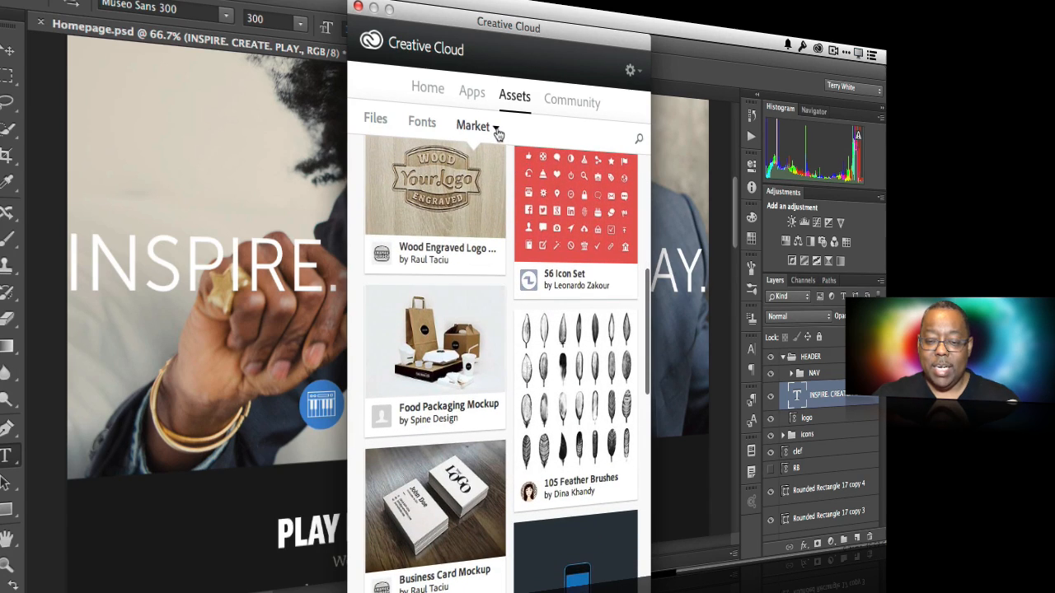
left_click(474, 126)
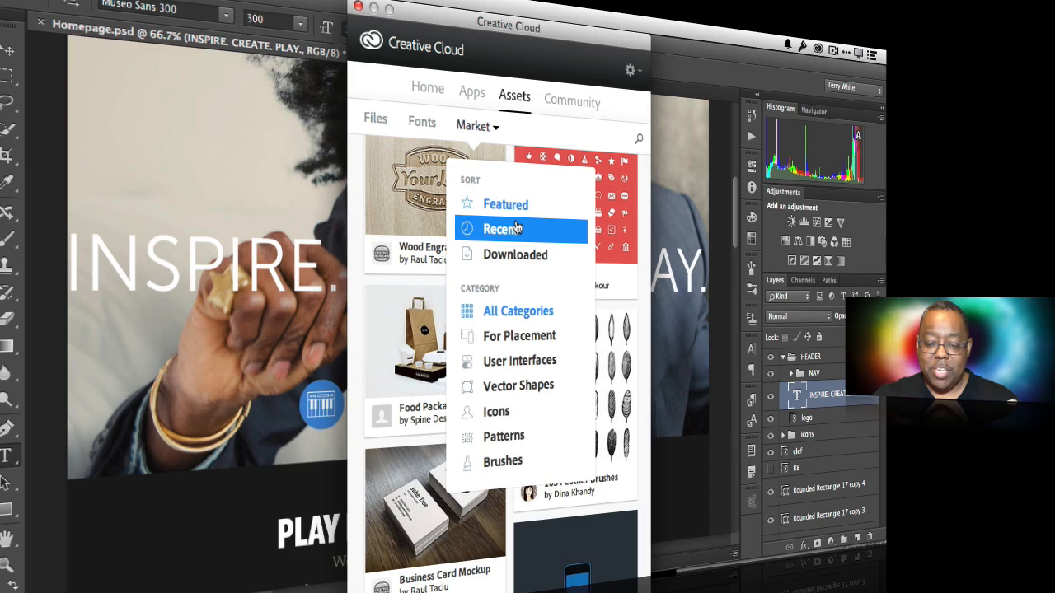
mouse_move(517, 255)
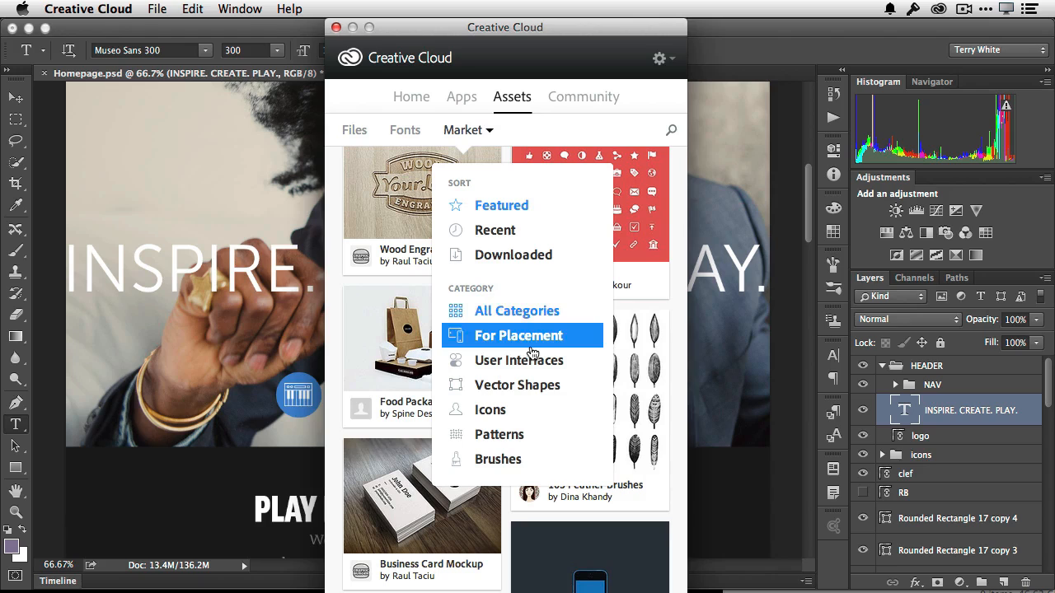
mouse_move(531, 386)
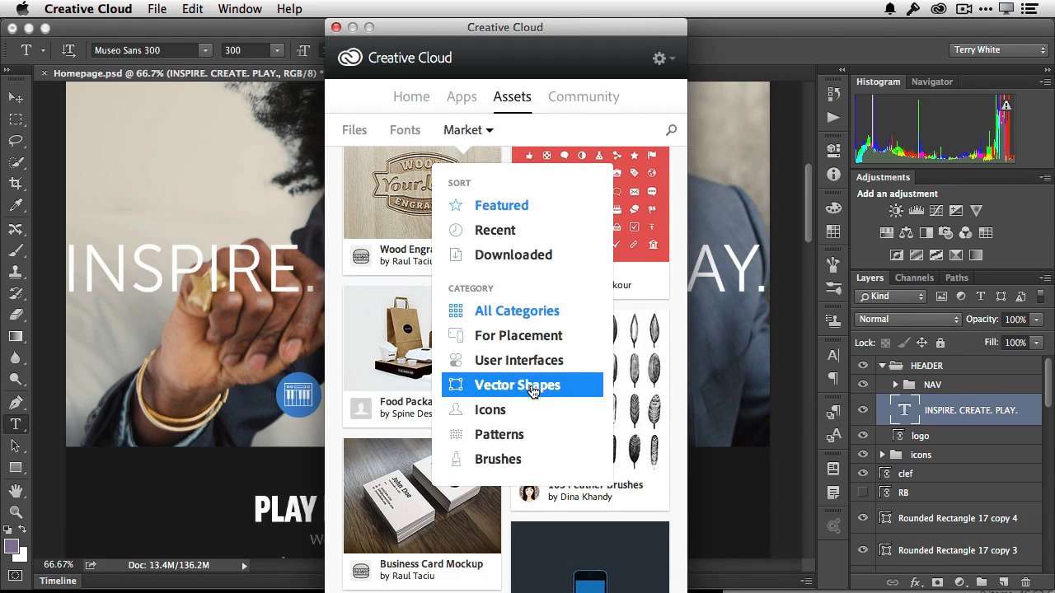
mouse_move(542, 475)
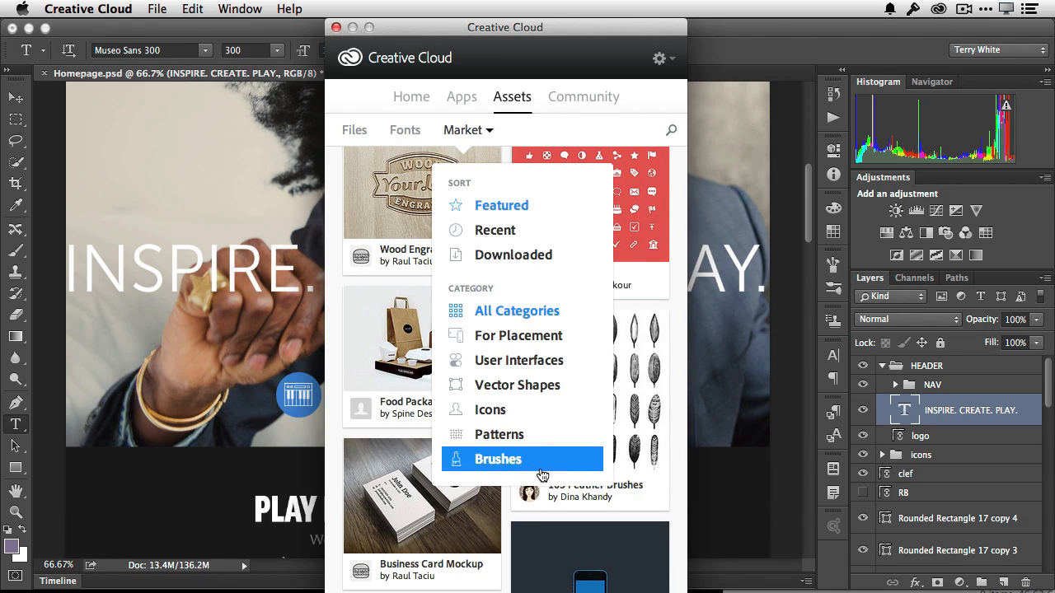
left_click(496, 459)
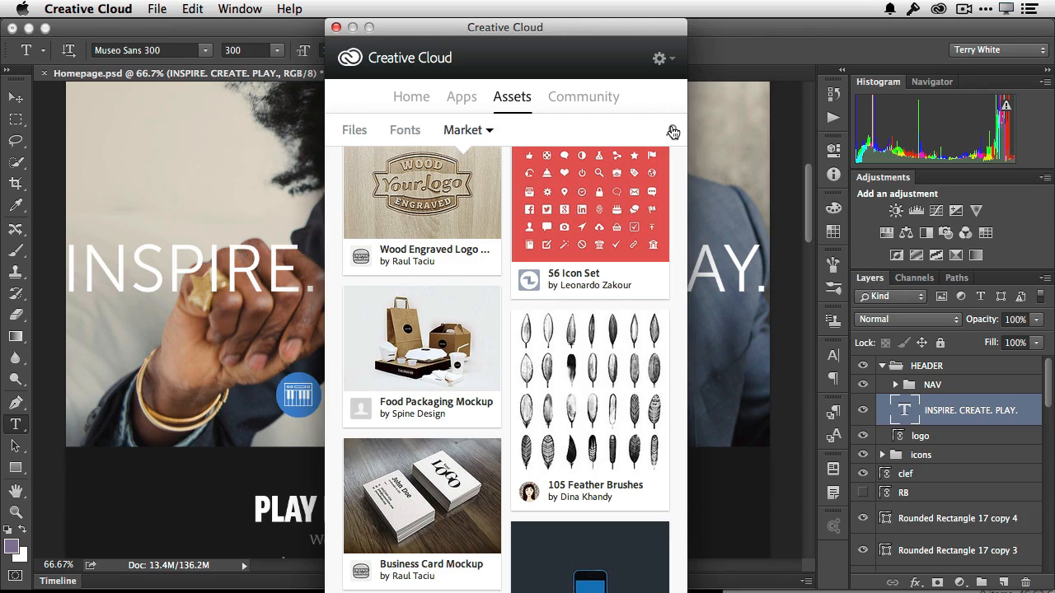
left_click(674, 131)
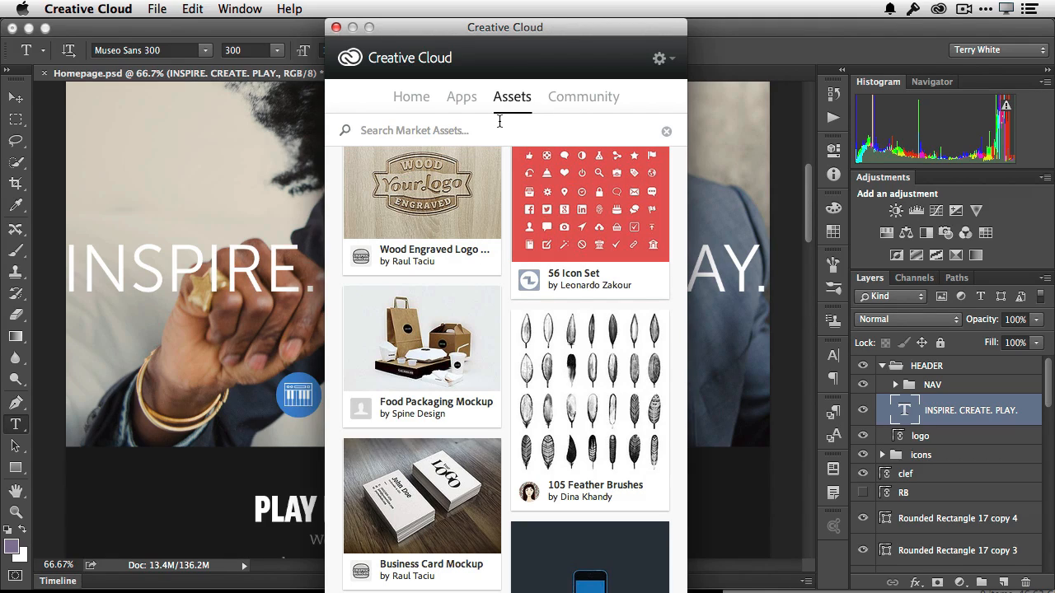
type("music")
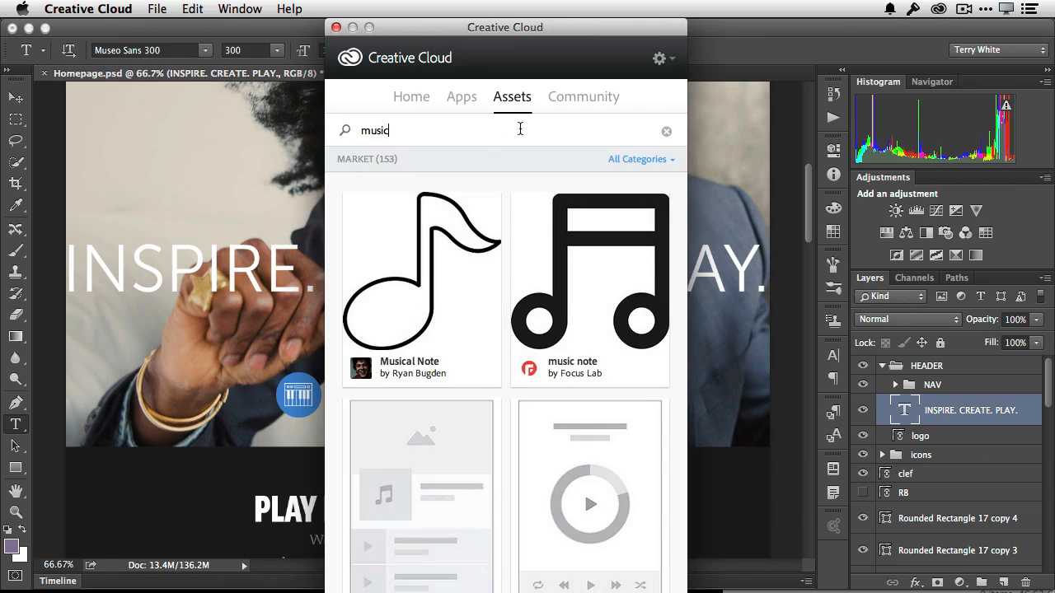
scroll("down", 3)
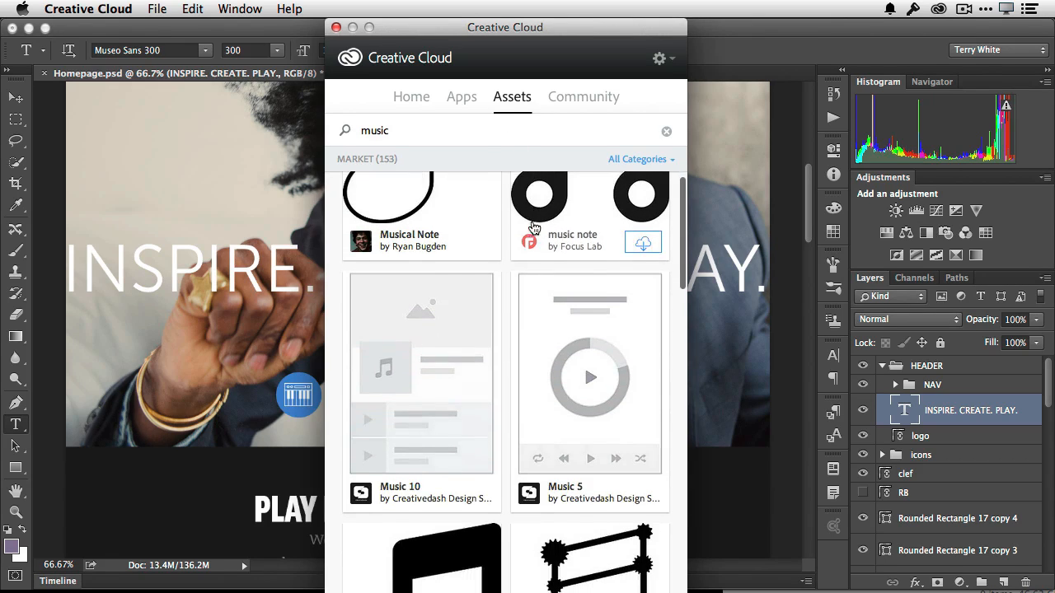
scroll("down", 3)
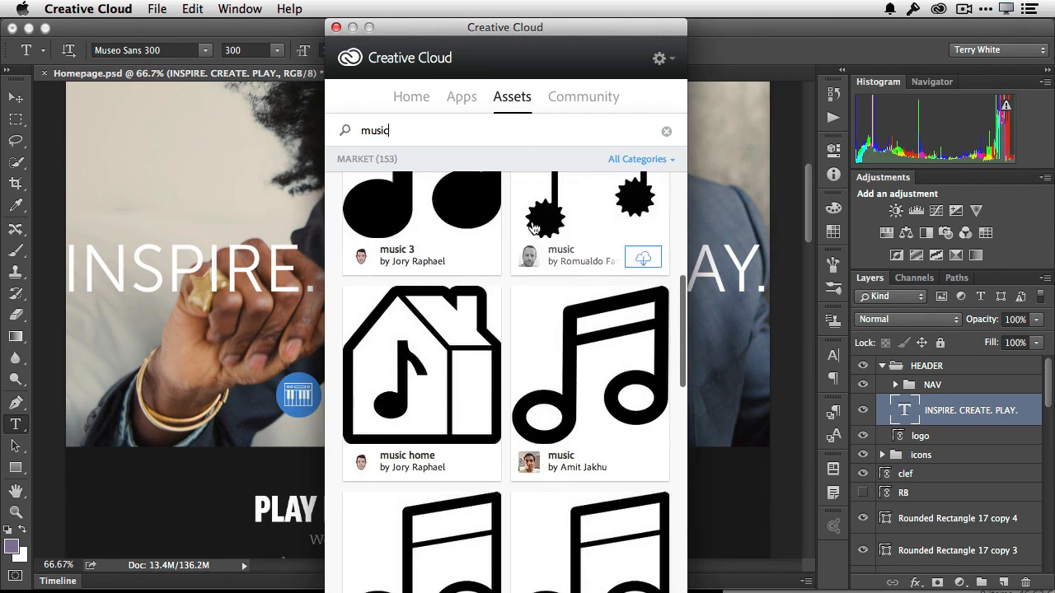
scroll("down", 3)
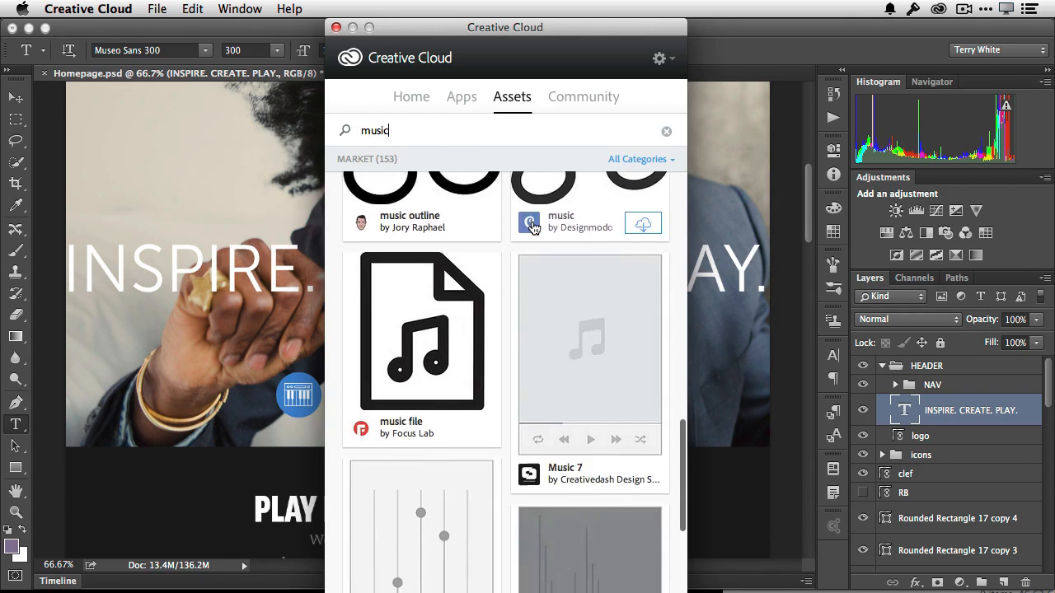
scroll("down", 3)
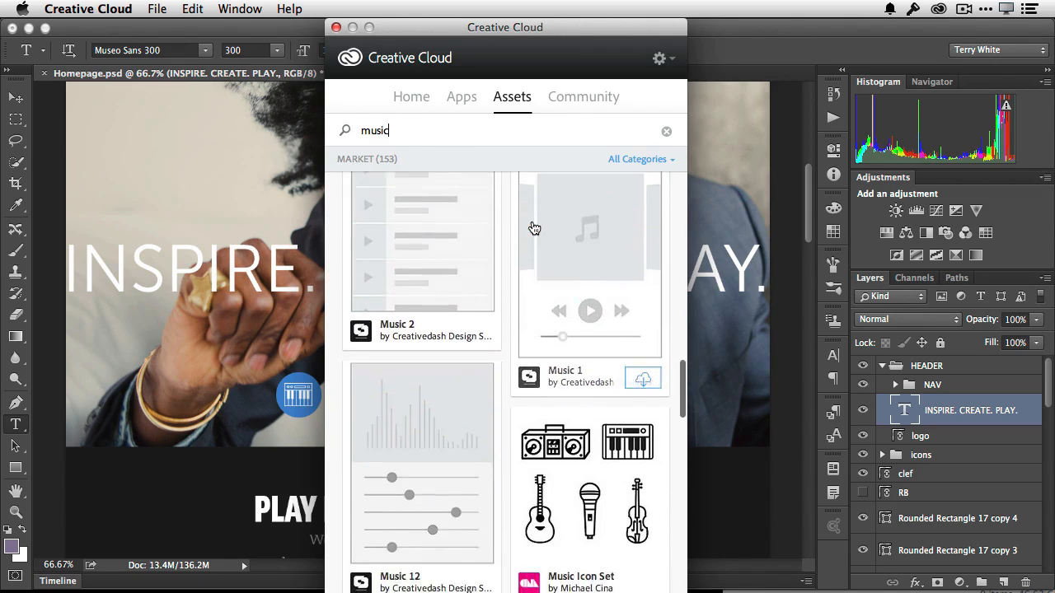
scroll("down", 3)
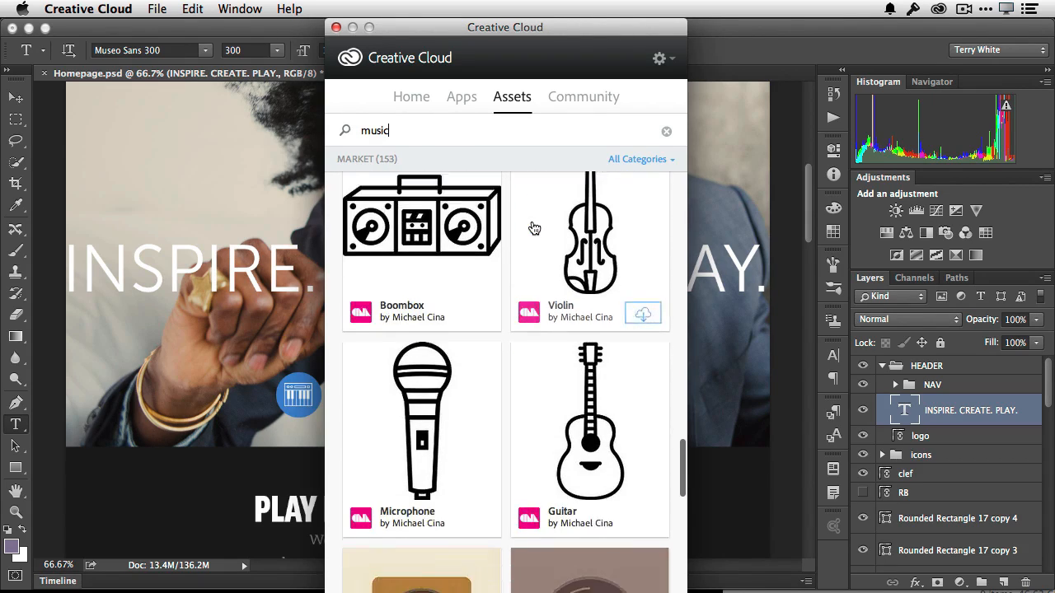
scroll("down", 3)
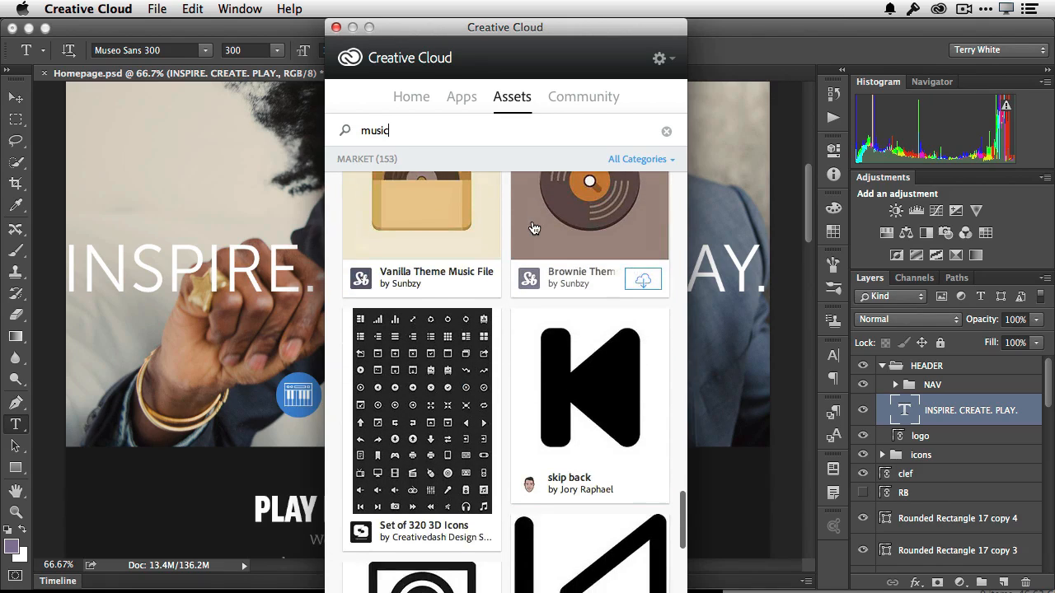
scroll("down", 3)
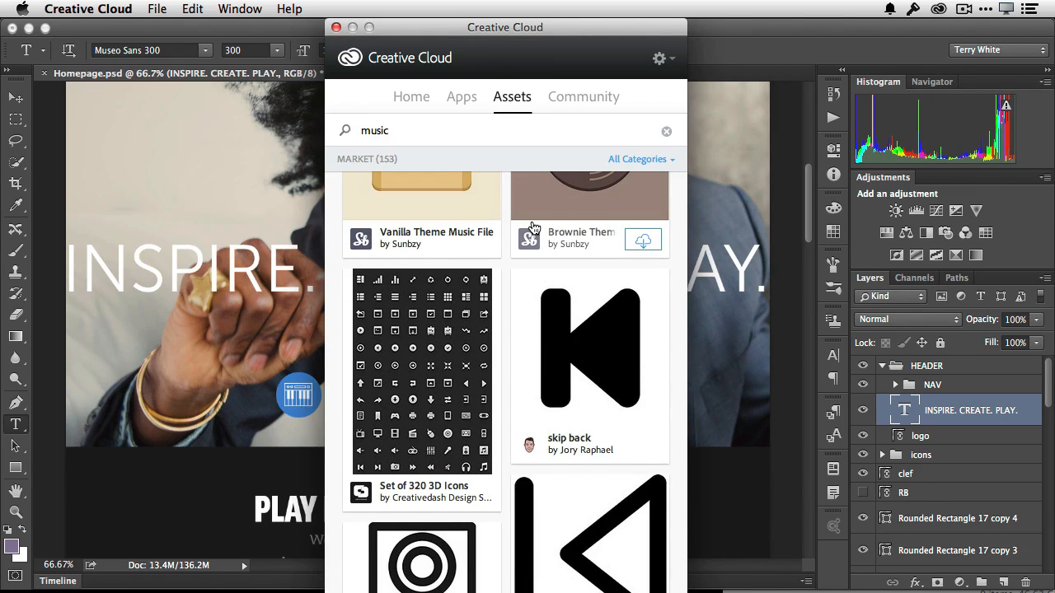
scroll("down", 3)
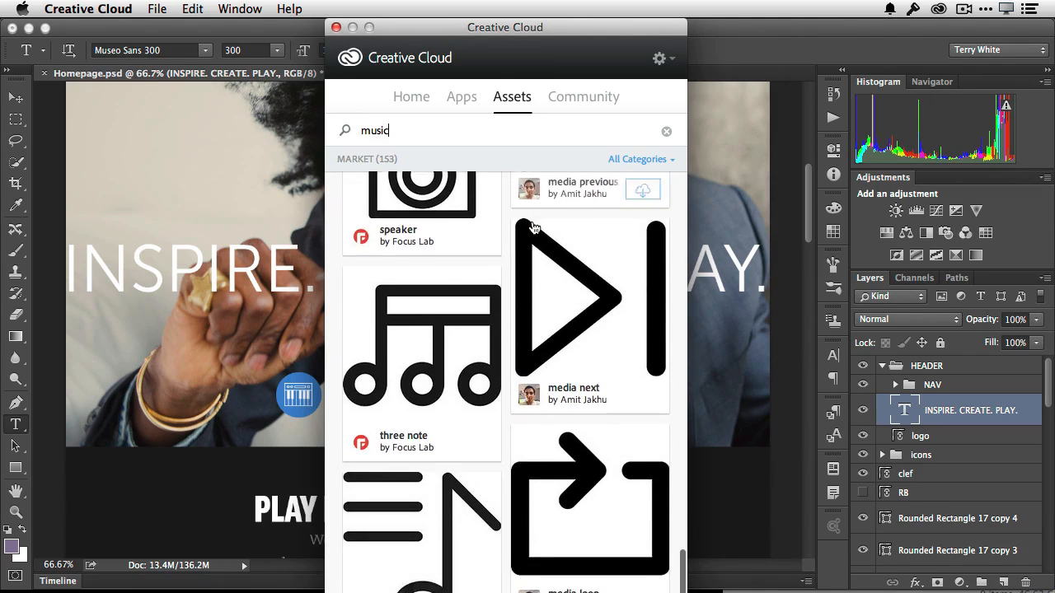
scroll("down", 3)
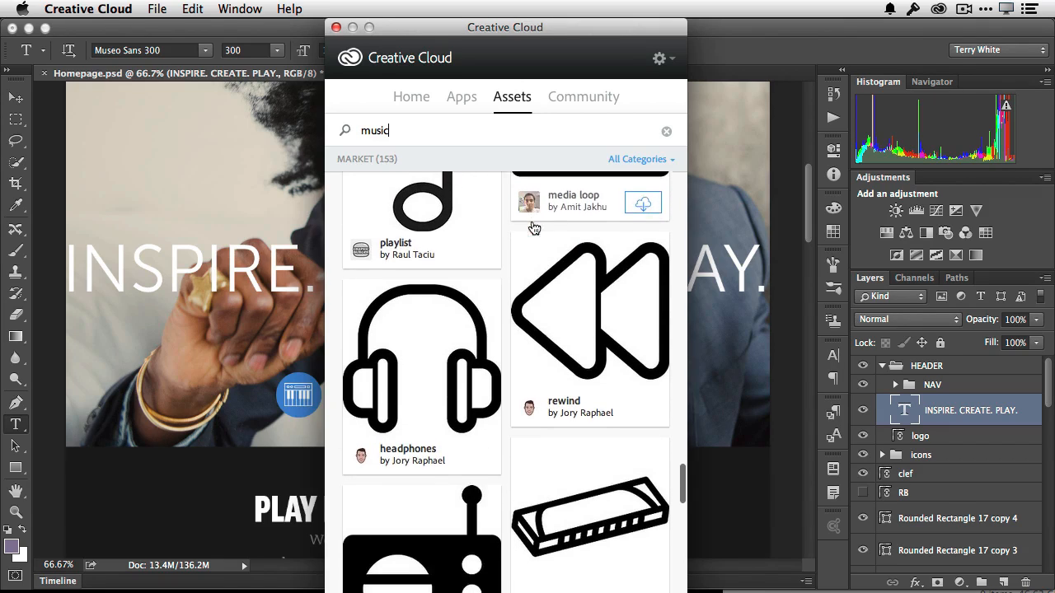
mouse_move(474, 465)
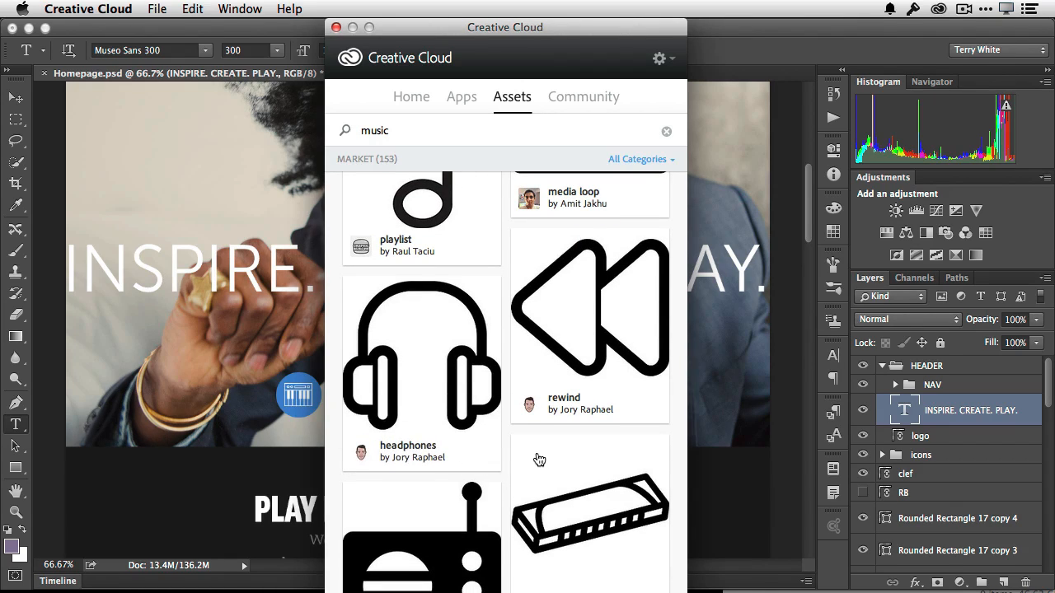
mouse_move(514, 454)
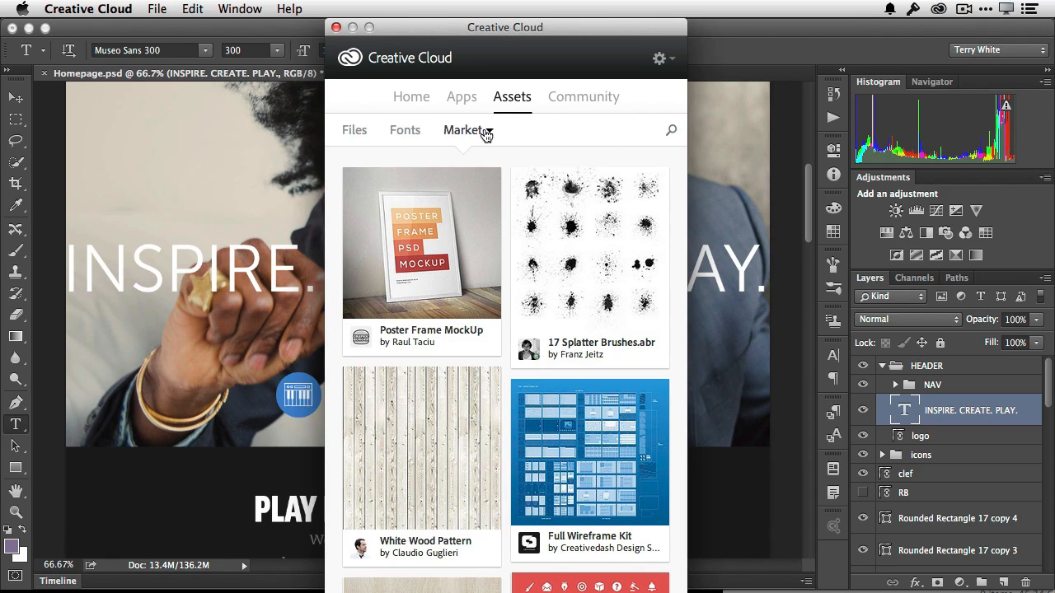
Filter Market to downloaded assets and view the headphones asset's details.
left_click(462, 129)
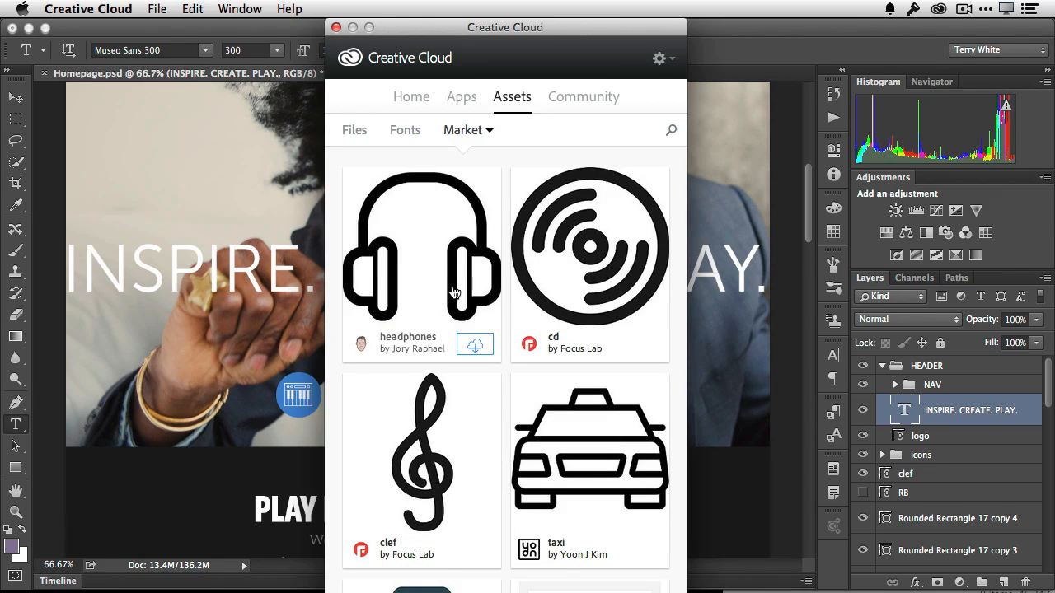
left_click(422, 263)
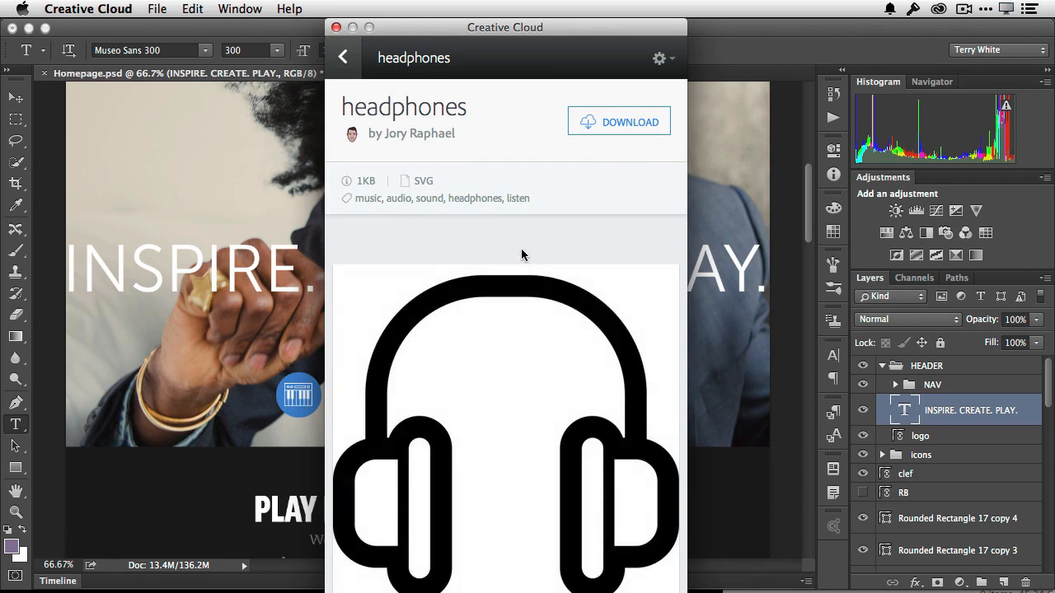
left_click(345, 56)
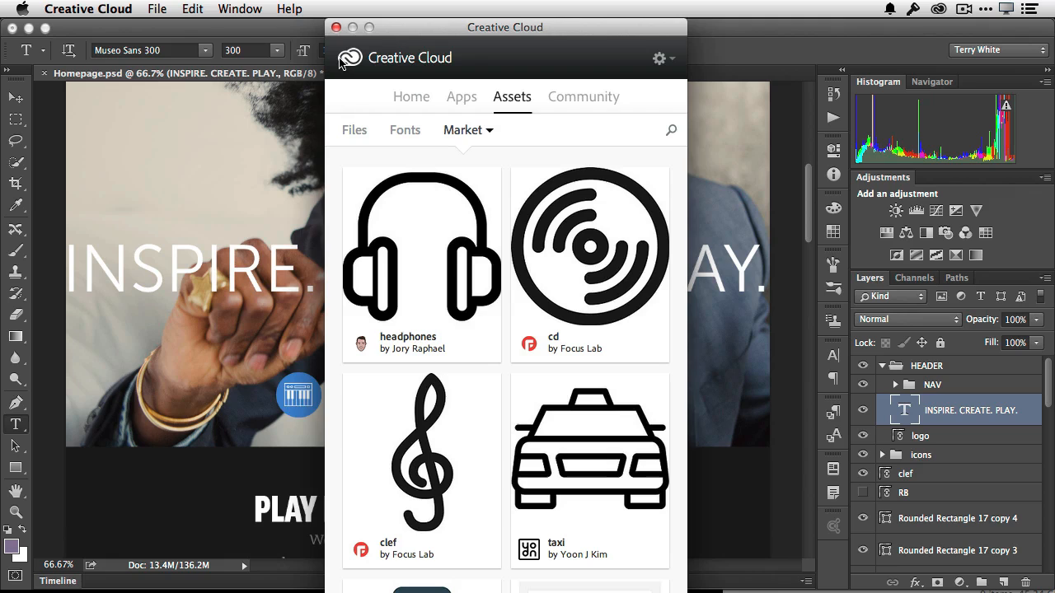
Switch to Files and open the synced Creative Cloud Files folder in Finder.
left_click(354, 129)
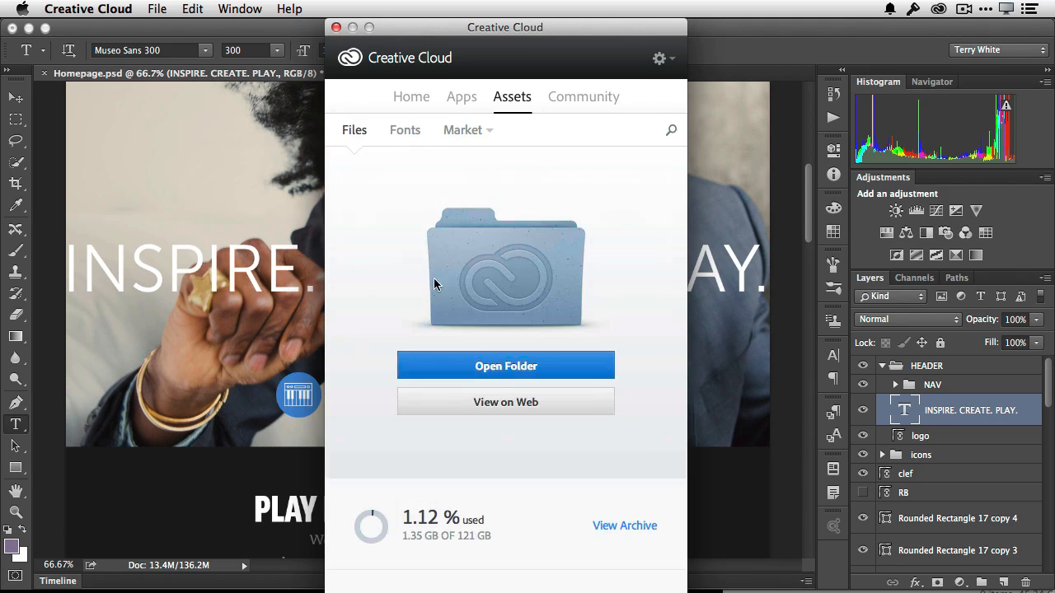
left_click(505, 365)
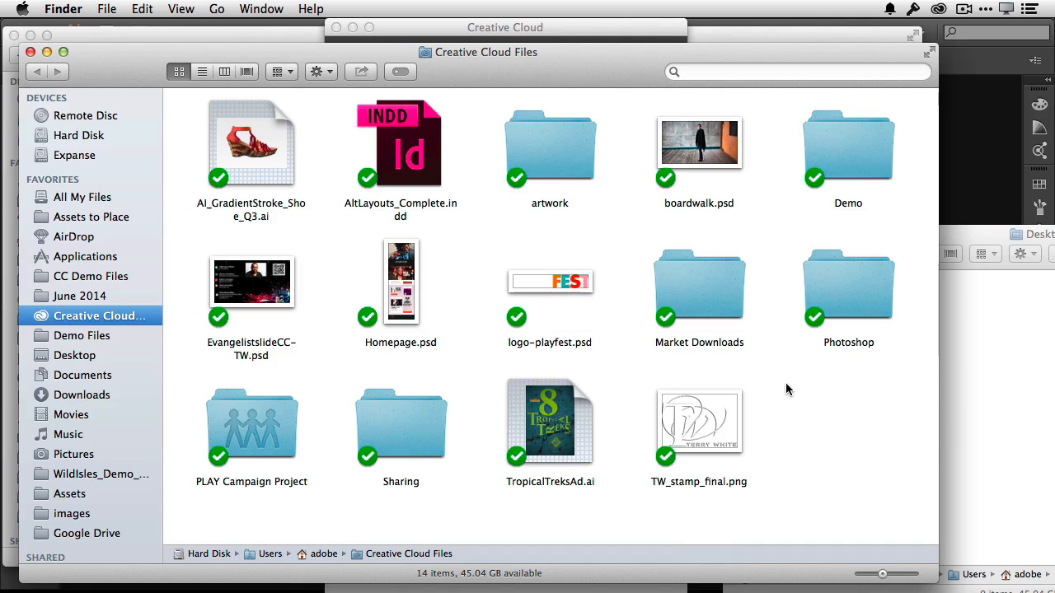
mouse_move(698, 295)
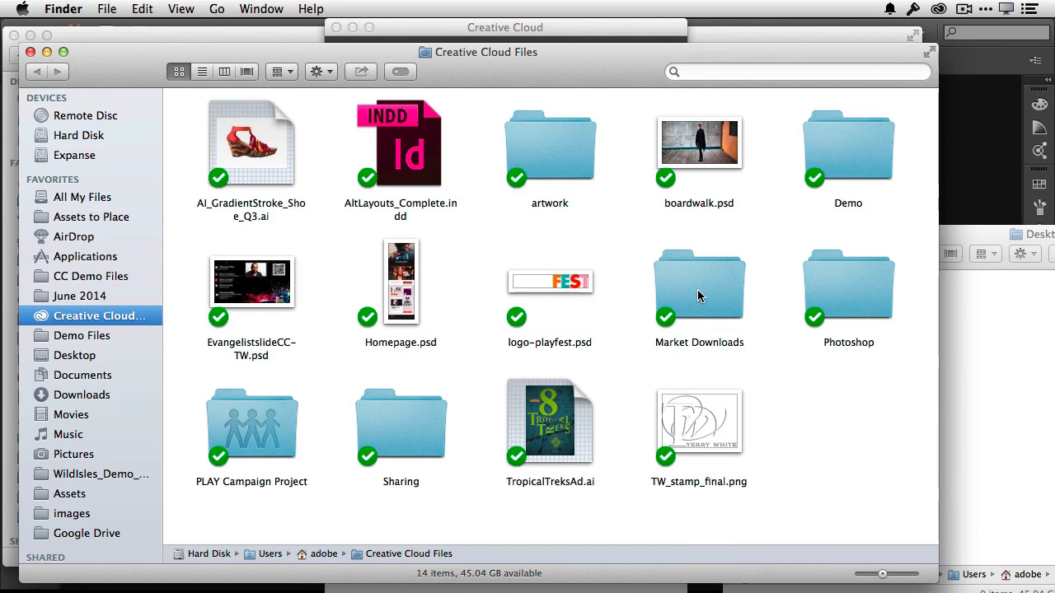
Open headphones.svg from Market Downloads in Illustrator CC 2014 and bring up the Creative Cloud panel.
double_click(699, 284)
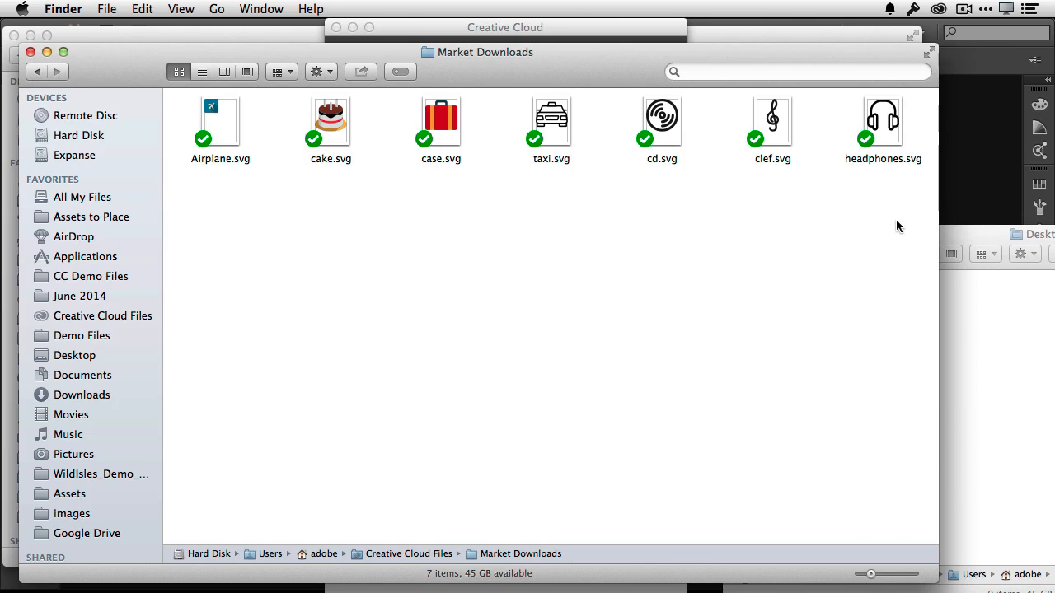
mouse_move(889, 126)
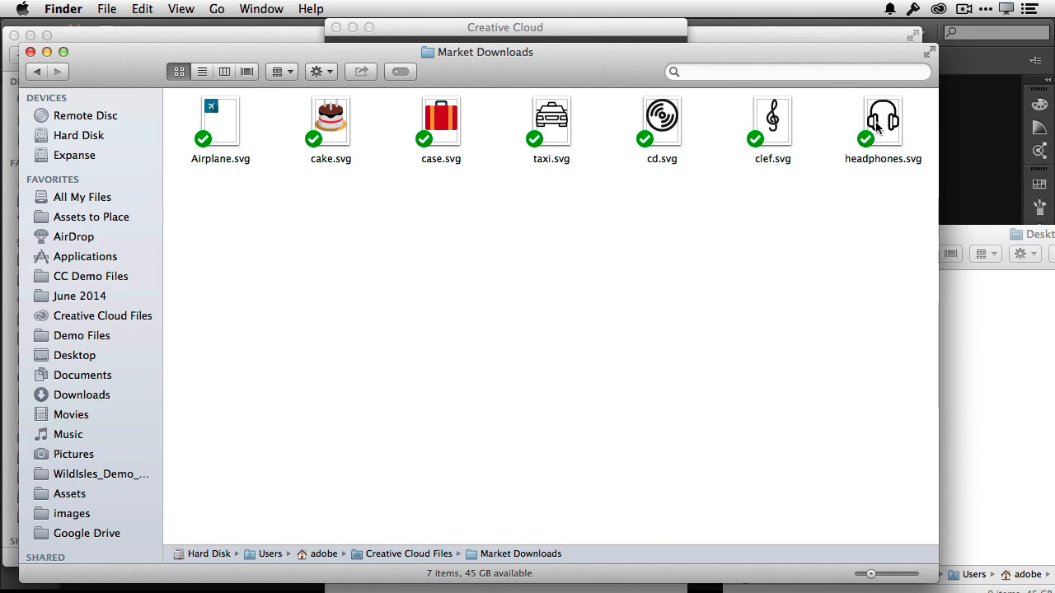
right_click(883, 118)
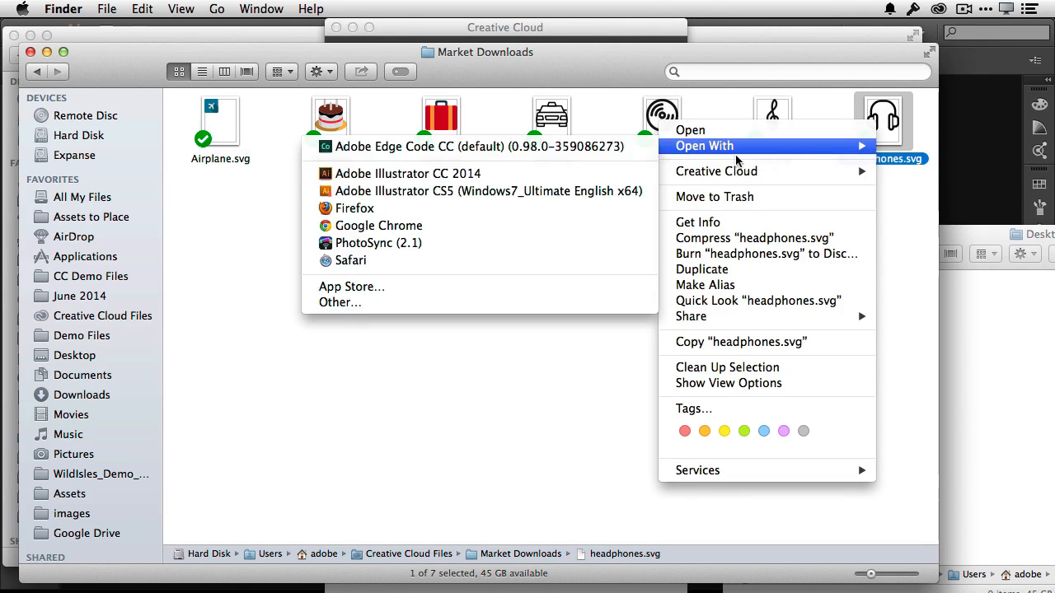
left_click(398, 173)
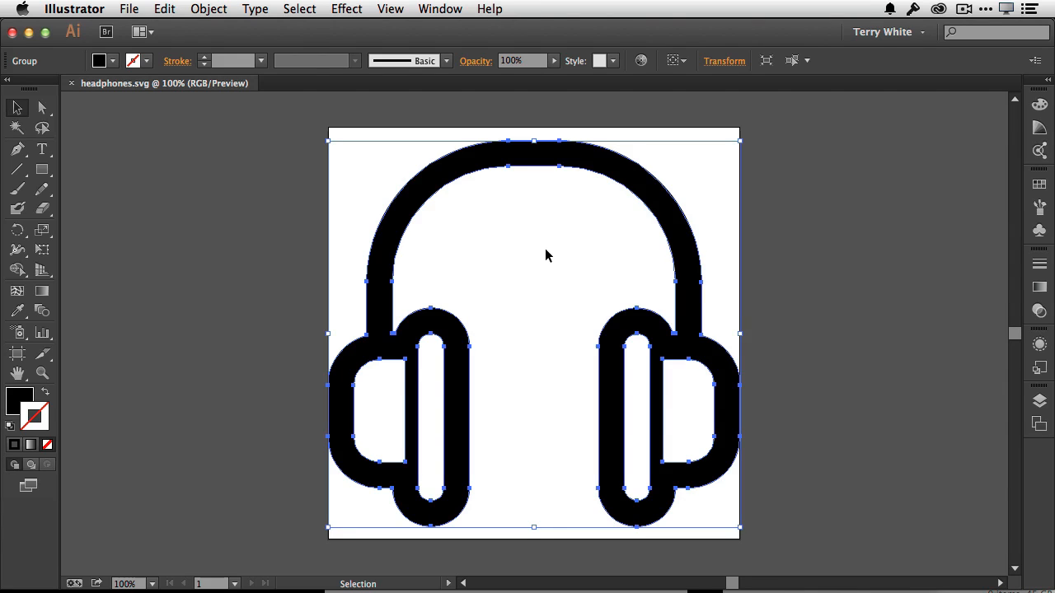
left_click(936, 9)
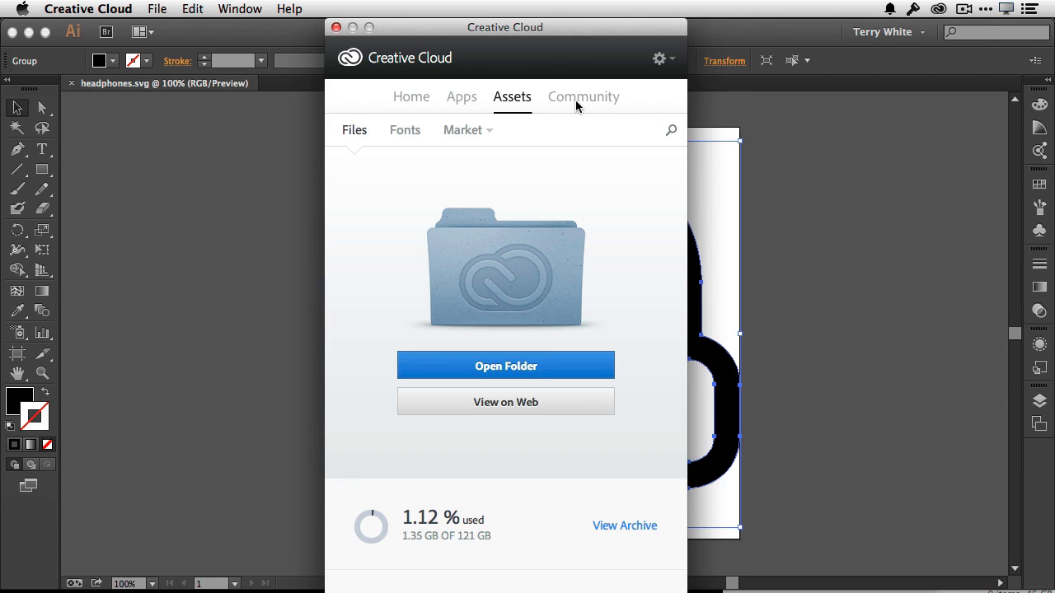
Scroll the Community My Activity feed to the Editorial project card and open its Behance page.
left_click(583, 96)
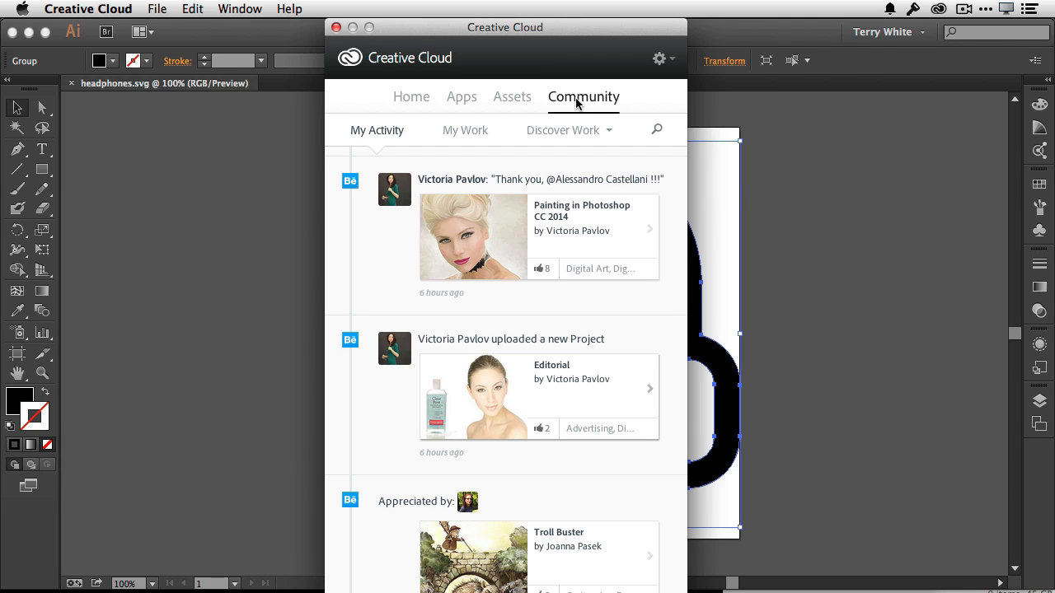
scroll("down", 3)
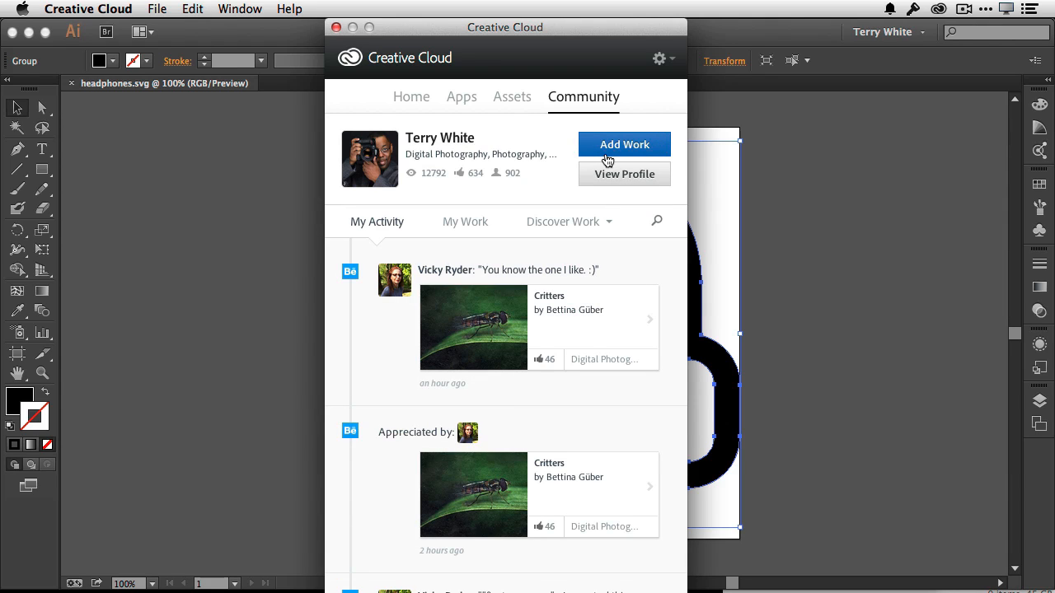
mouse_move(219, 99)
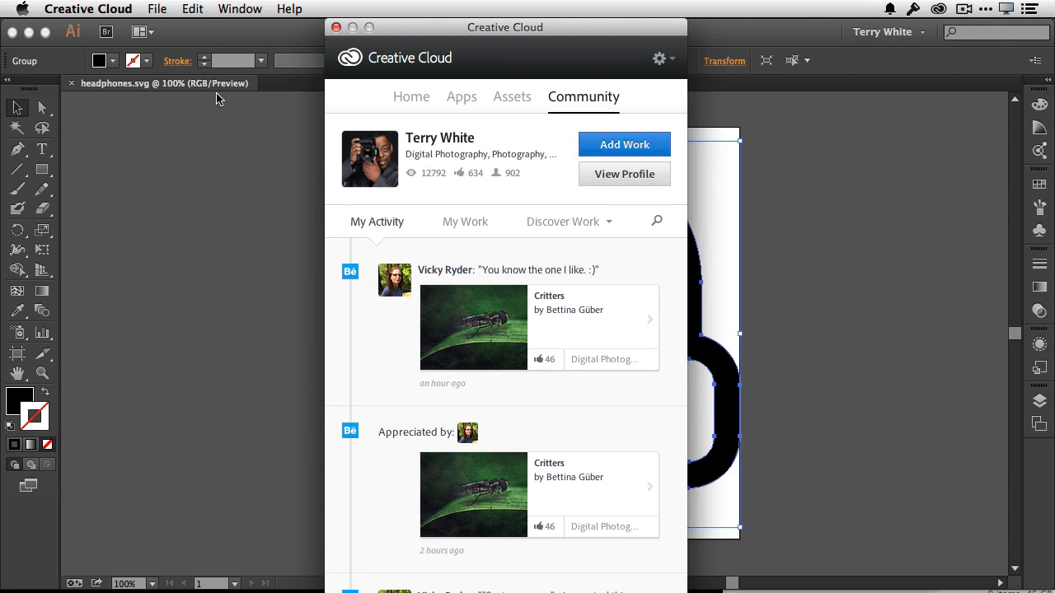
mouse_move(149, 141)
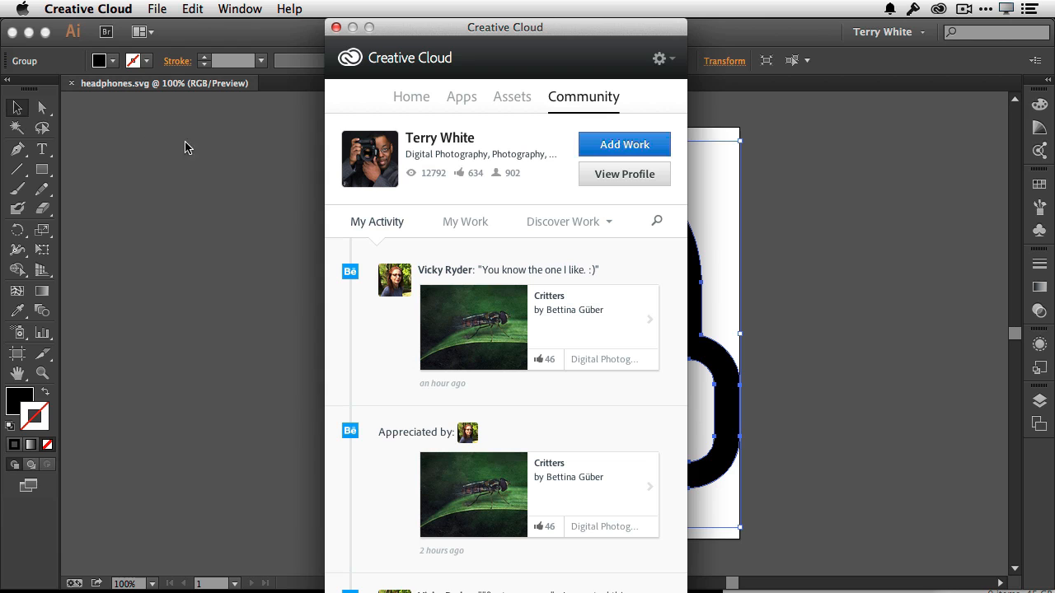
scroll("down", 3)
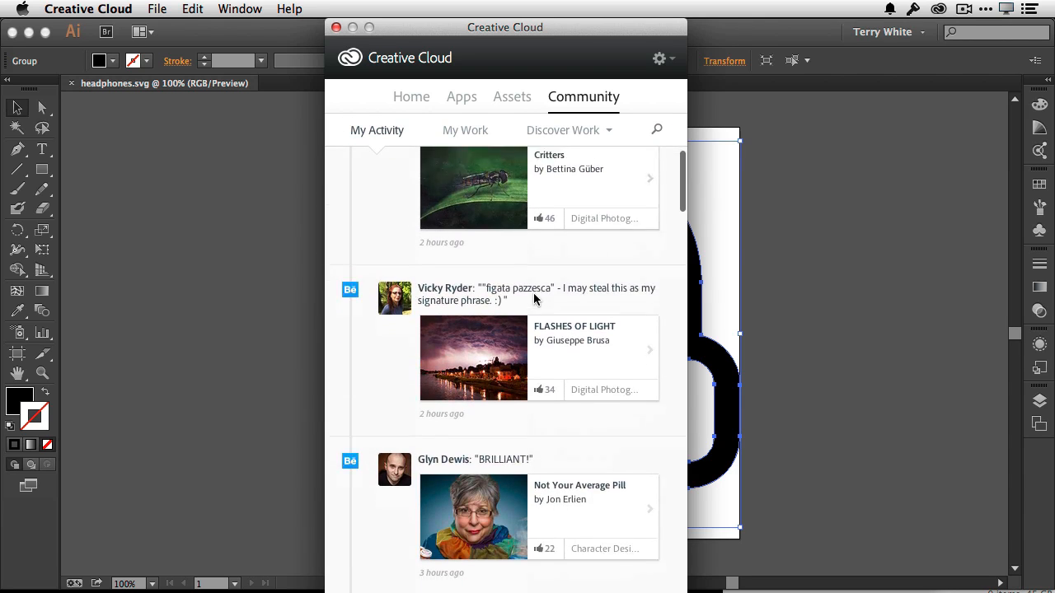
scroll("down", 3)
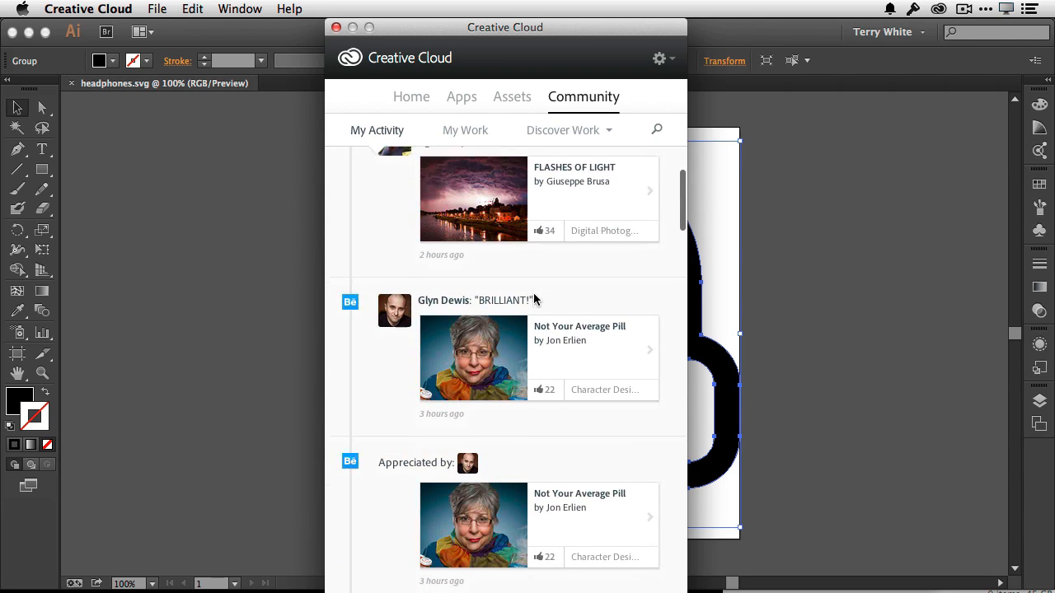
scroll("down", 3)
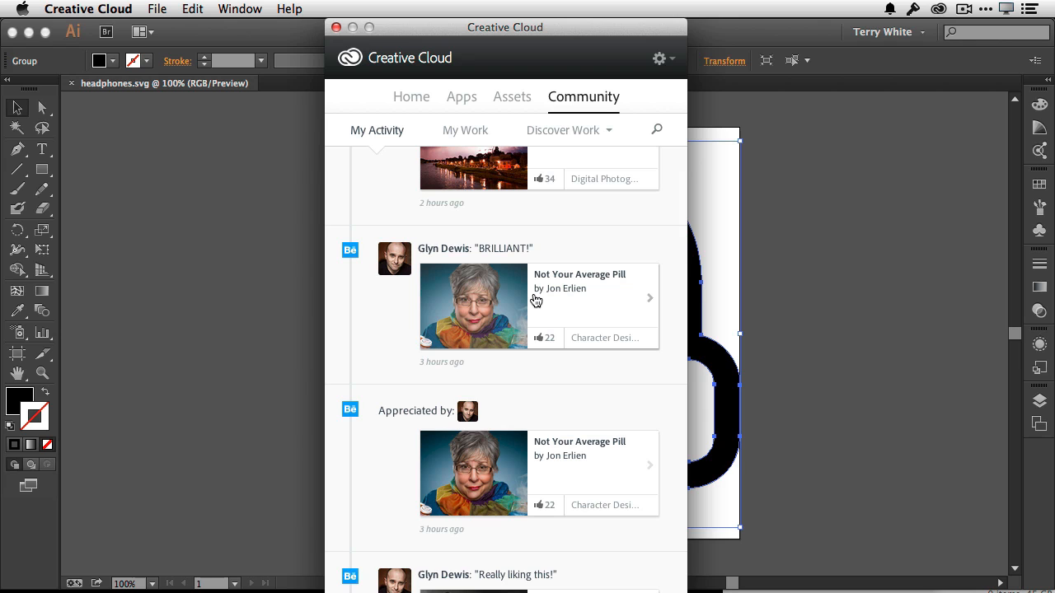
mouse_move(530, 298)
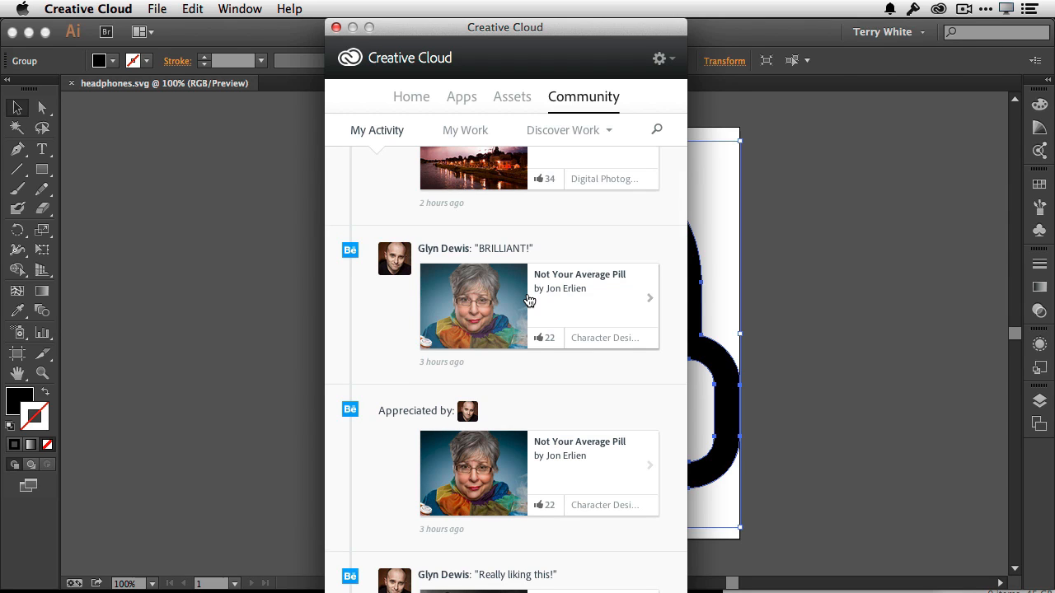
scroll("down", 3)
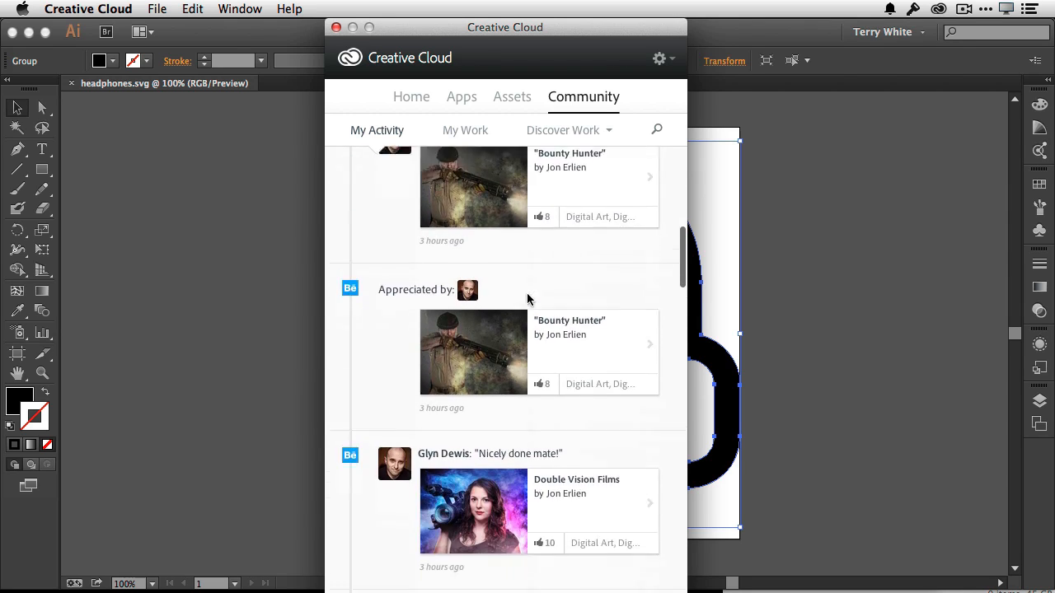
scroll("down", 3)
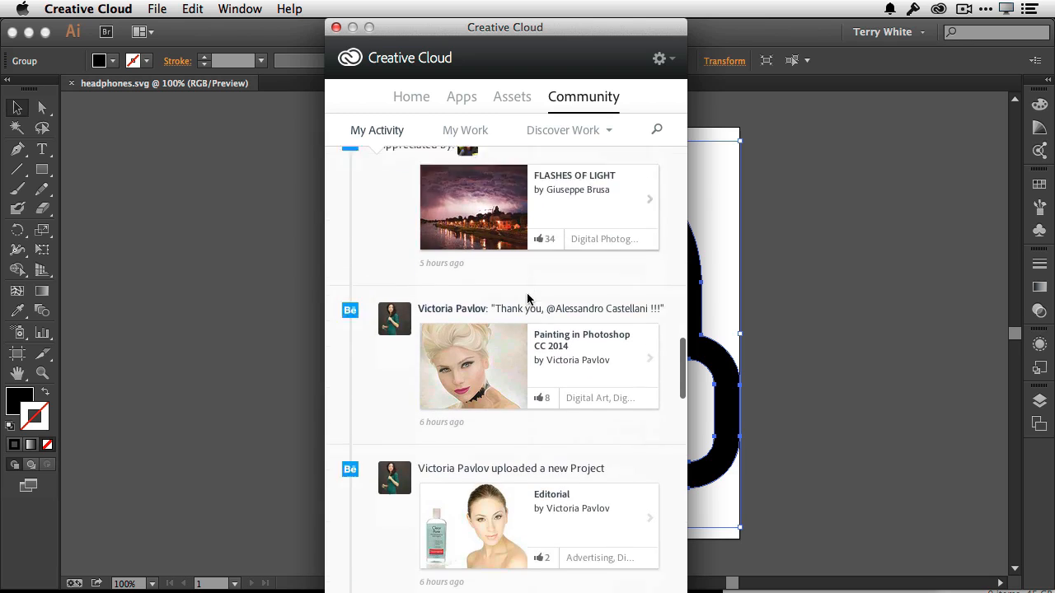
scroll("down", 3)
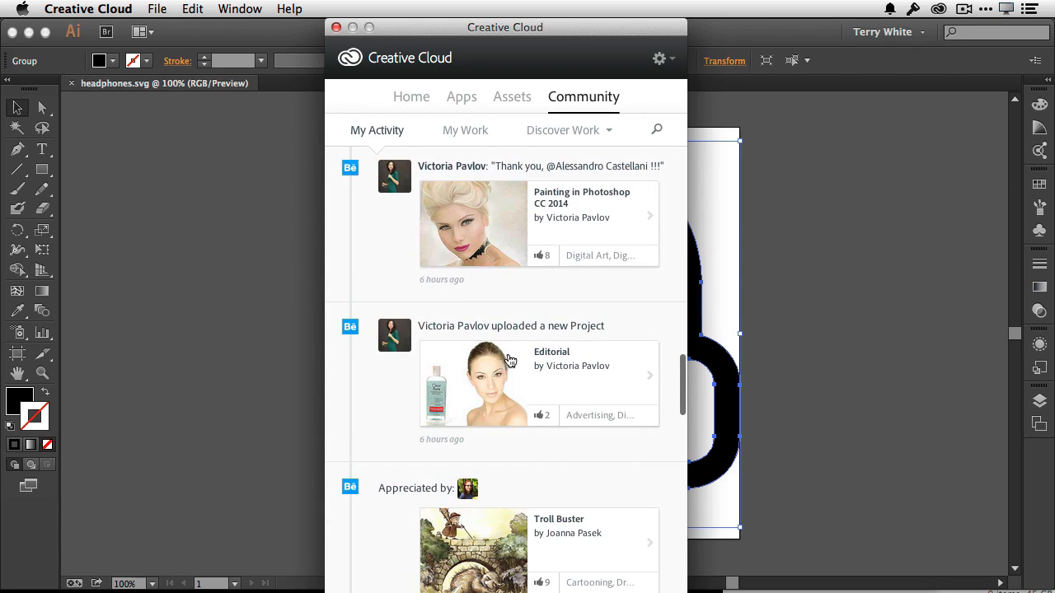
mouse_move(482, 388)
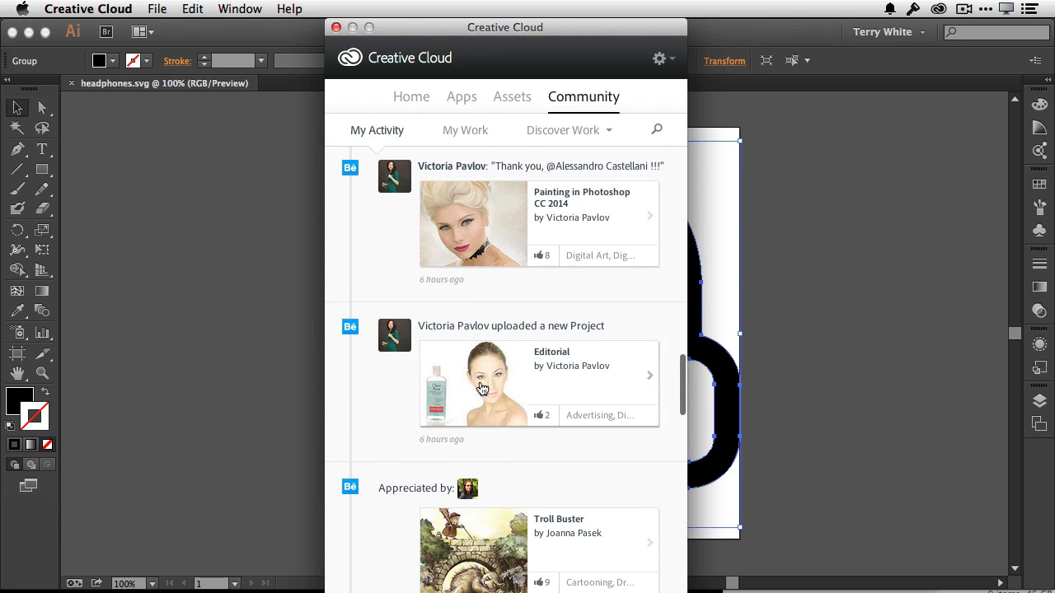
left_click(483, 386)
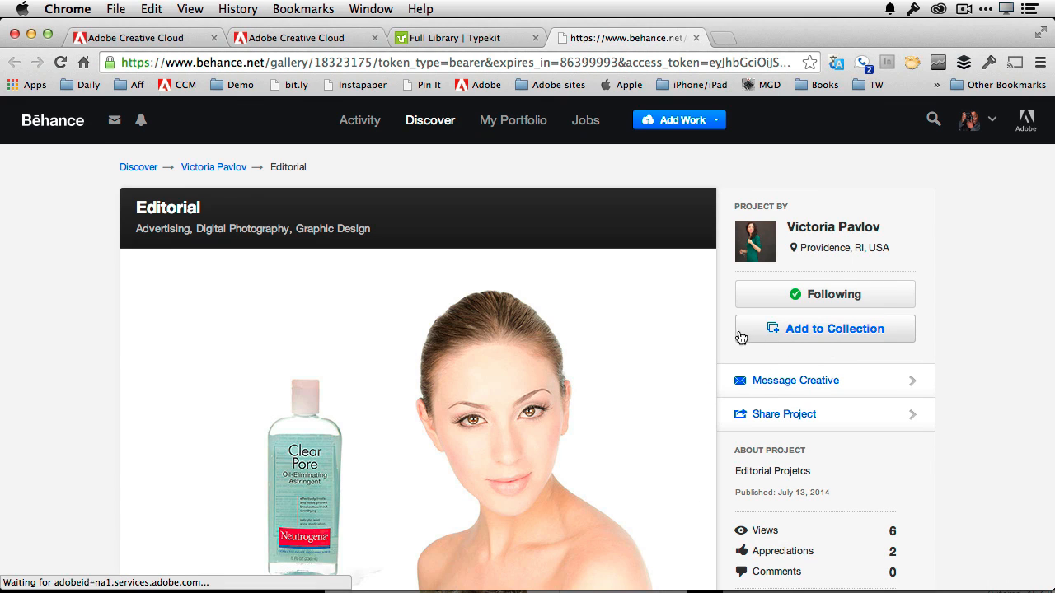
scroll("down", 3)
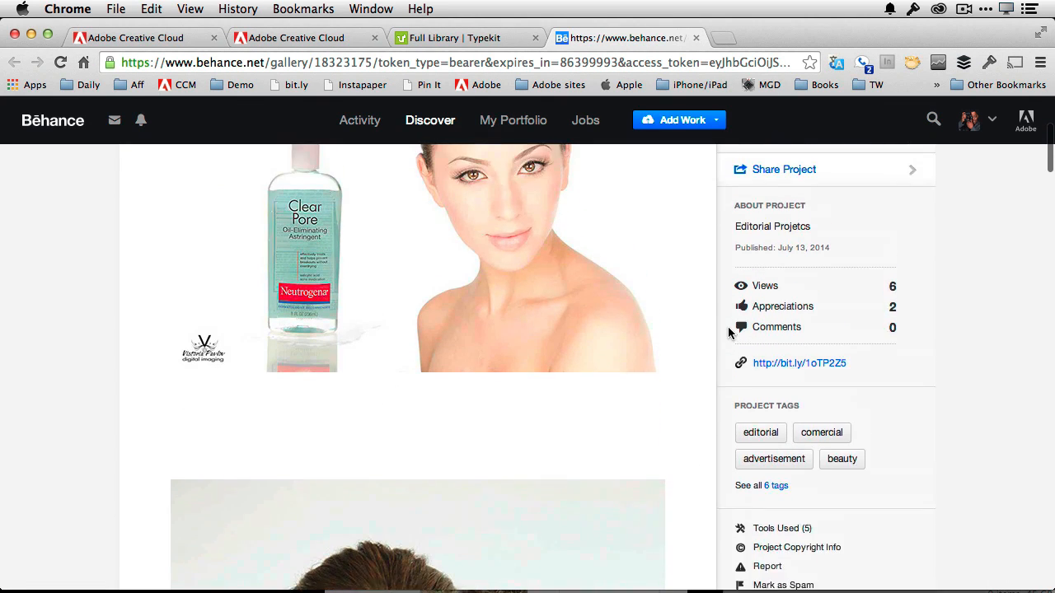
scroll("down", 3)
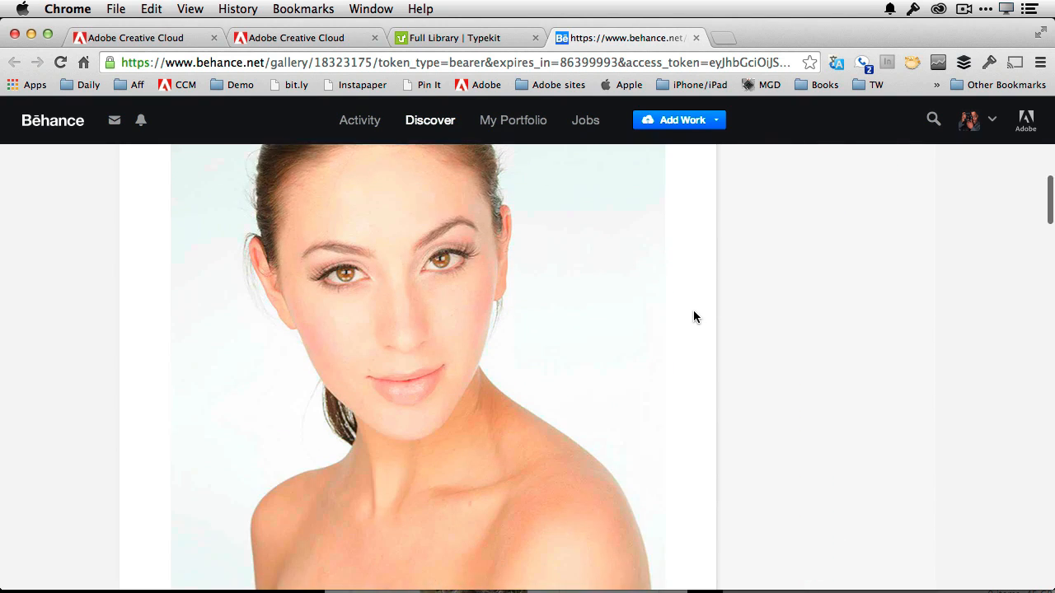
scroll("down", 3)
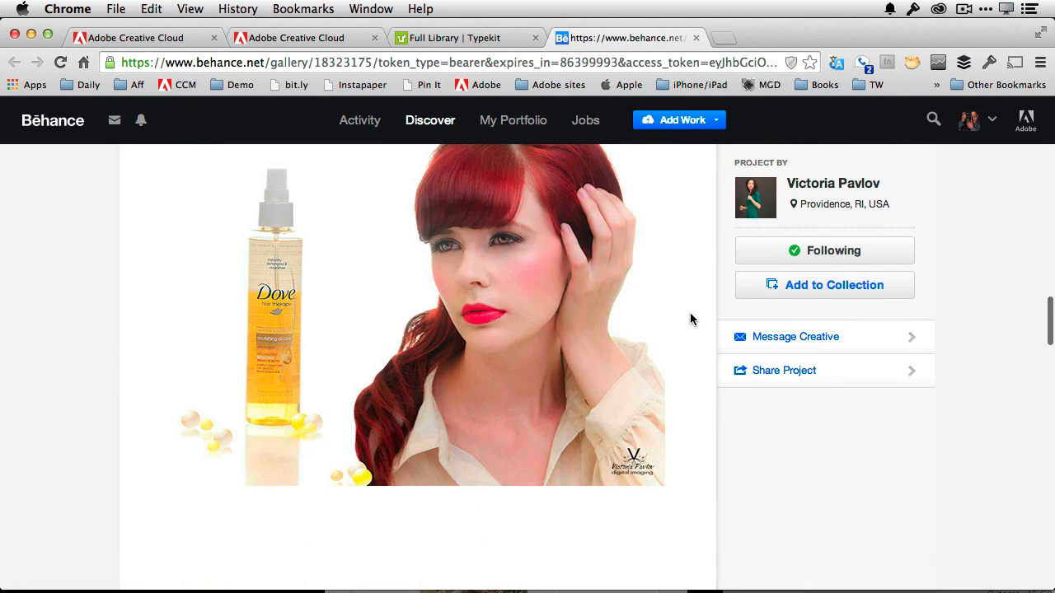
scroll("down", 3)
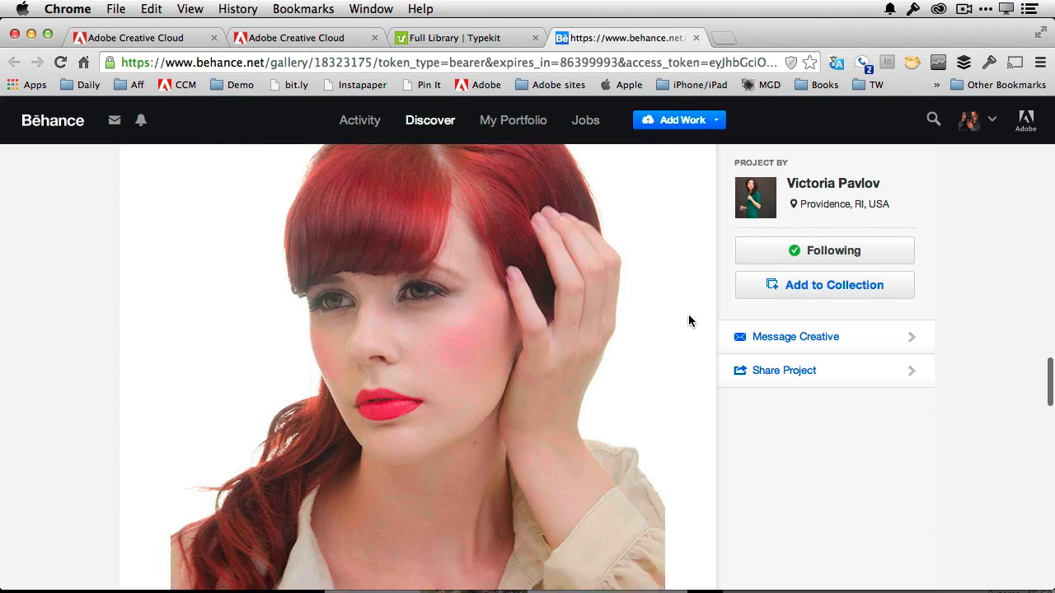
scroll("down", 3)
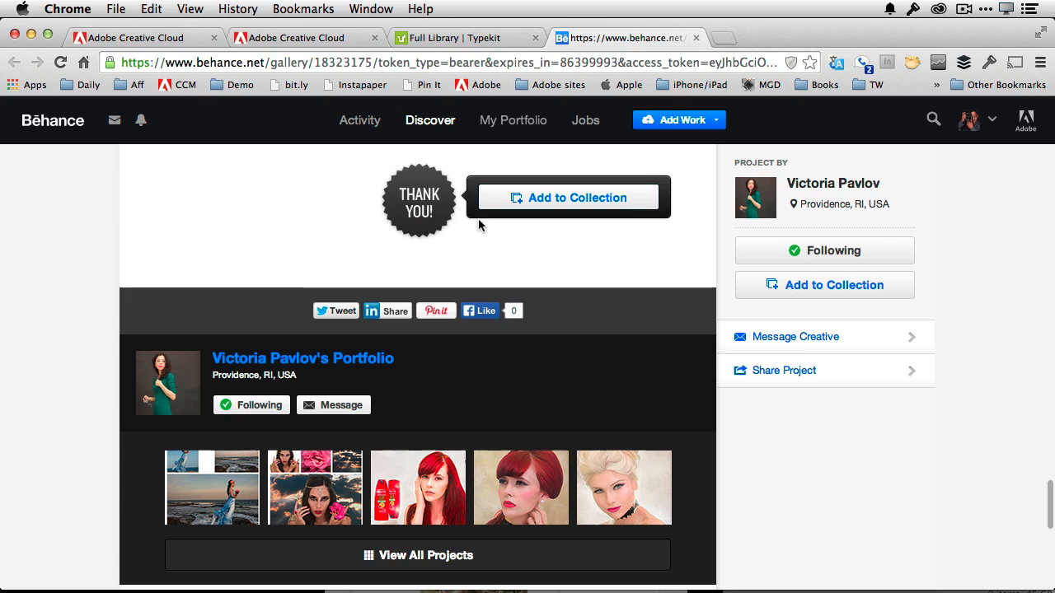
mouse_move(604, 242)
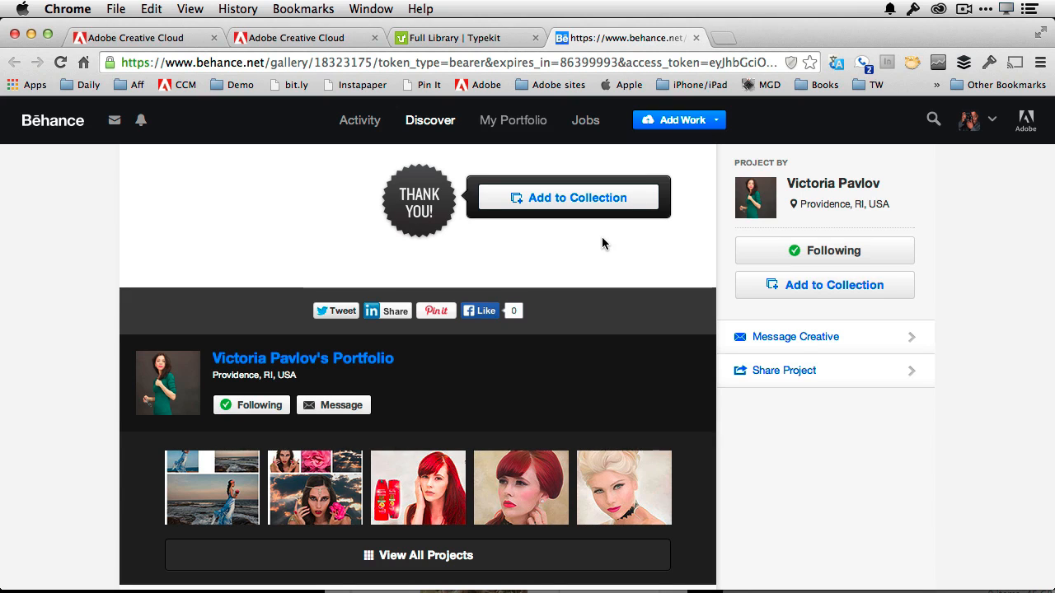
scroll("down", 3)
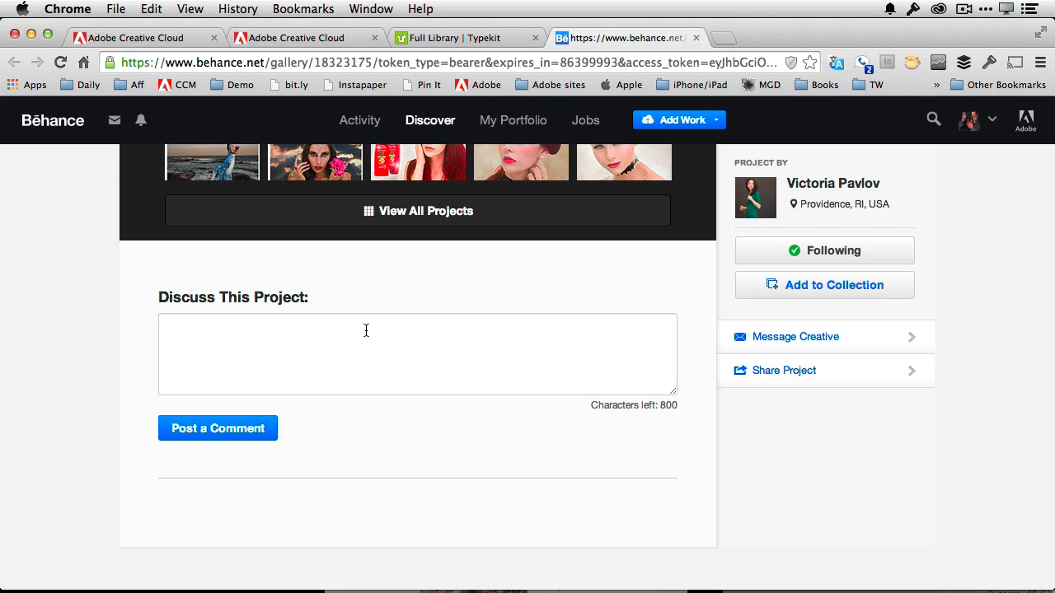
mouse_move(545, 328)
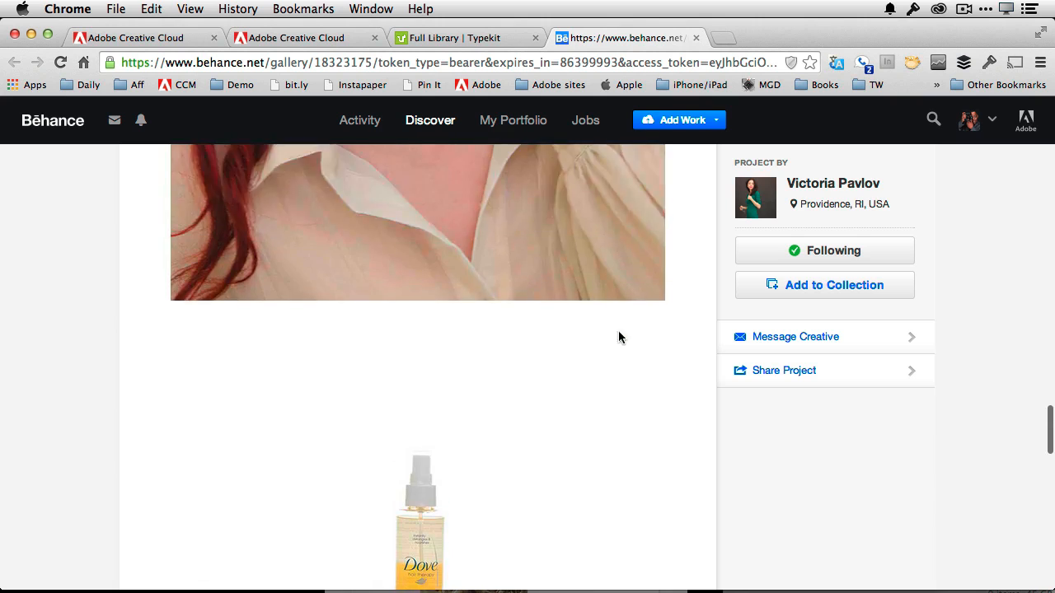
scroll("down", 3)
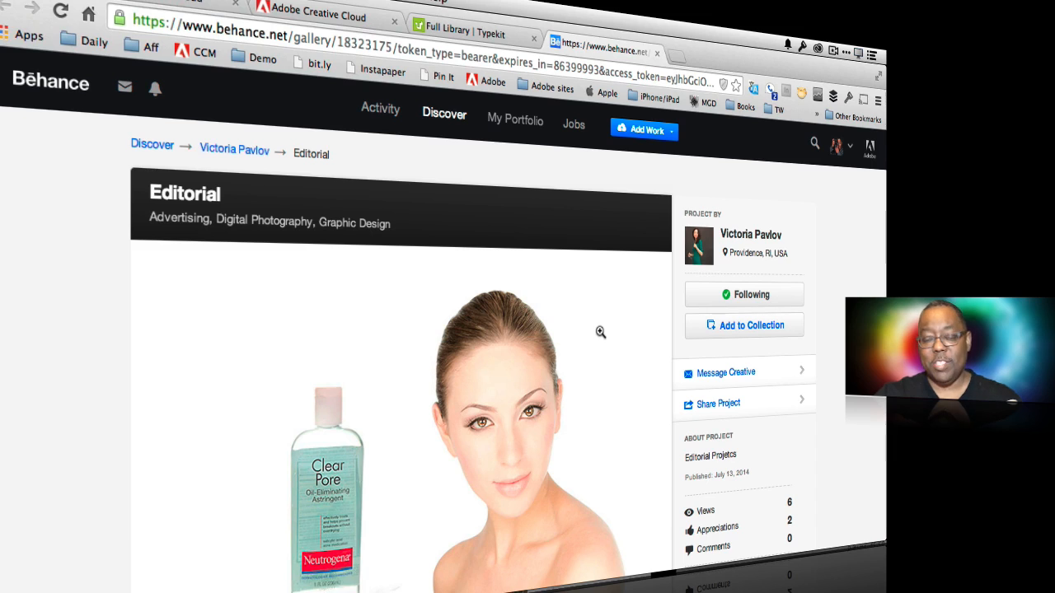
Show the Behance Jobs menu with Joblist and Post a Job options.
left_click(573, 125)
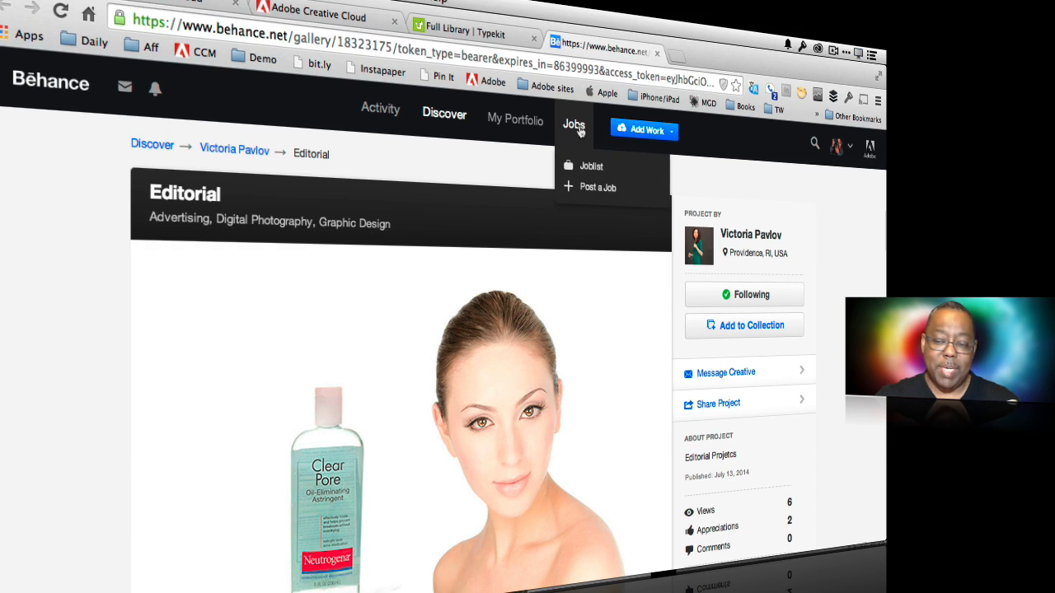